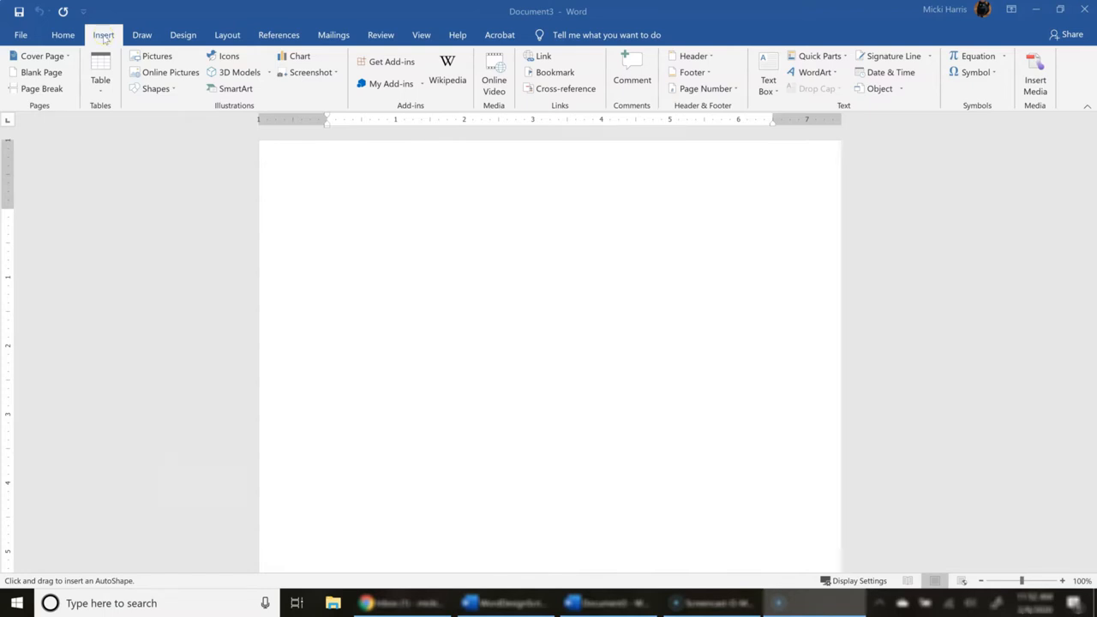
- Browse the Shapes gallery to pick a hexagon to draw
{"action": "left_click", "coordinate": [154, 89]}
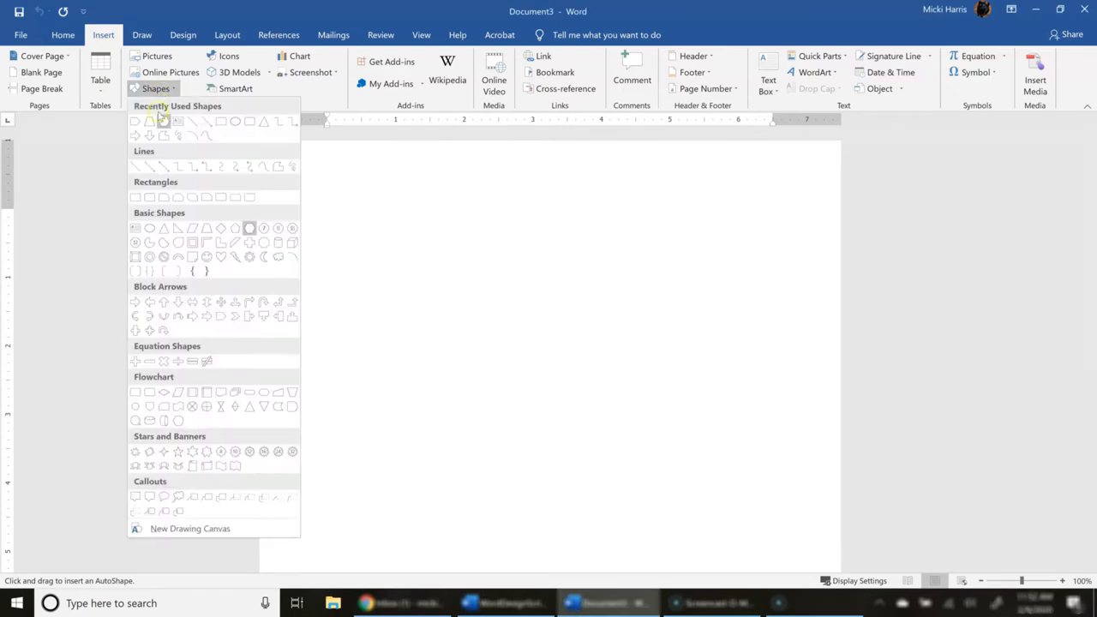
{"action": "mouse_move", "coordinate": [157, 192]}
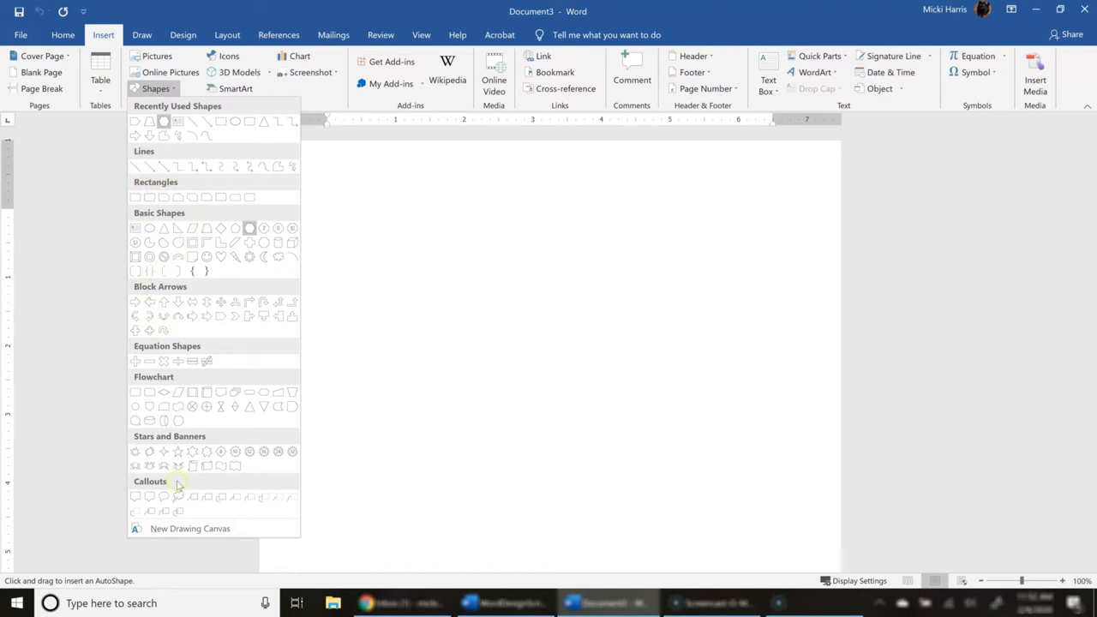
{"action": "mouse_move", "coordinate": [293, 300]}
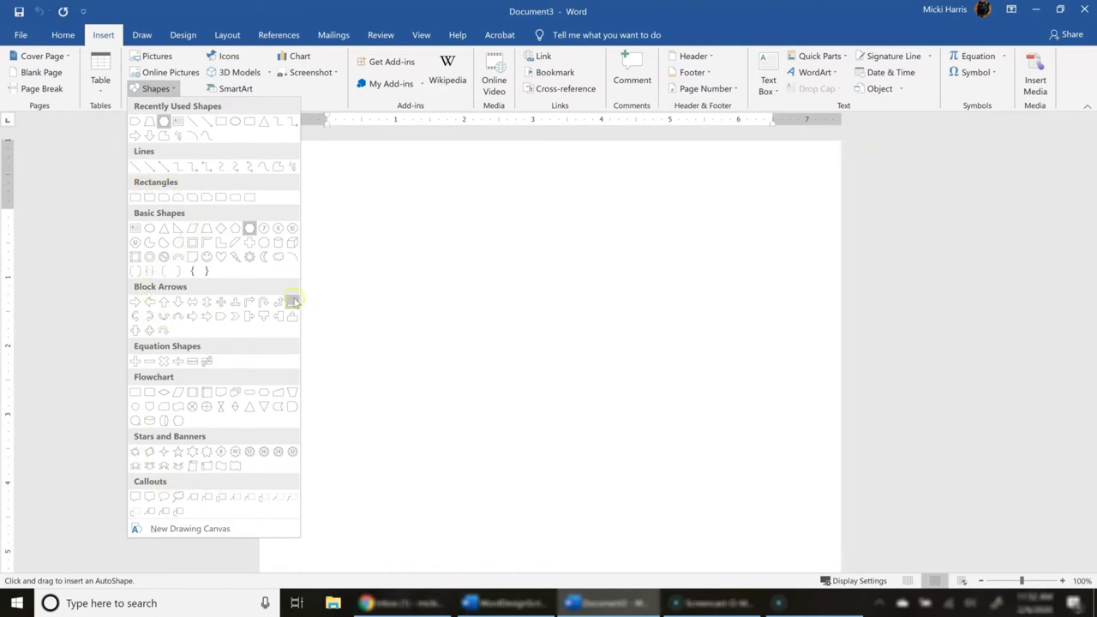
{"action": "mouse_move", "coordinate": [209, 111]}
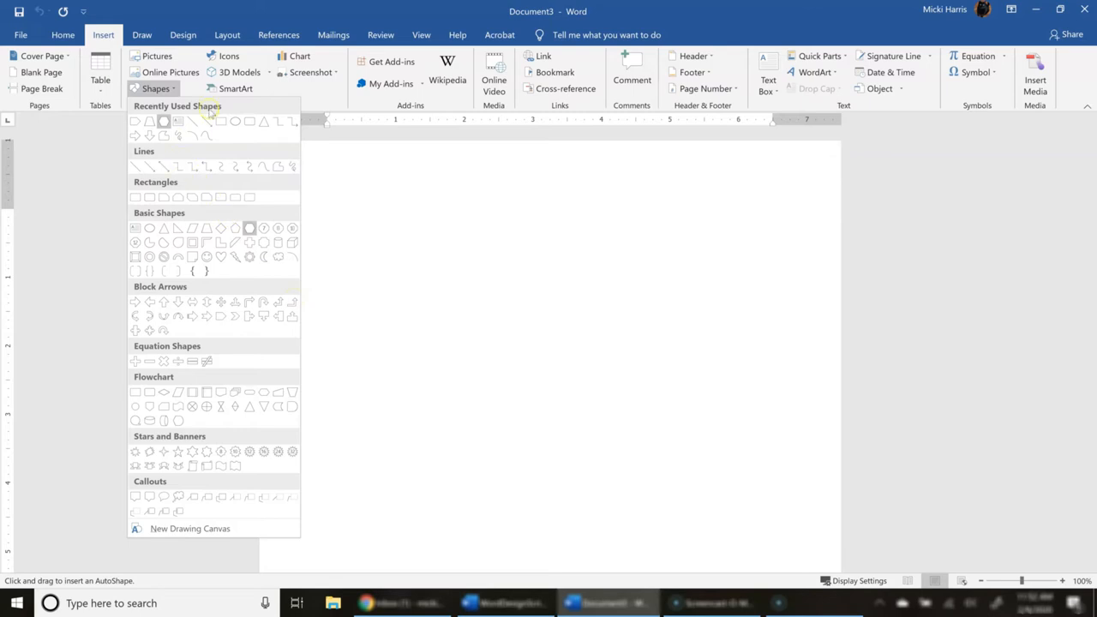
{"action": "mouse_move", "coordinate": [165, 120]}
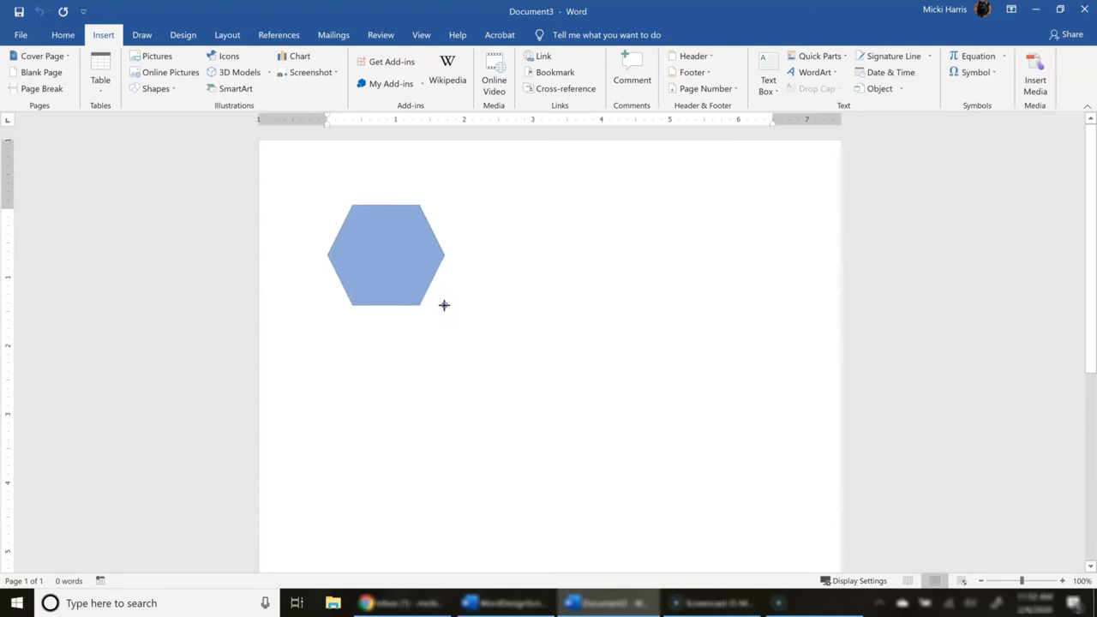
- Select the drawn hexagon and drag it toward the page centre
{"action": "left_click", "coordinate": [386, 253]}
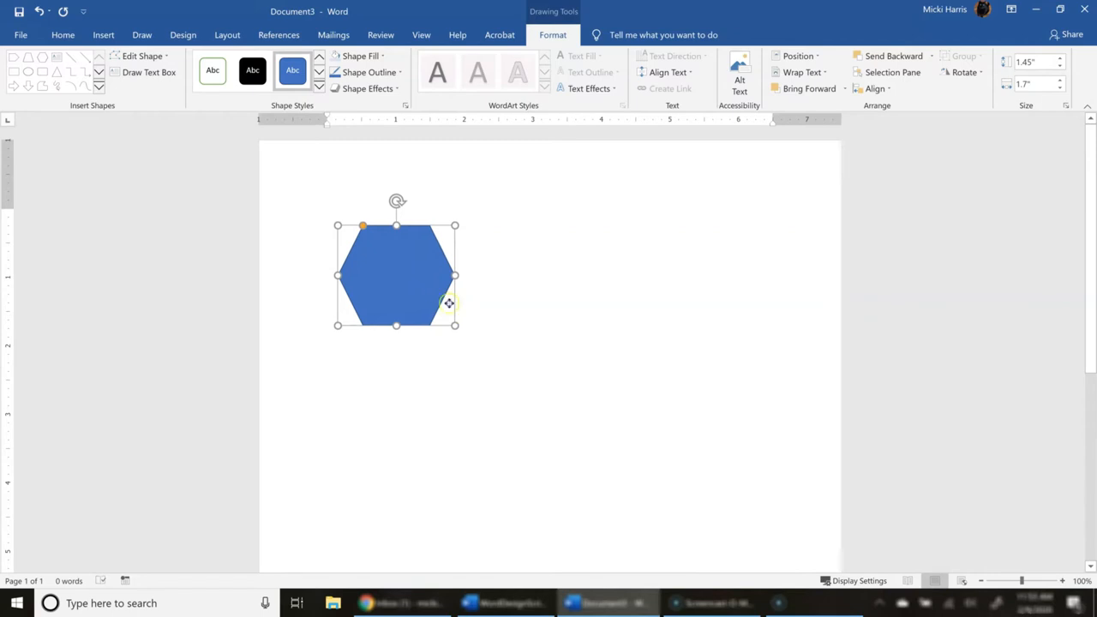
{"action": "left_click_drag", "start_coordinate": [396, 274], "coordinate": [549, 307]}
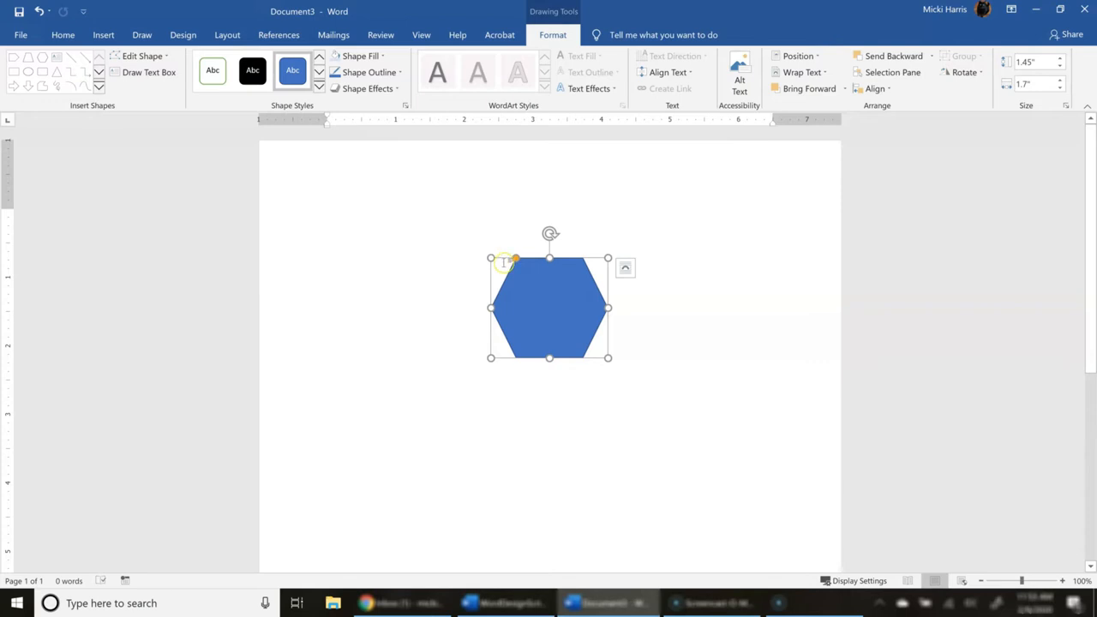
{"action": "mouse_move", "coordinate": [528, 283]}
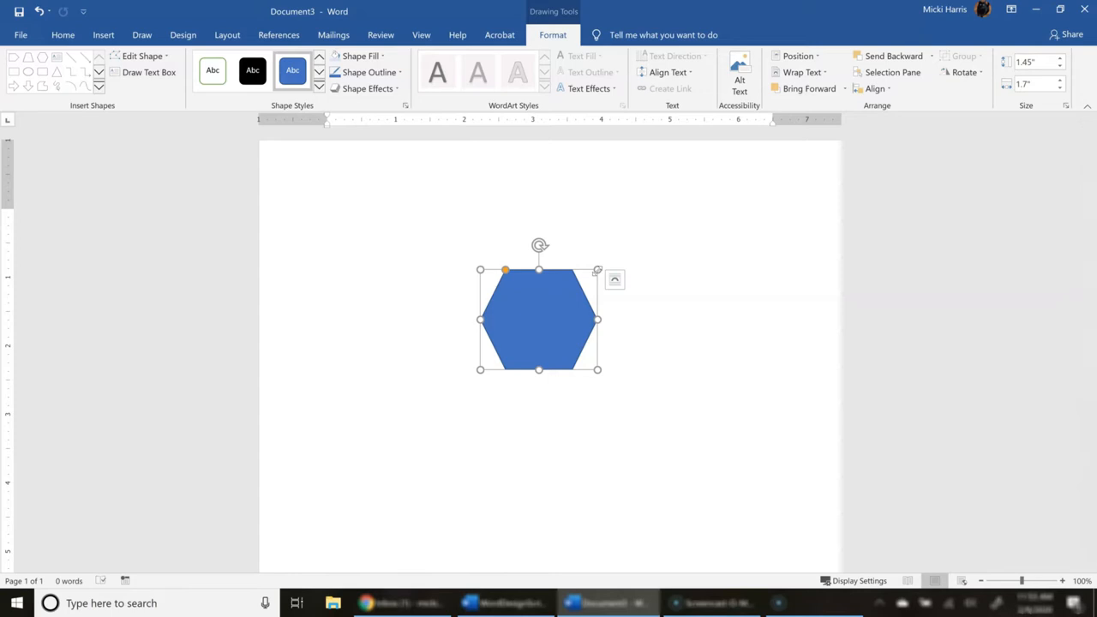
{"action": "mouse_move", "coordinate": [582, 258]}
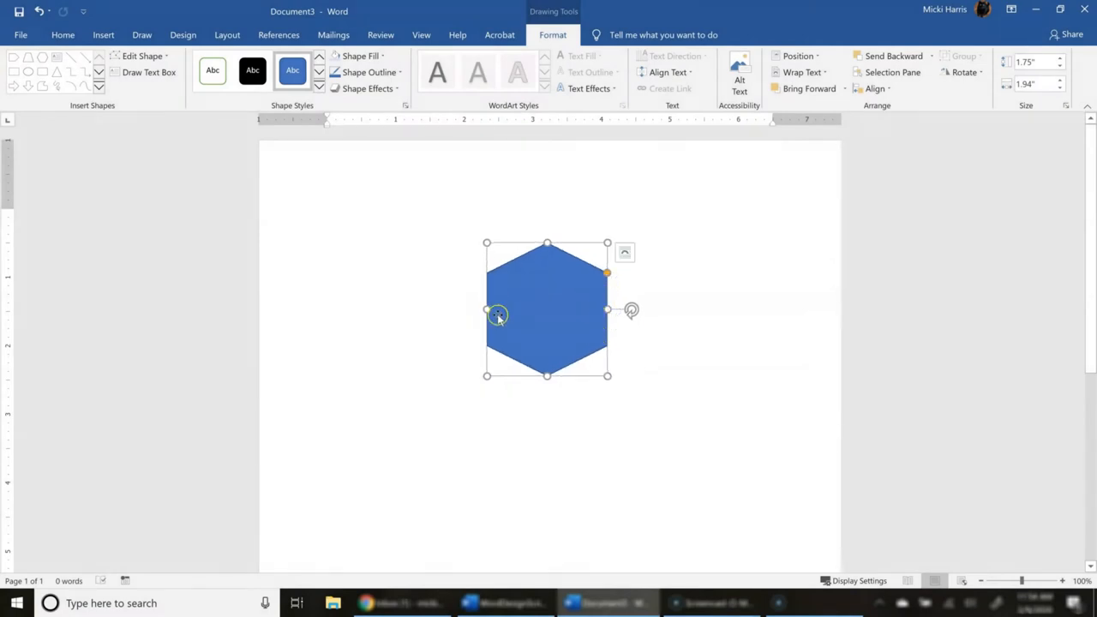
{"action": "mouse_move", "coordinate": [681, 216]}
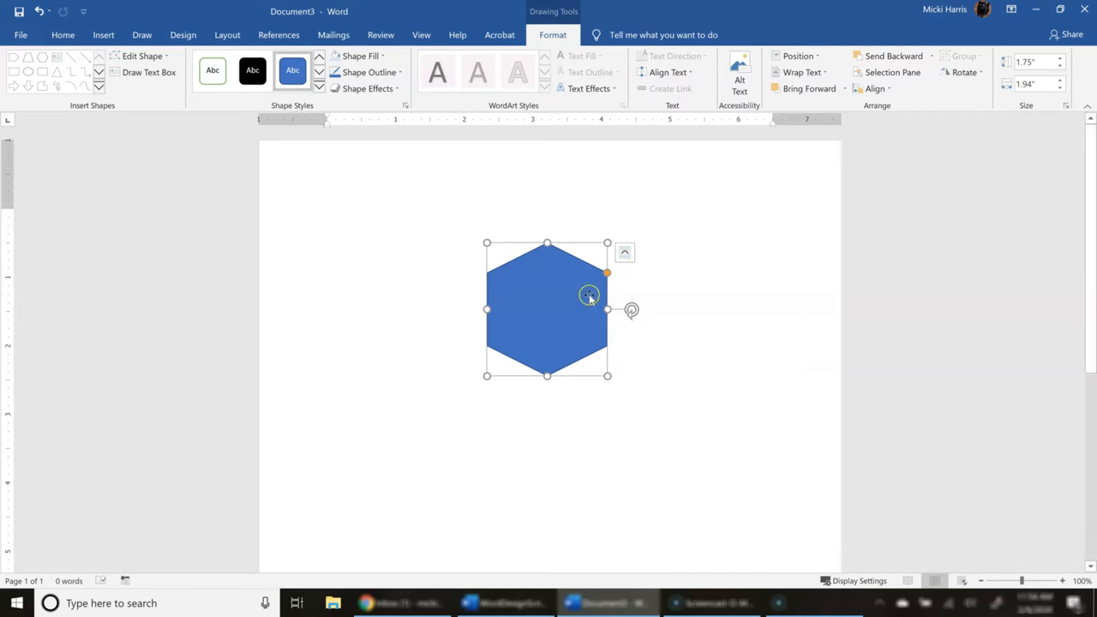
- Bring up the hexagon's context menu to copy and paste a duplicate
{"action": "right_click", "coordinate": [590, 294]}
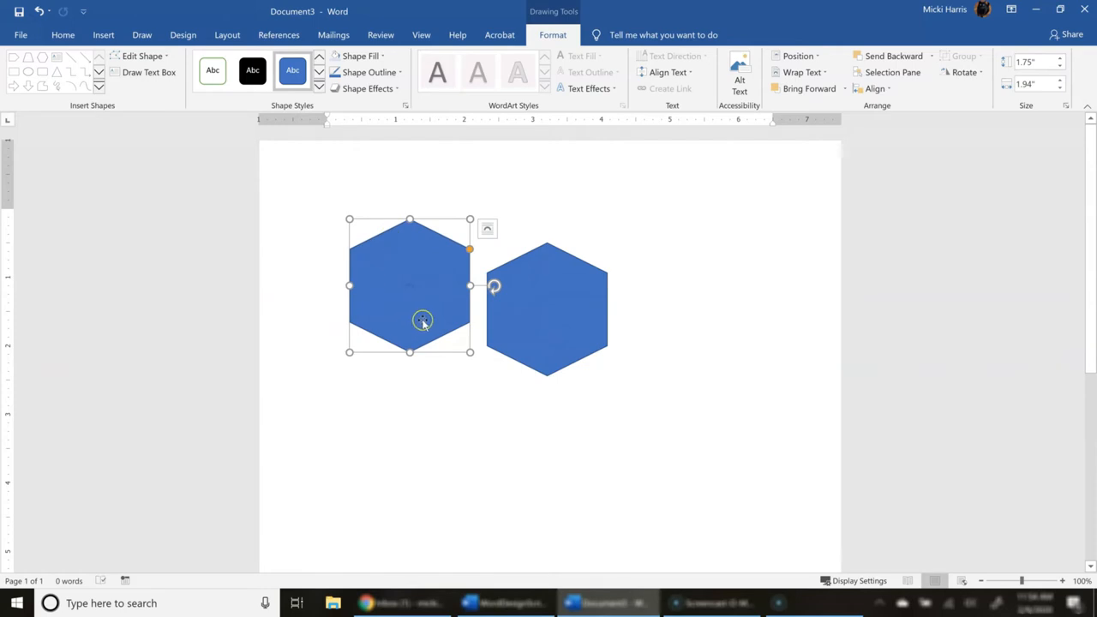
{"action": "mouse_move", "coordinate": [396, 195]}
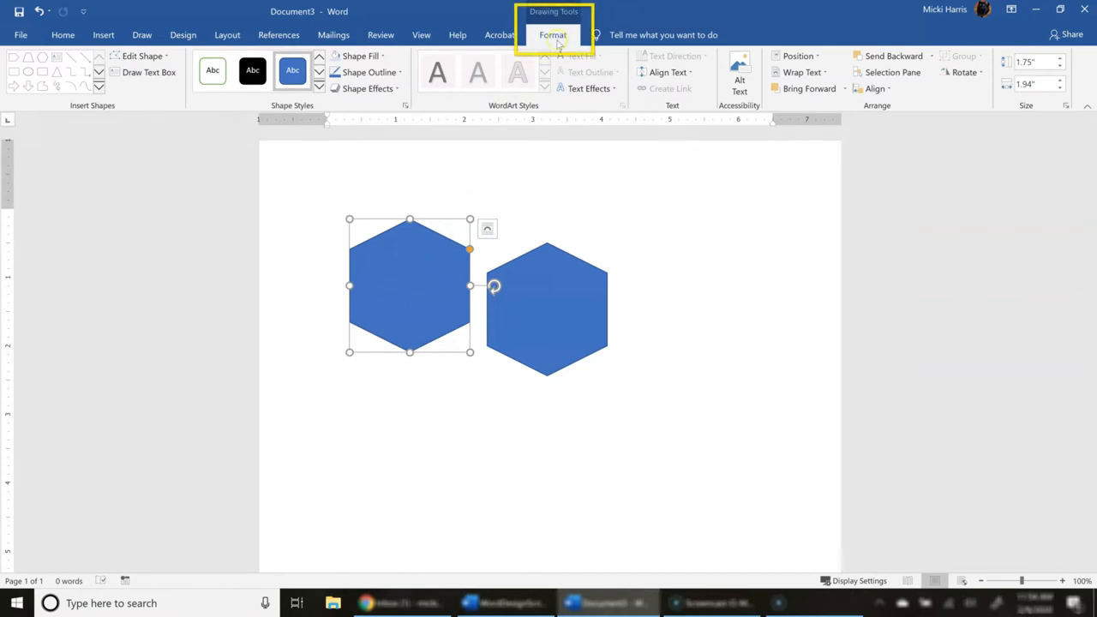
{"action": "mouse_move", "coordinate": [556, 41]}
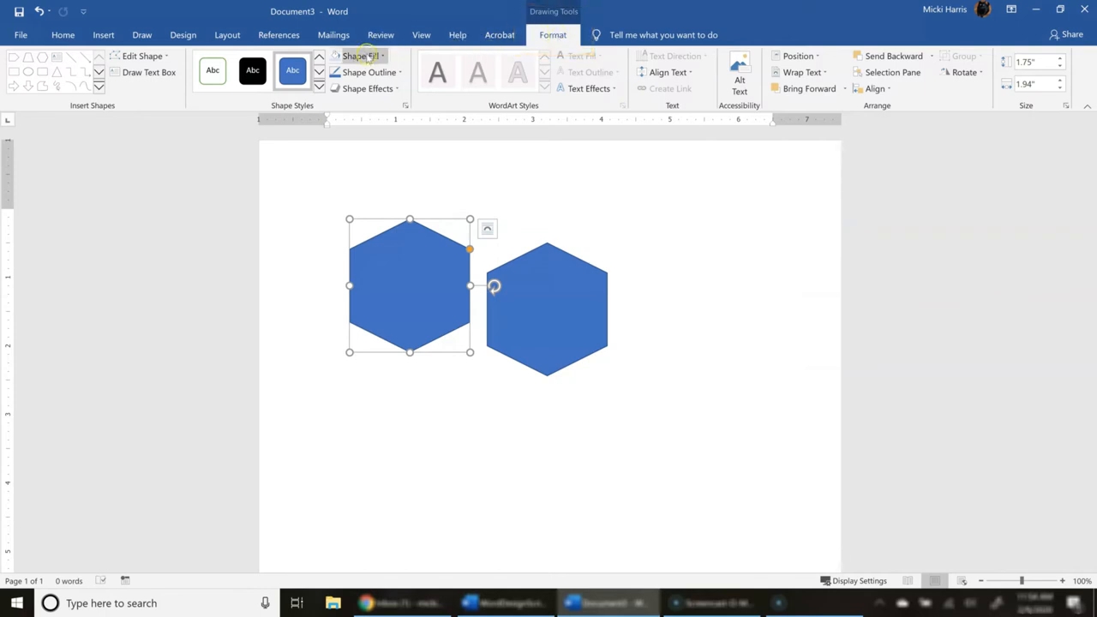
{"action": "mouse_move", "coordinate": [360, 55]}
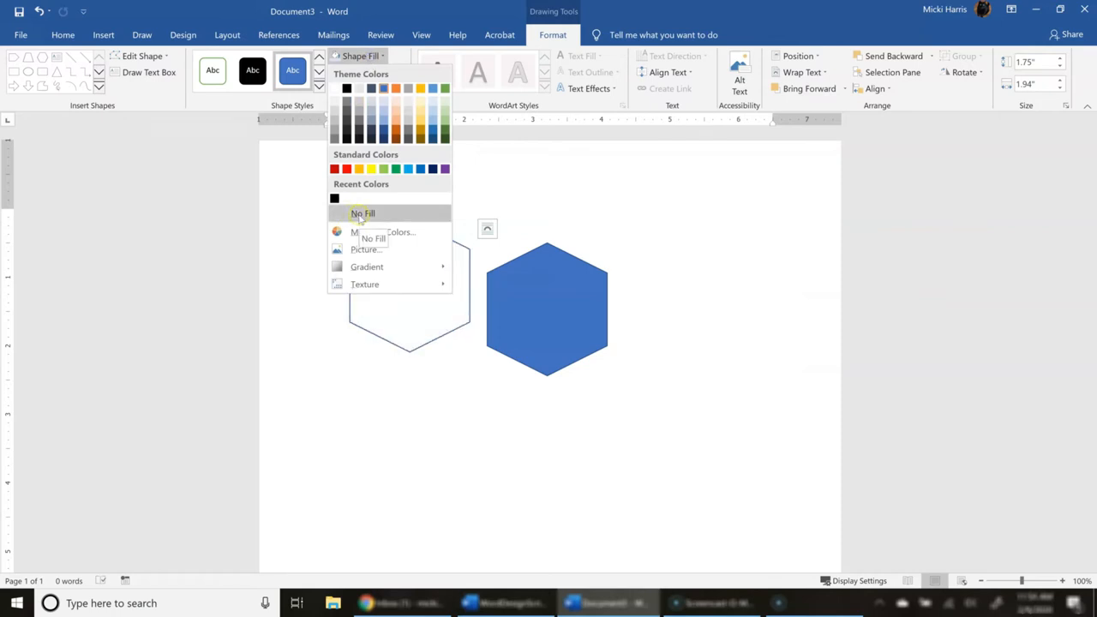
- Set the copied hexagon to No Fill and choose a grey outline colour
{"action": "left_click", "coordinate": [363, 213]}
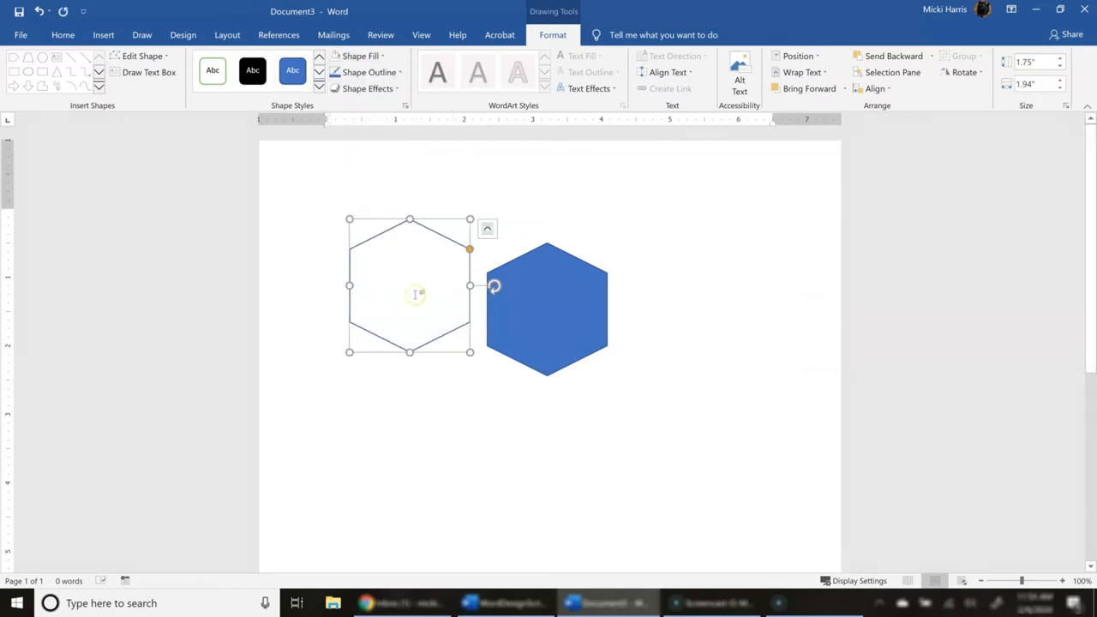
{"action": "left_click", "coordinate": [327, 214]}
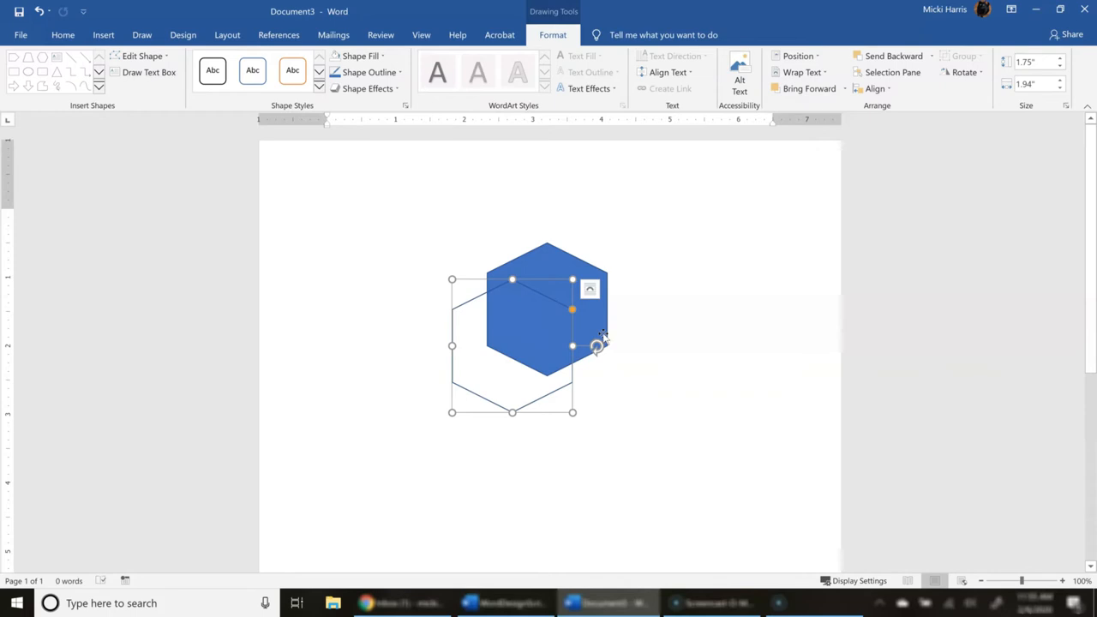
{"action": "left_click", "coordinate": [368, 72]}
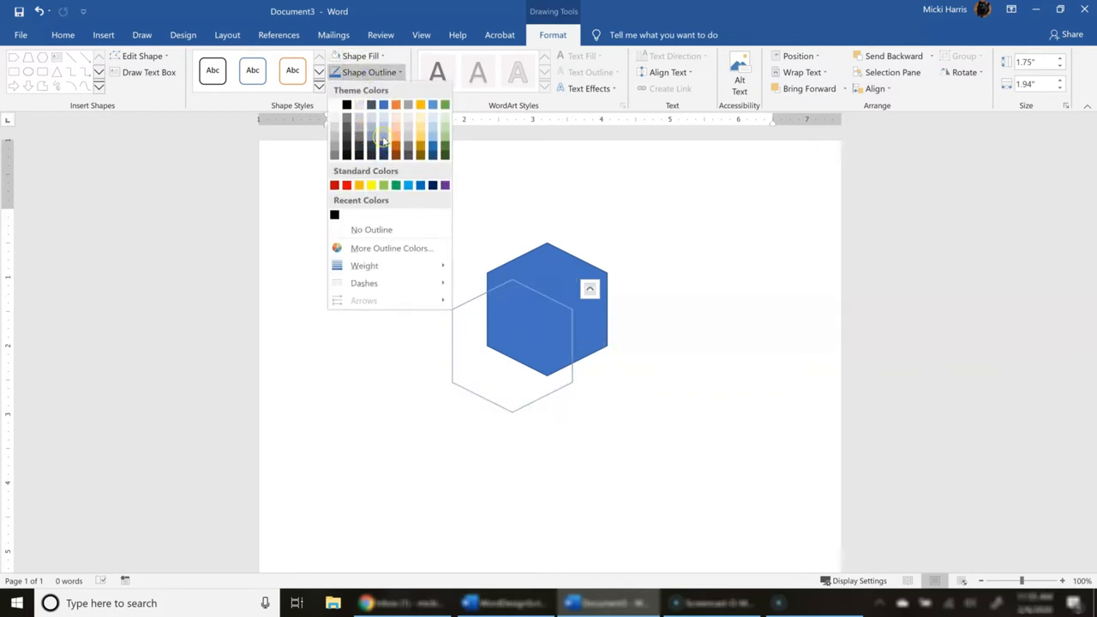
{"action": "mouse_move", "coordinate": [383, 128]}
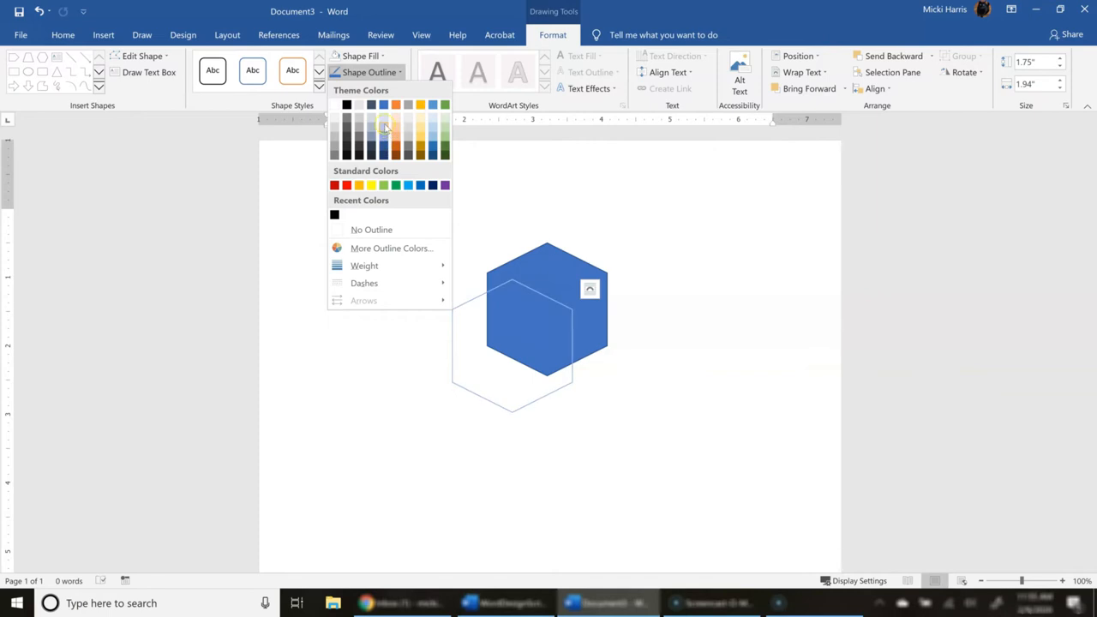
{"action": "mouse_move", "coordinate": [383, 130]}
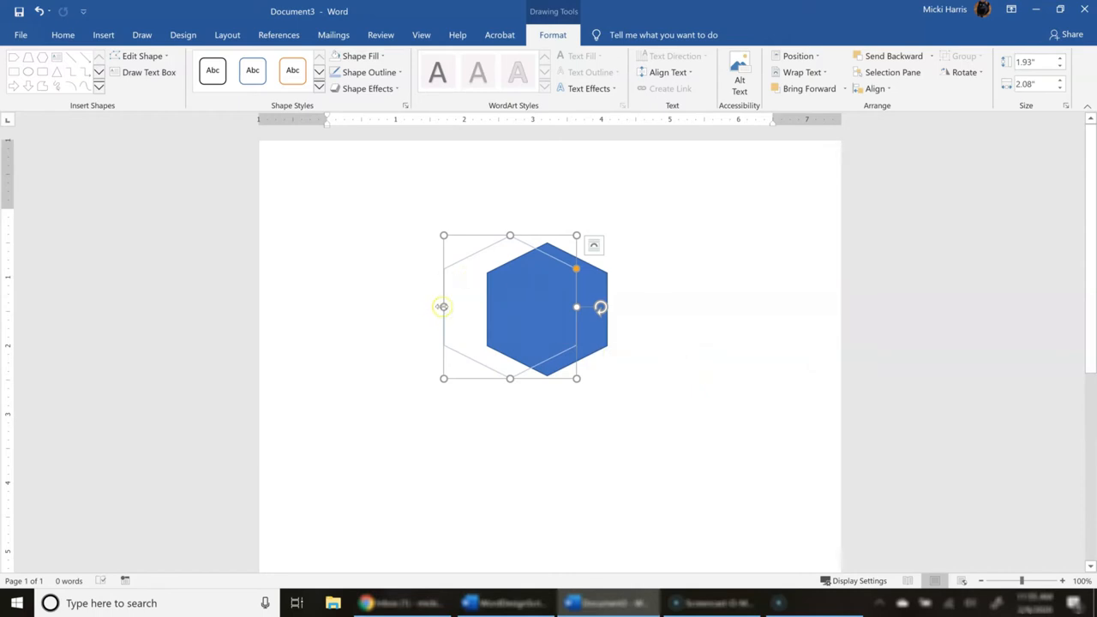
- Resize and reshape the outline hexagon to sit offset behind the blue one
{"action": "left_click_drag", "start_coordinate": [442, 307], "coordinate": [461, 307]}
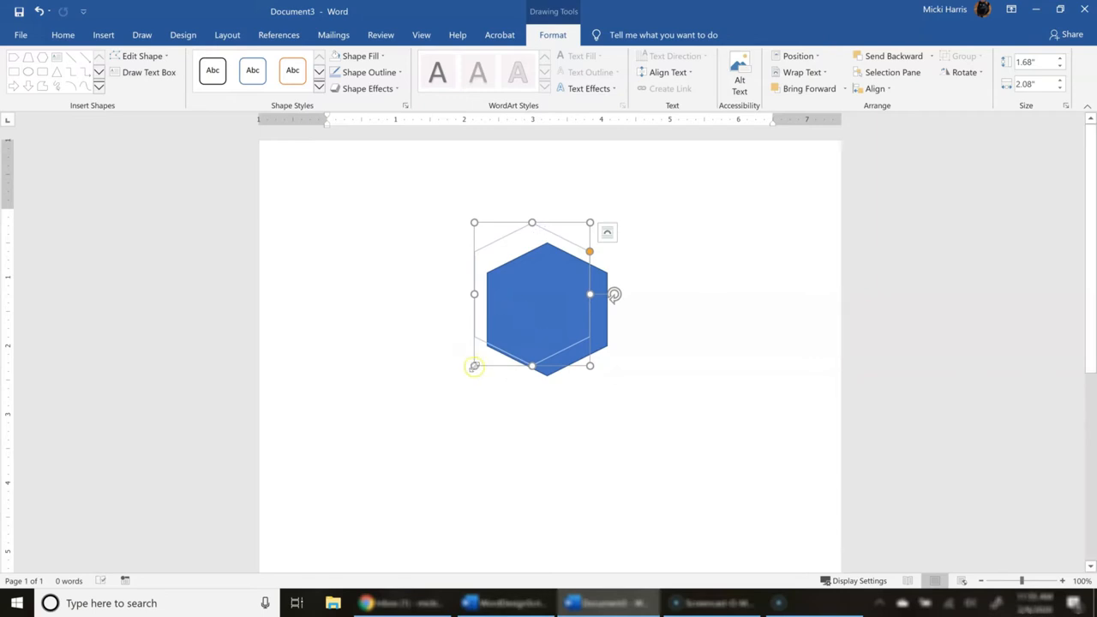
{"action": "left_click_drag", "start_coordinate": [473, 367], "coordinate": [569, 346]}
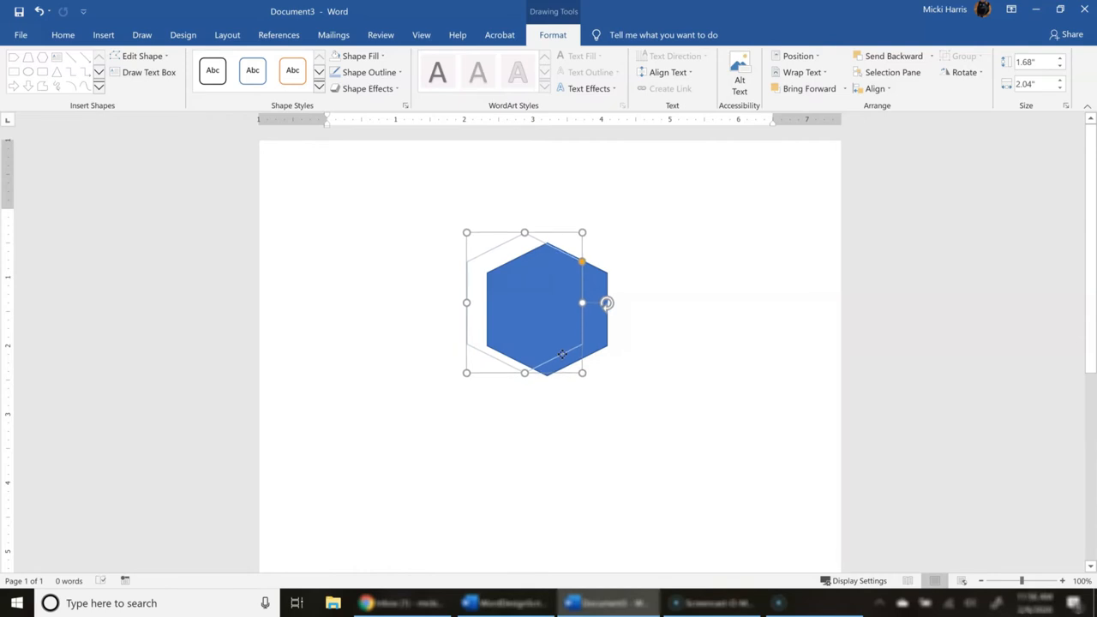
{"action": "mouse_move", "coordinate": [642, 332]}
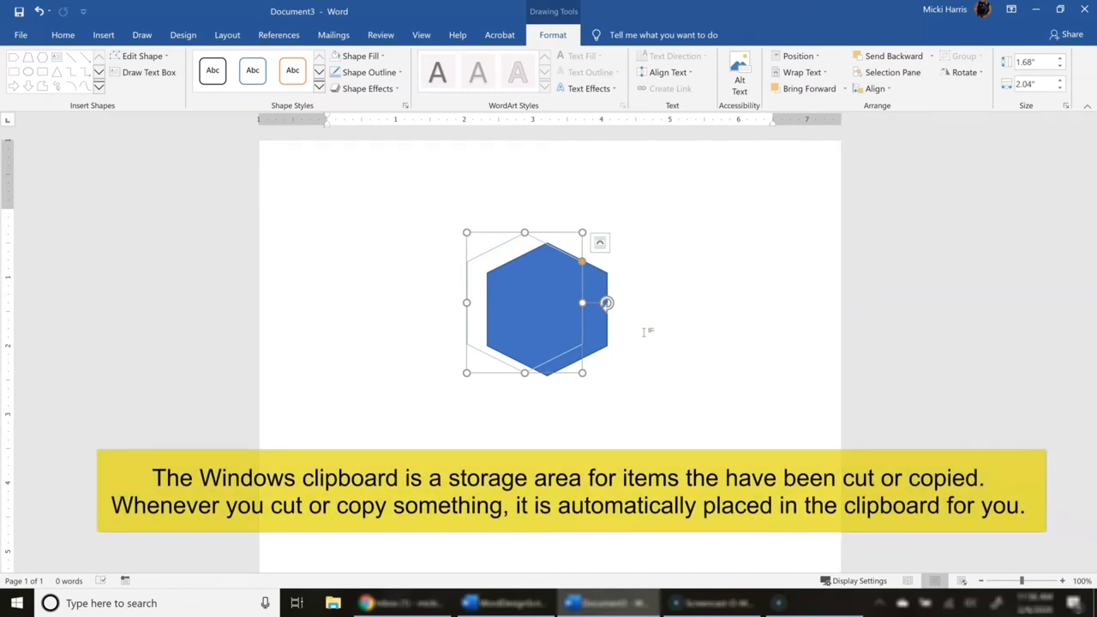
- Make a small hexagon copy with light blue fill and no outline
{"action": "left_click", "coordinate": [751, 250]}
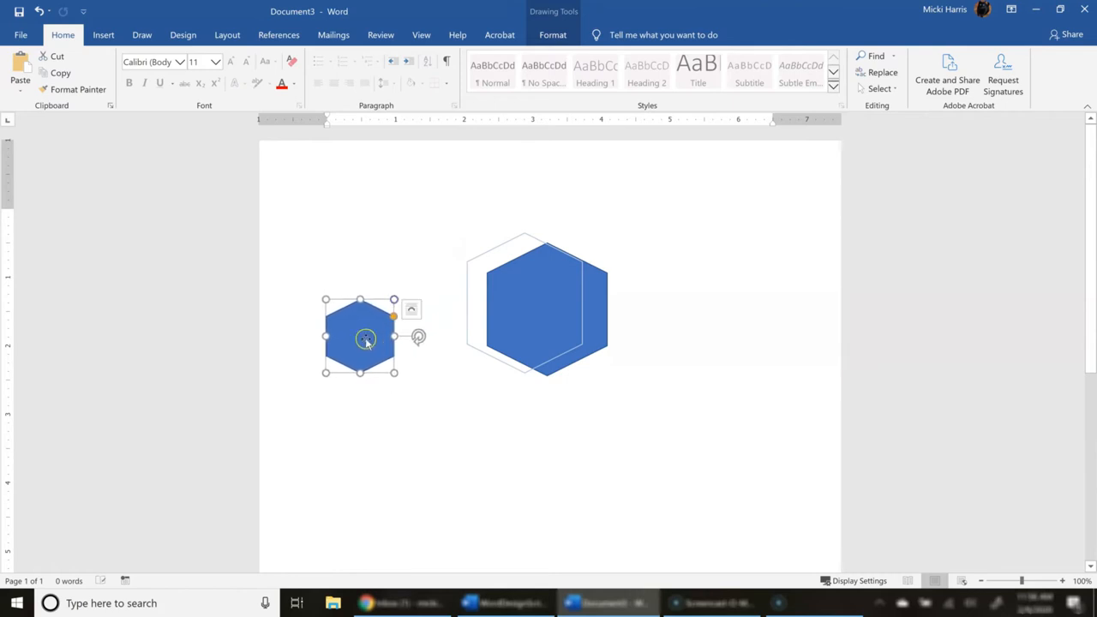
{"action": "left_click_drag", "start_coordinate": [360, 335], "coordinate": [407, 333]}
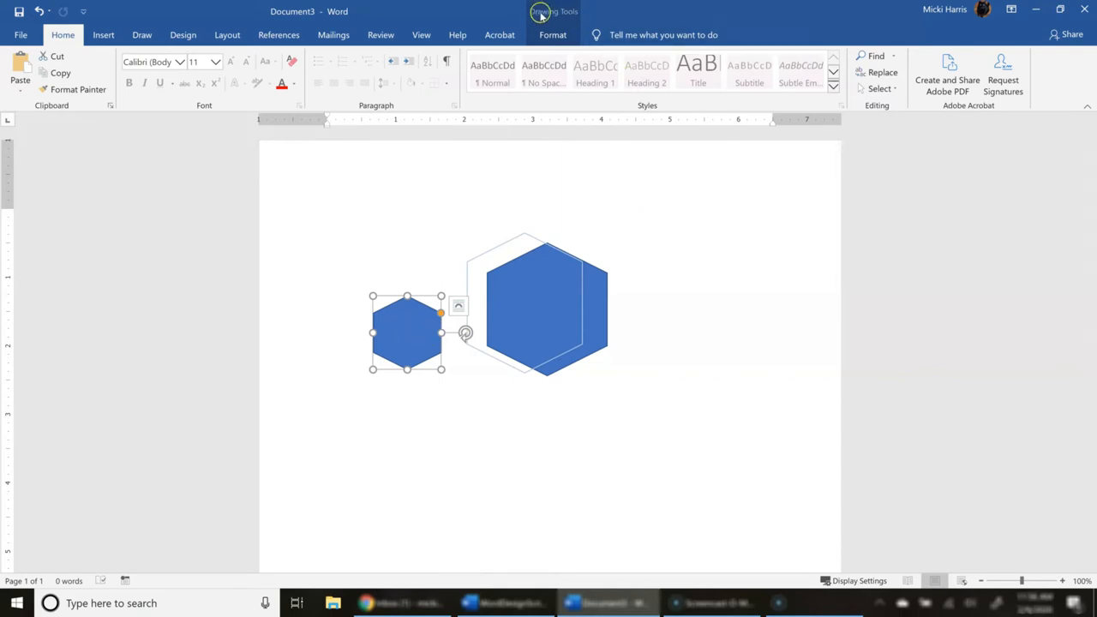
{"action": "left_click", "coordinate": [551, 34]}
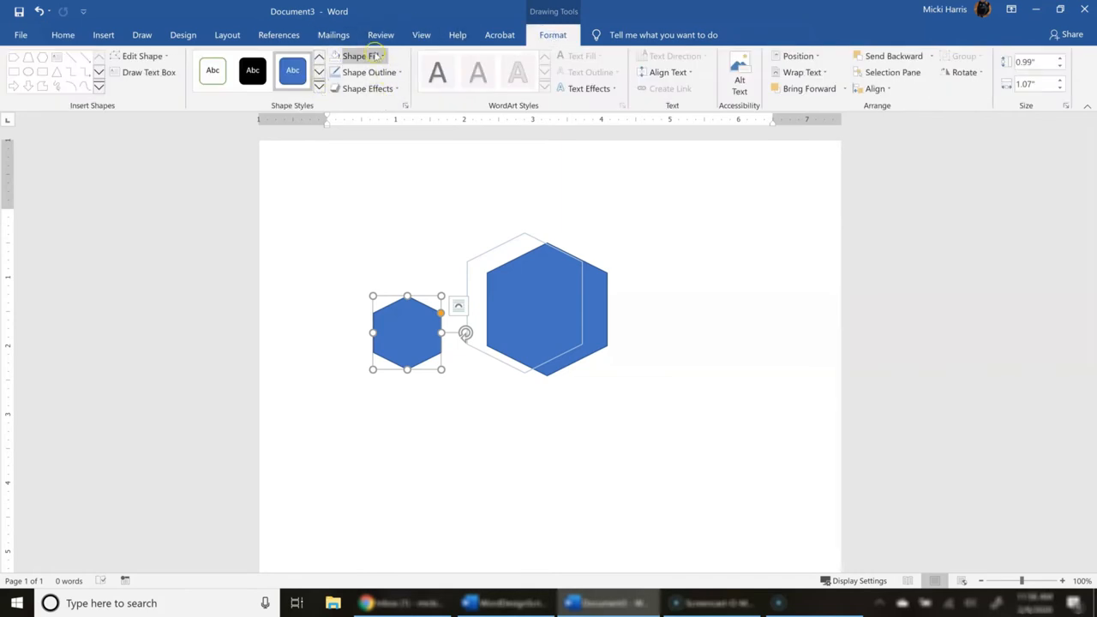
{"action": "left_click", "coordinate": [358, 55]}
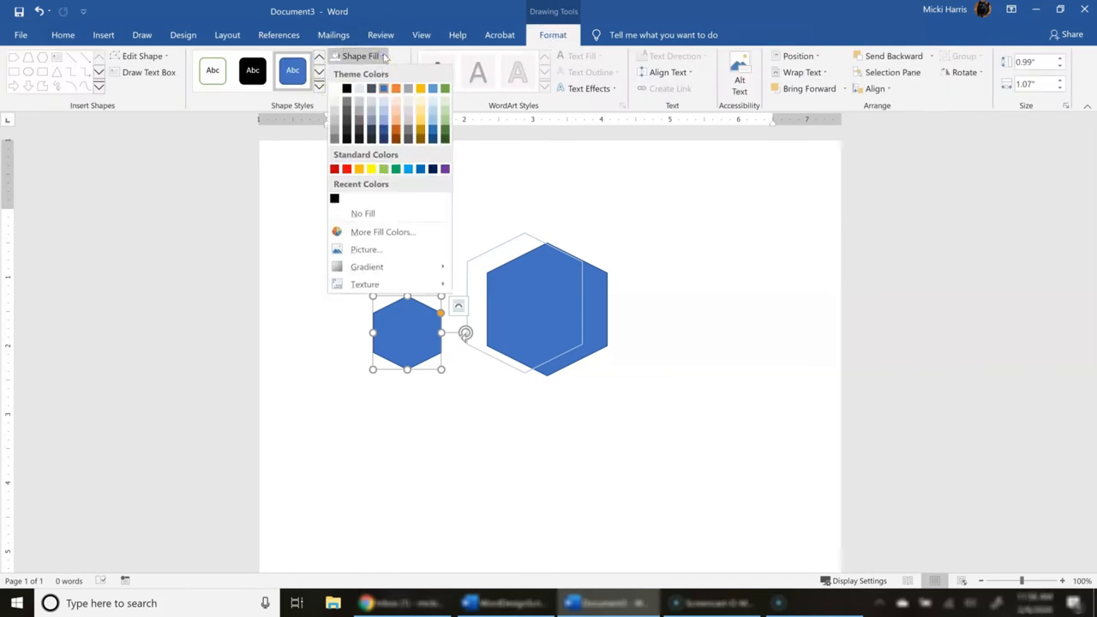
{"action": "left_click", "coordinate": [384, 115]}
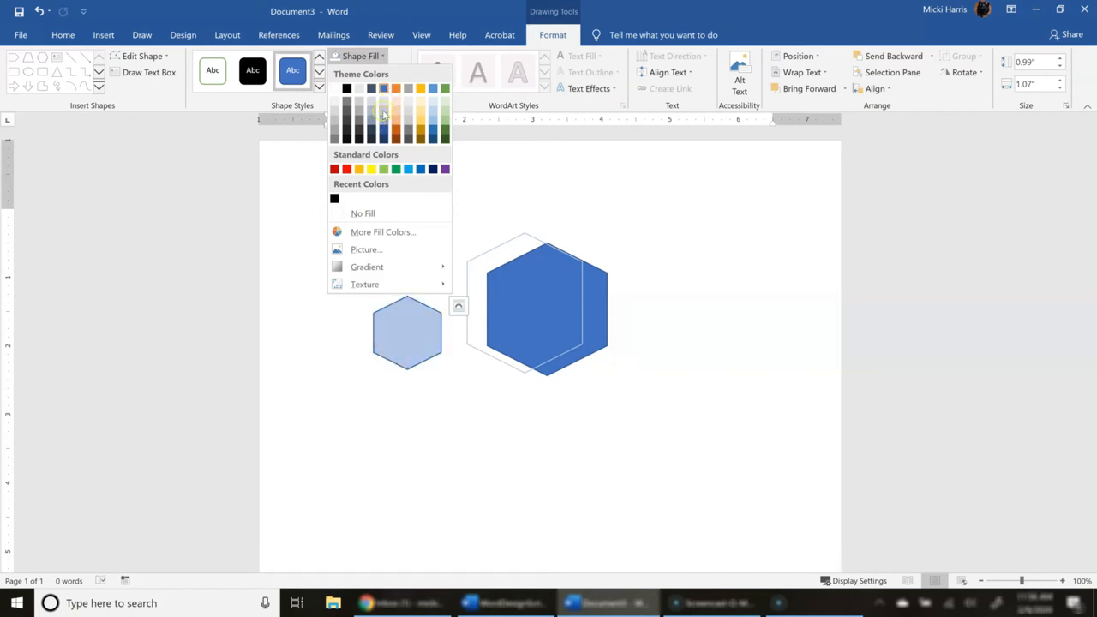
{"action": "mouse_move", "coordinate": [384, 116]}
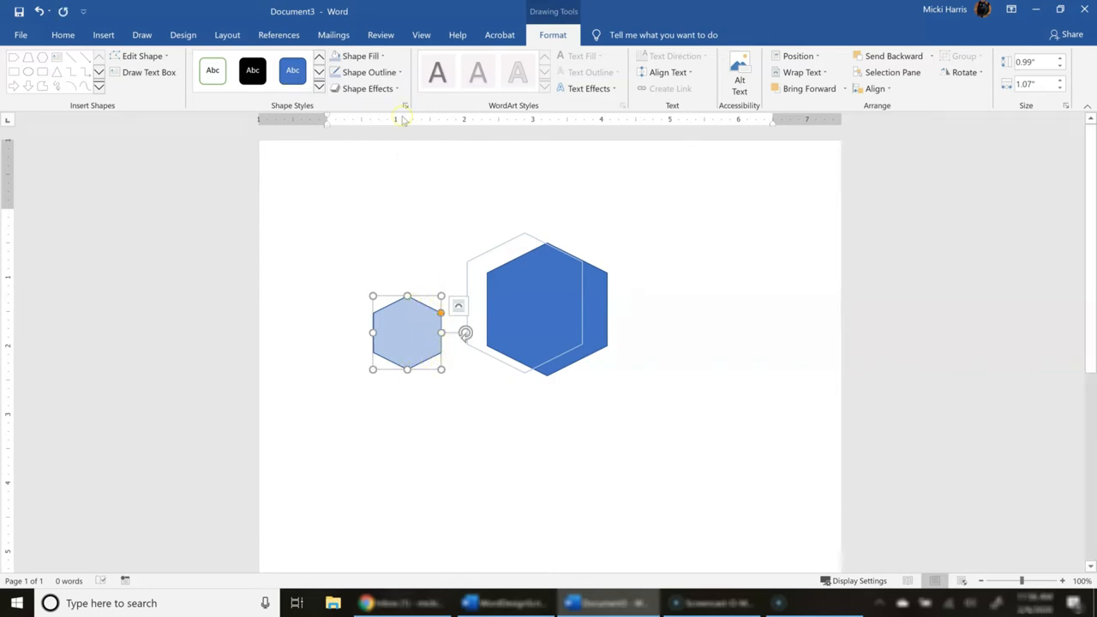
{"action": "left_click", "coordinate": [367, 72]}
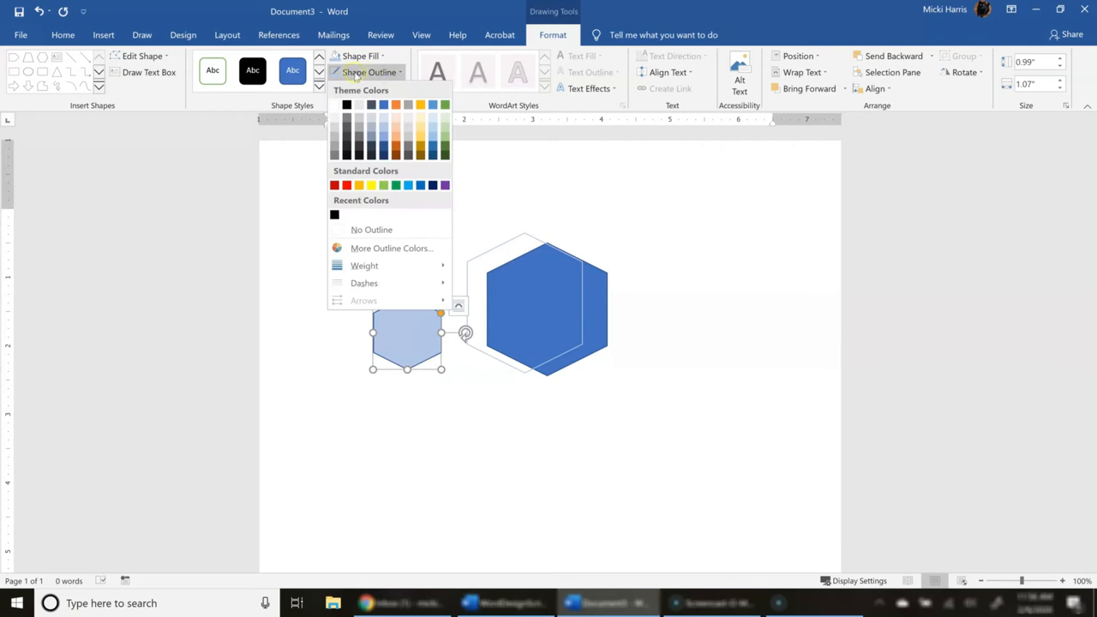
{"action": "left_click", "coordinate": [370, 230]}
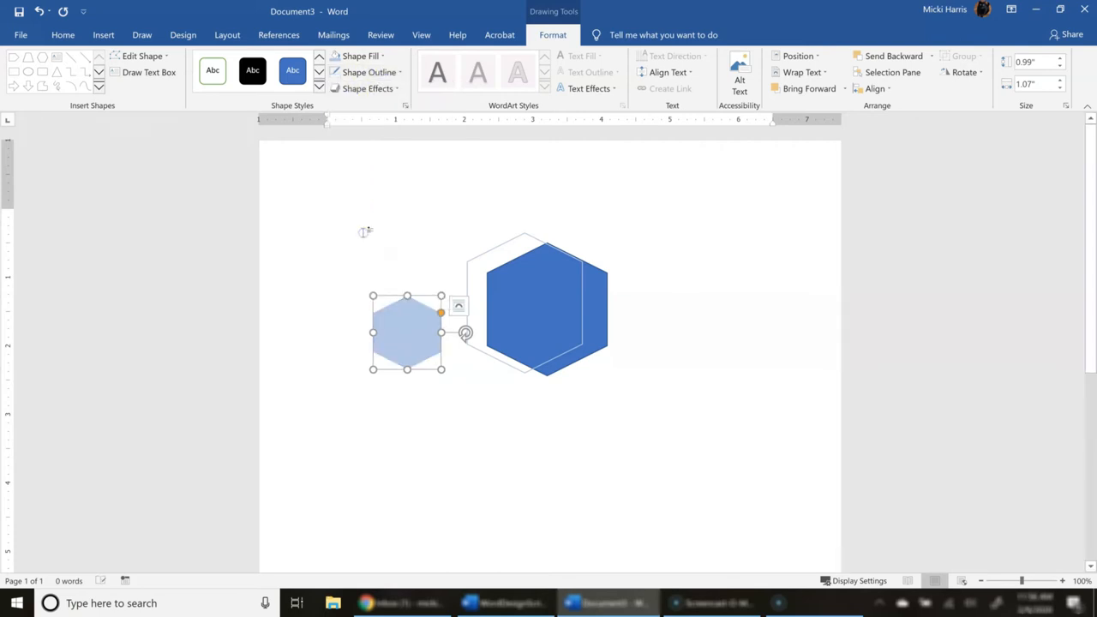
- Place the light blue hexagon on the design's lower left and enlarge it to about 1.18" by 1.28"
{"action": "left_click_drag", "start_coordinate": [408, 332], "coordinate": [500, 346]}
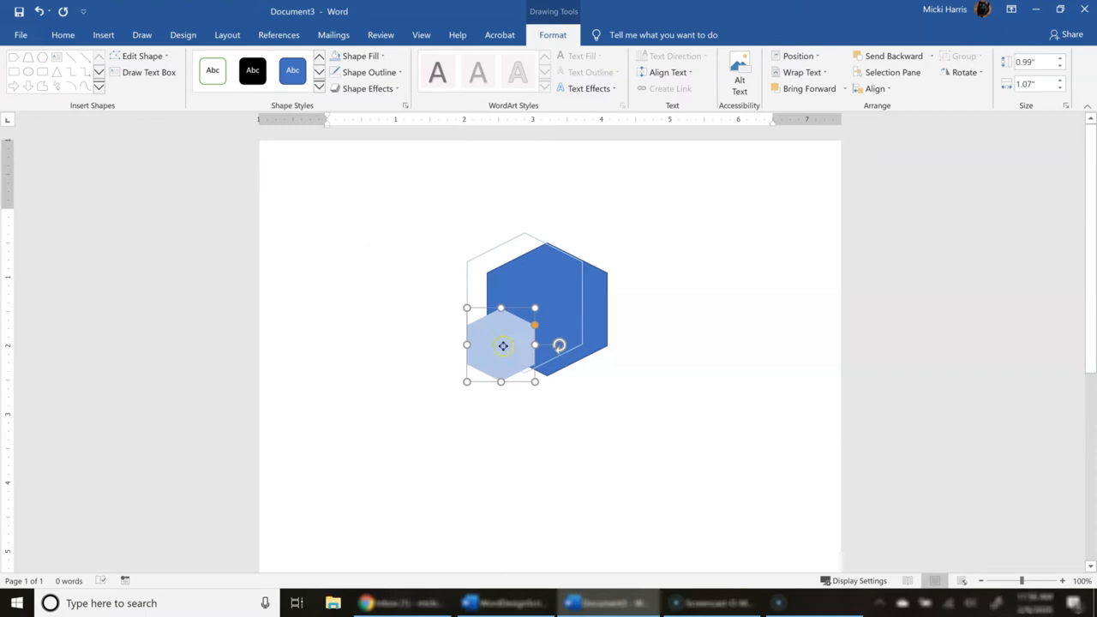
{"action": "left_click_drag", "start_coordinate": [504, 346], "coordinate": [487, 341]}
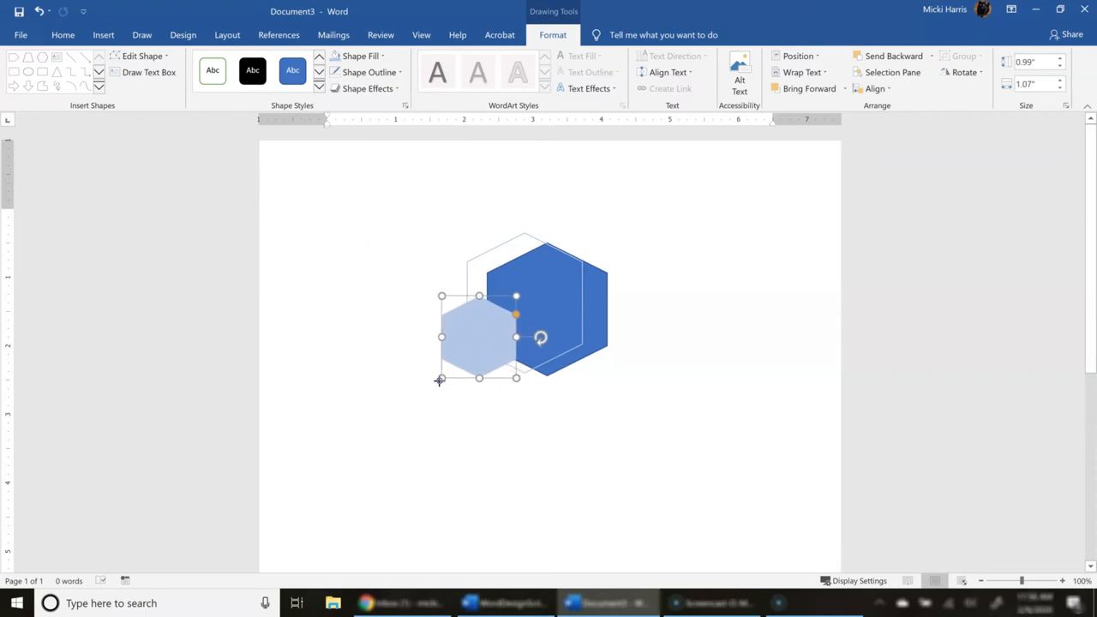
{"action": "left_click_drag", "start_coordinate": [439, 380], "coordinate": [517, 358]}
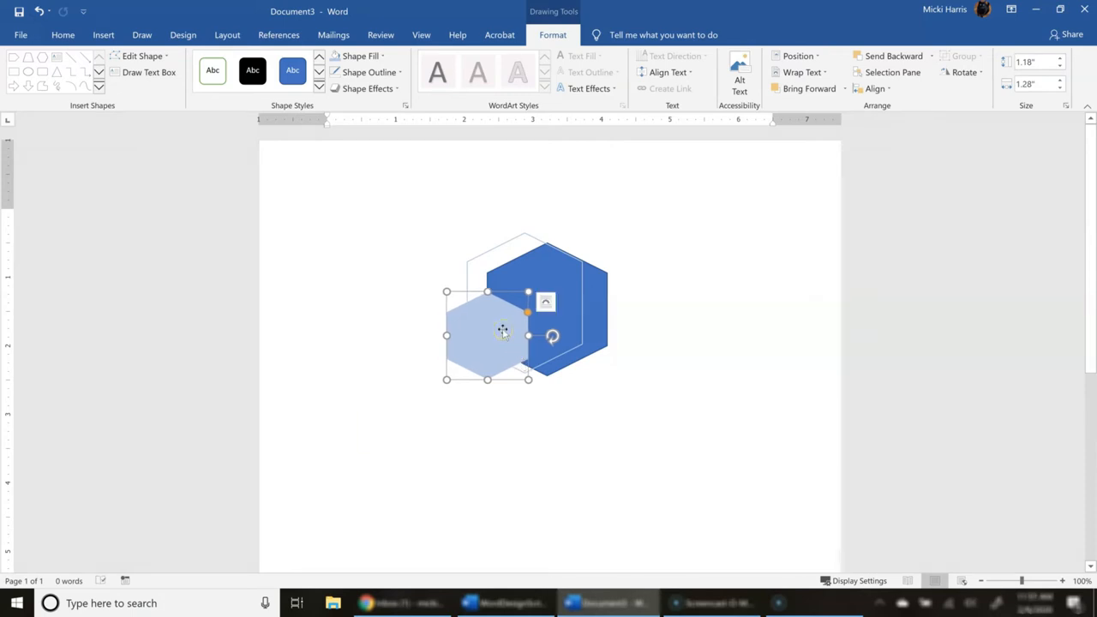
- Set the light blue hexagon's fill to 50% transparency in Format Shape, then deselect it
{"action": "right_click", "coordinate": [489, 325]}
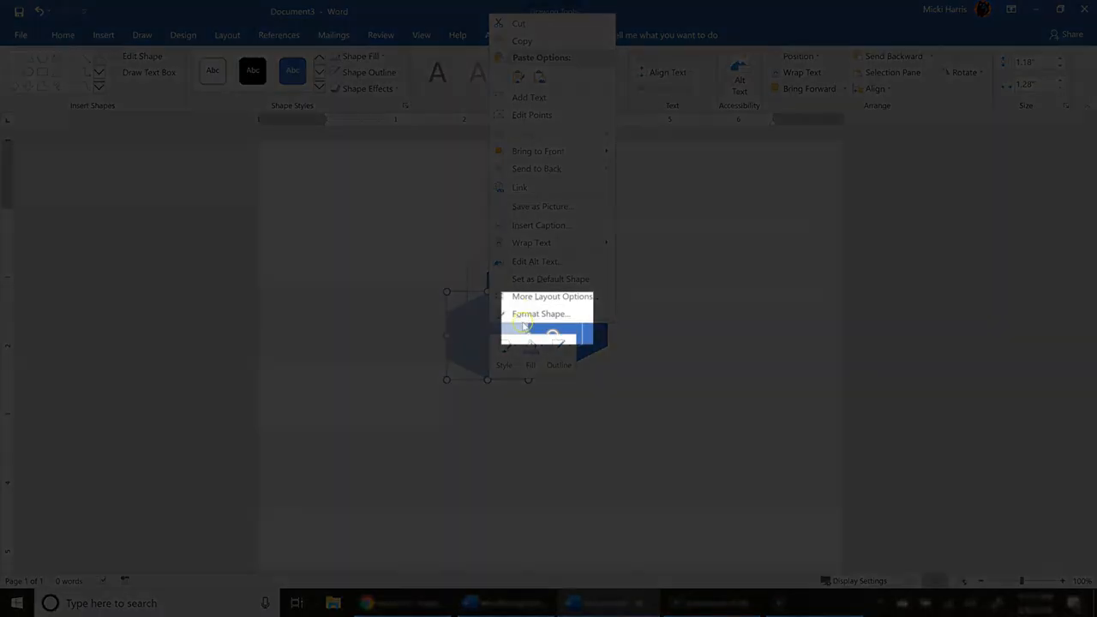
{"action": "left_click", "coordinate": [538, 312]}
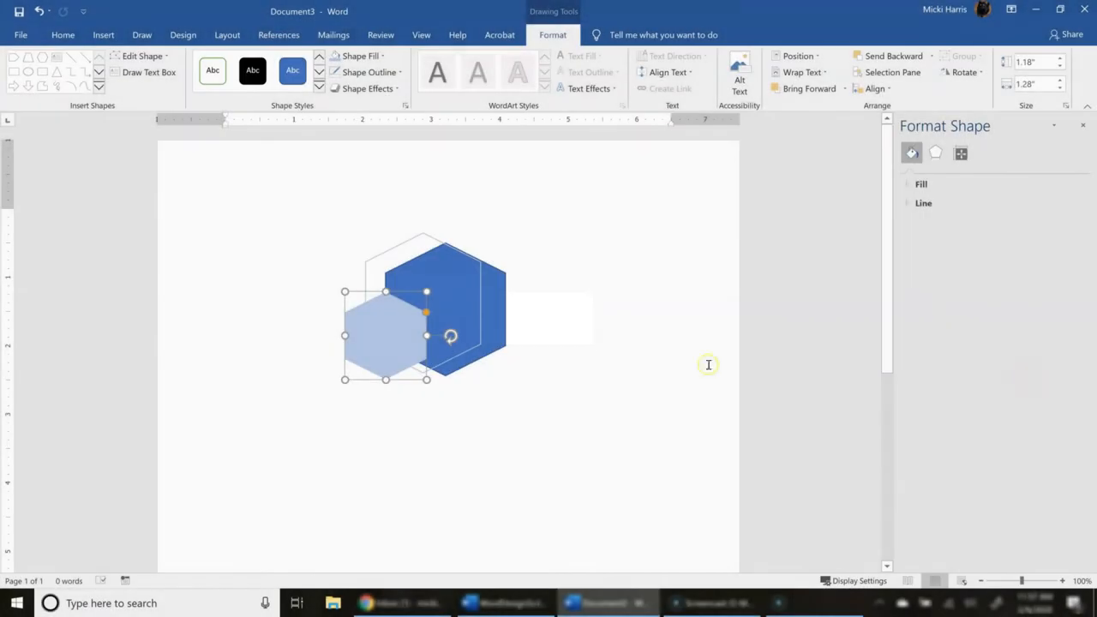
{"action": "left_click", "coordinate": [912, 153]}
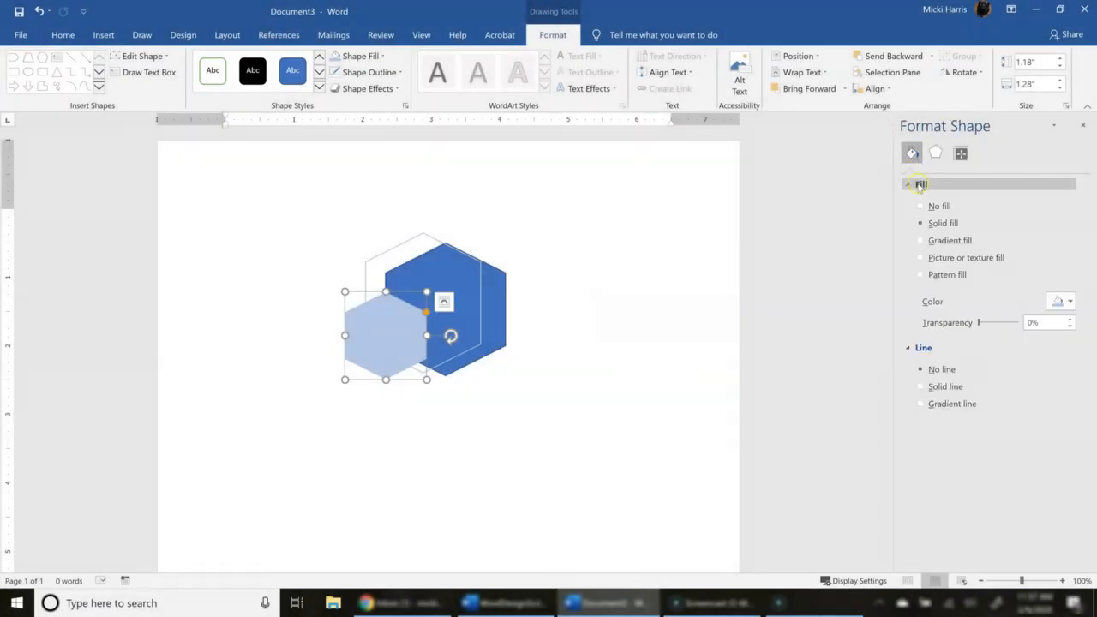
{"action": "left_click", "coordinate": [920, 183]}
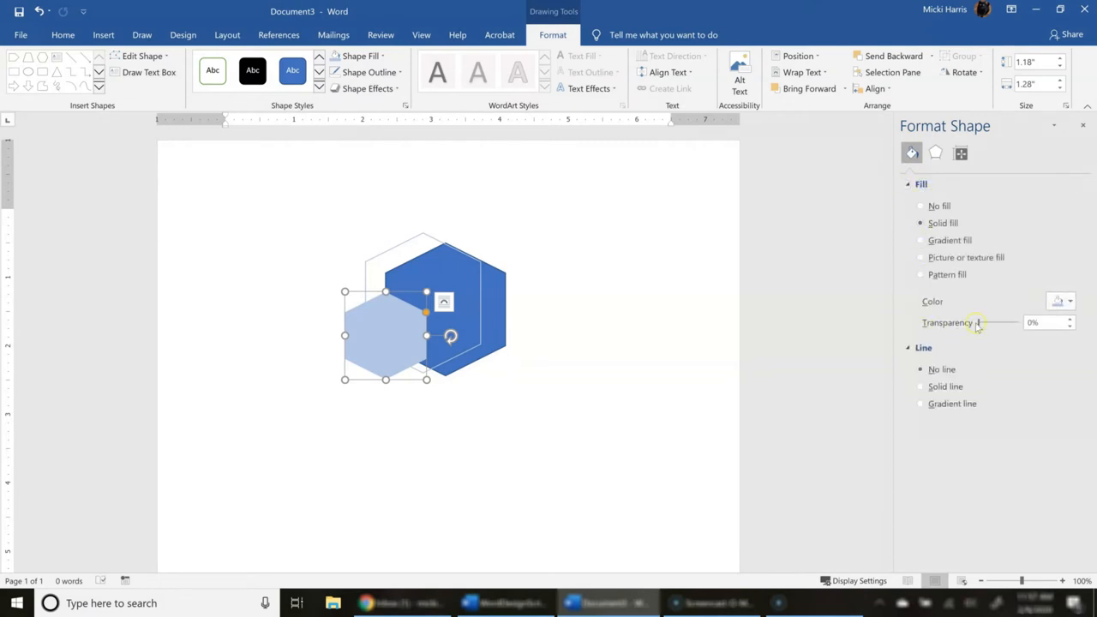
{"action": "left_click_drag", "start_coordinate": [977, 322], "coordinate": [997, 322]}
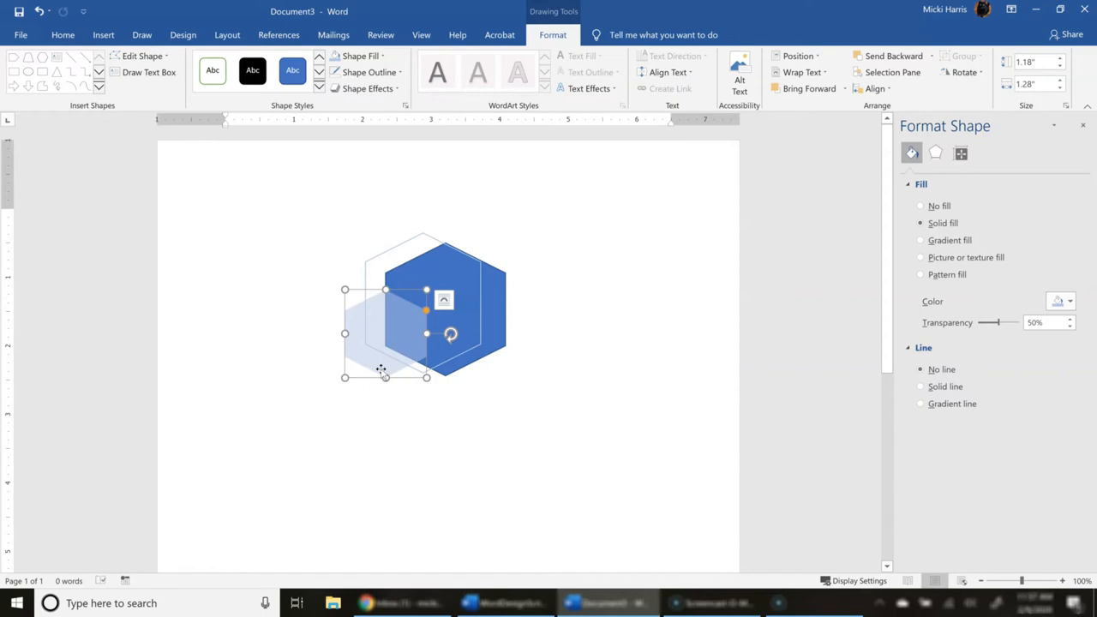
{"action": "left_click", "coordinate": [565, 274]}
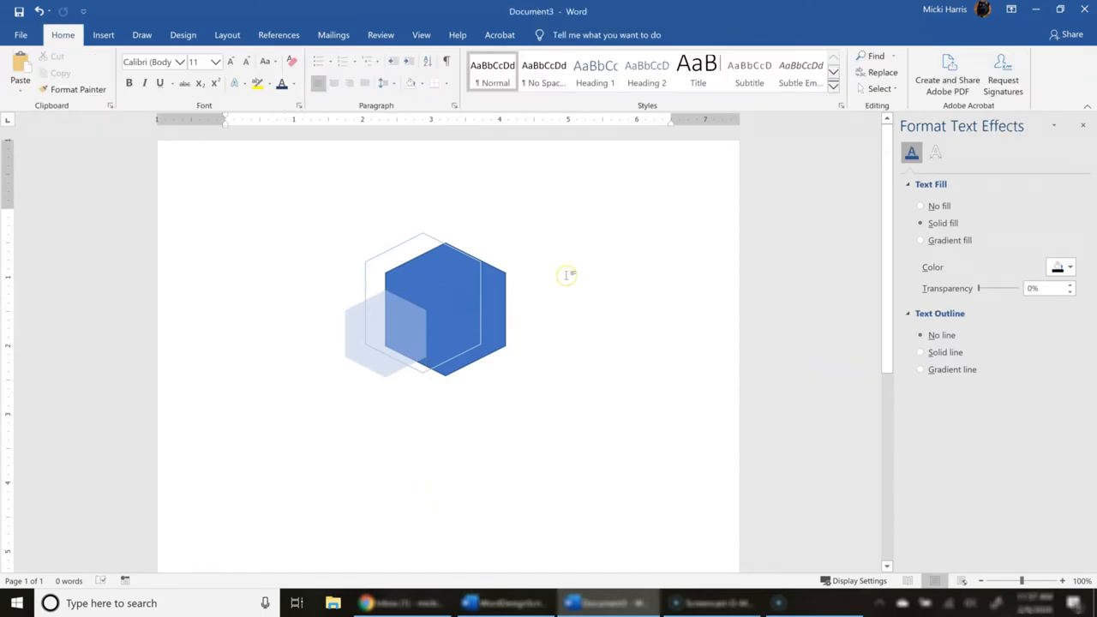
- Paste another hexagon and set it to No Fill, leaving an outline-only shape at the lower right
{"action": "key", "text": "ctrl+v"}
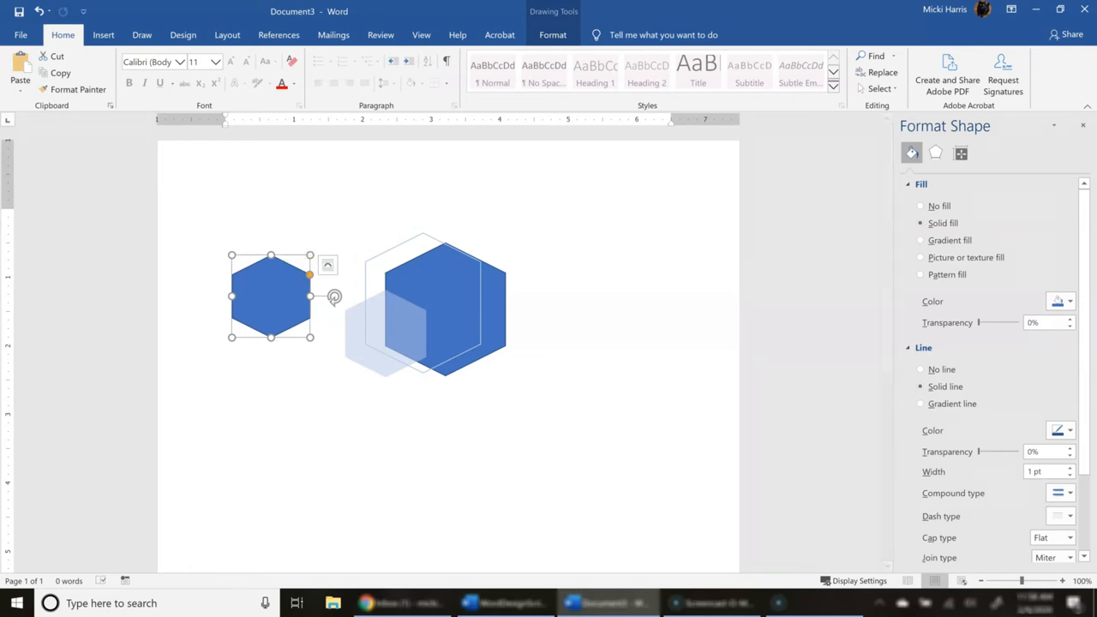
{"action": "left_click", "coordinate": [360, 55]}
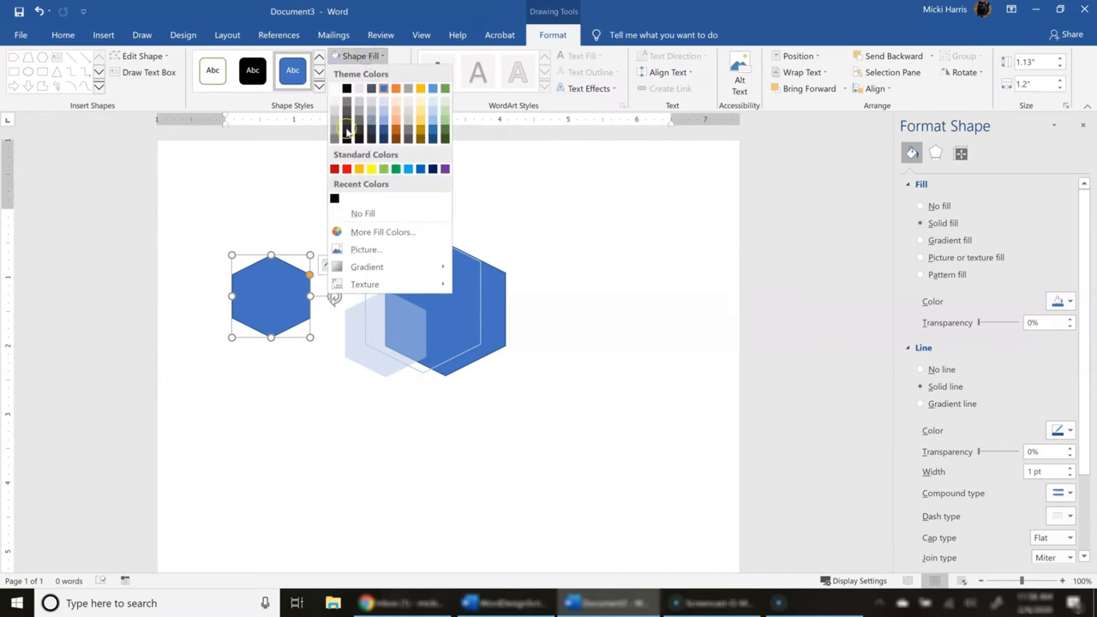
{"action": "left_click", "coordinate": [363, 213]}
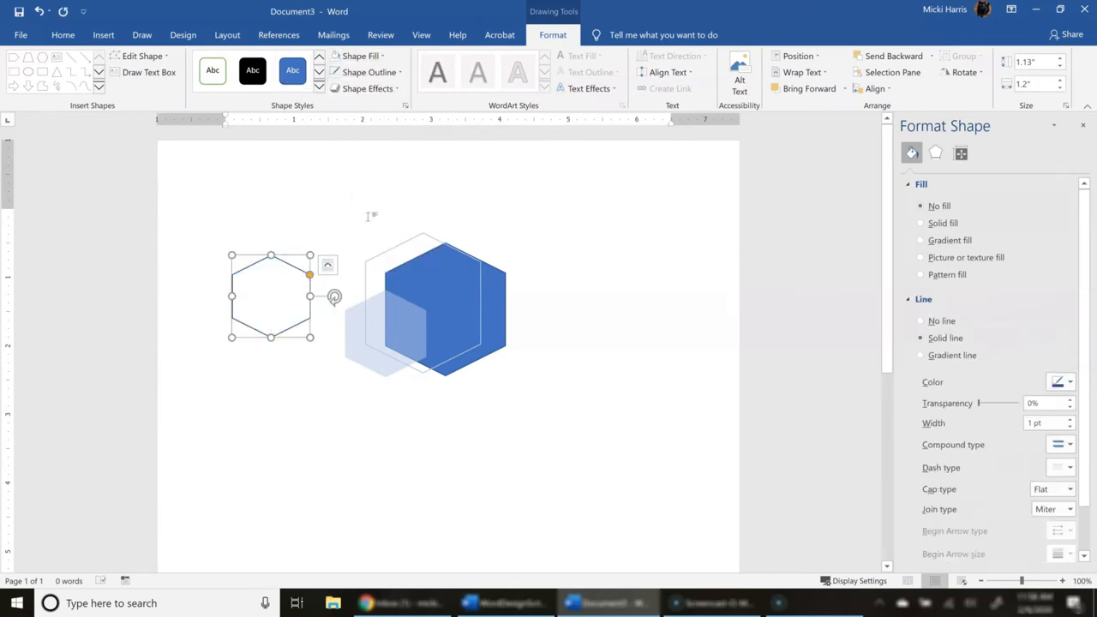
{"action": "mouse_move", "coordinate": [368, 72]}
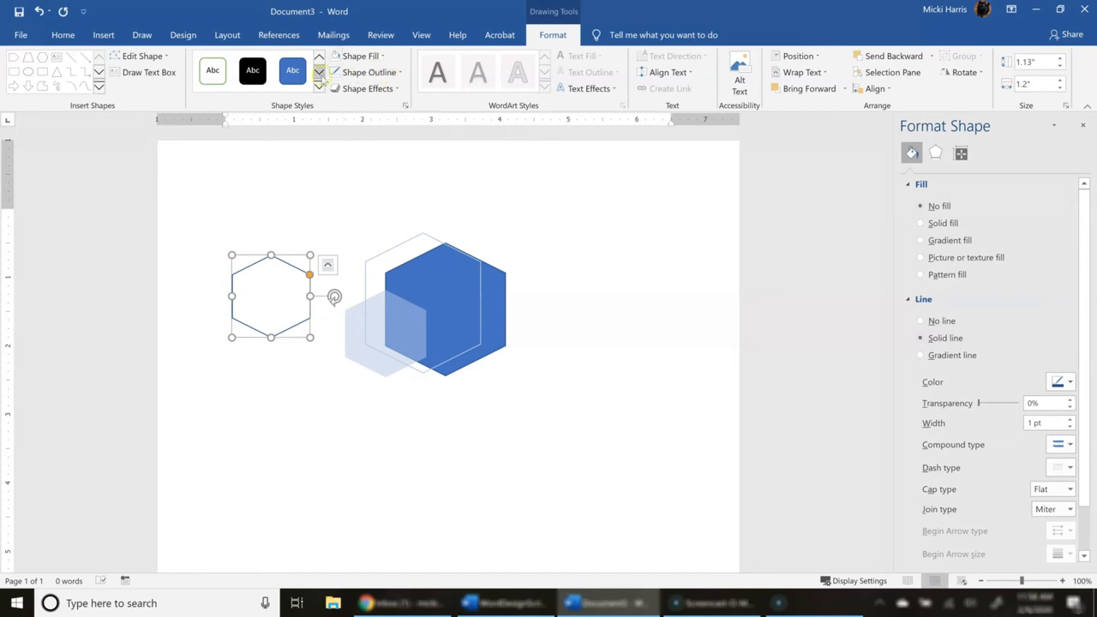
{"action": "left_click", "coordinate": [360, 55]}
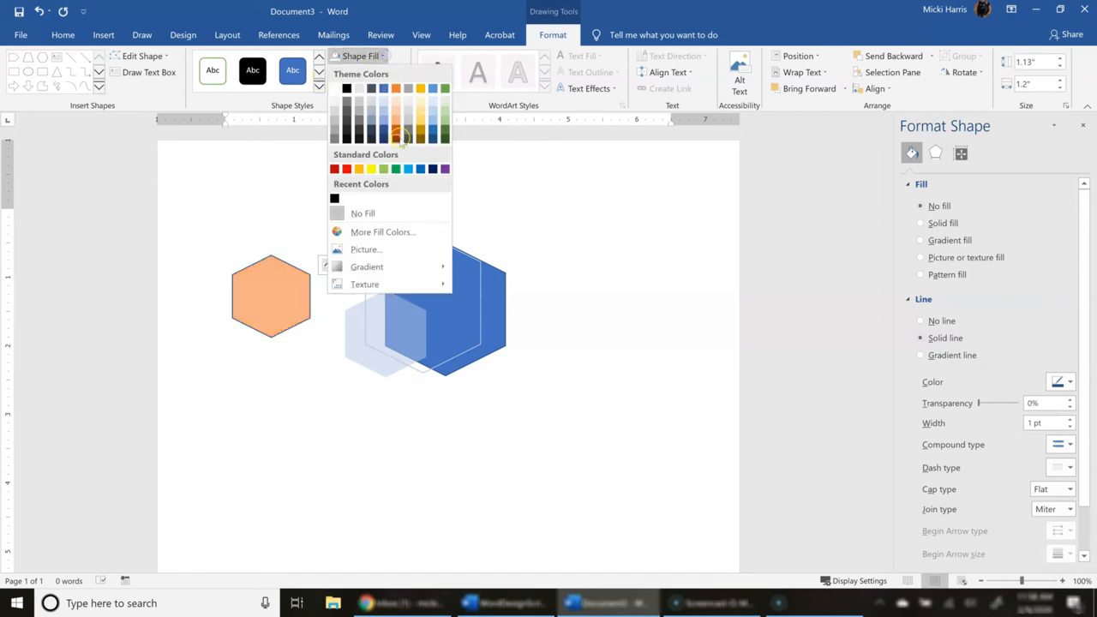
{"action": "left_click", "coordinate": [364, 212]}
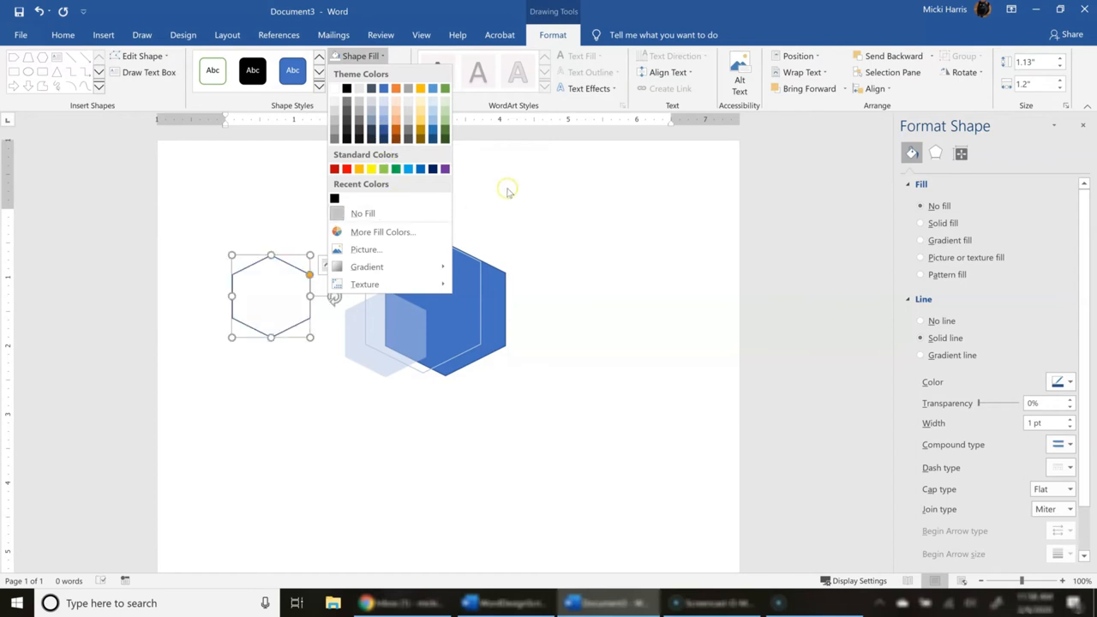
{"action": "left_click", "coordinate": [367, 72]}
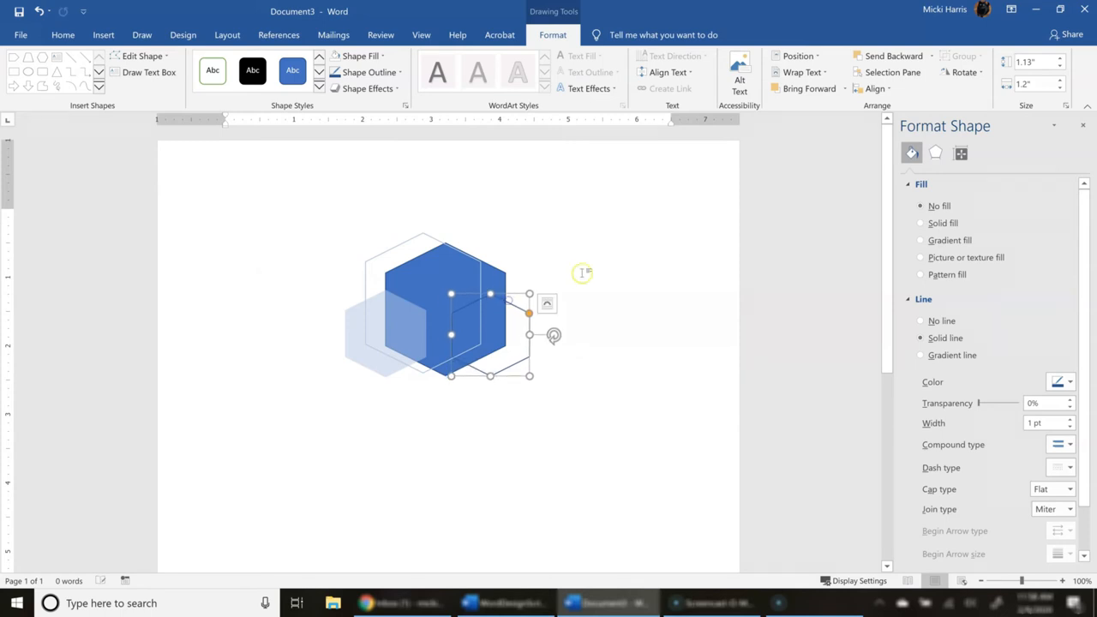
{"action": "left_click", "coordinate": [583, 274]}
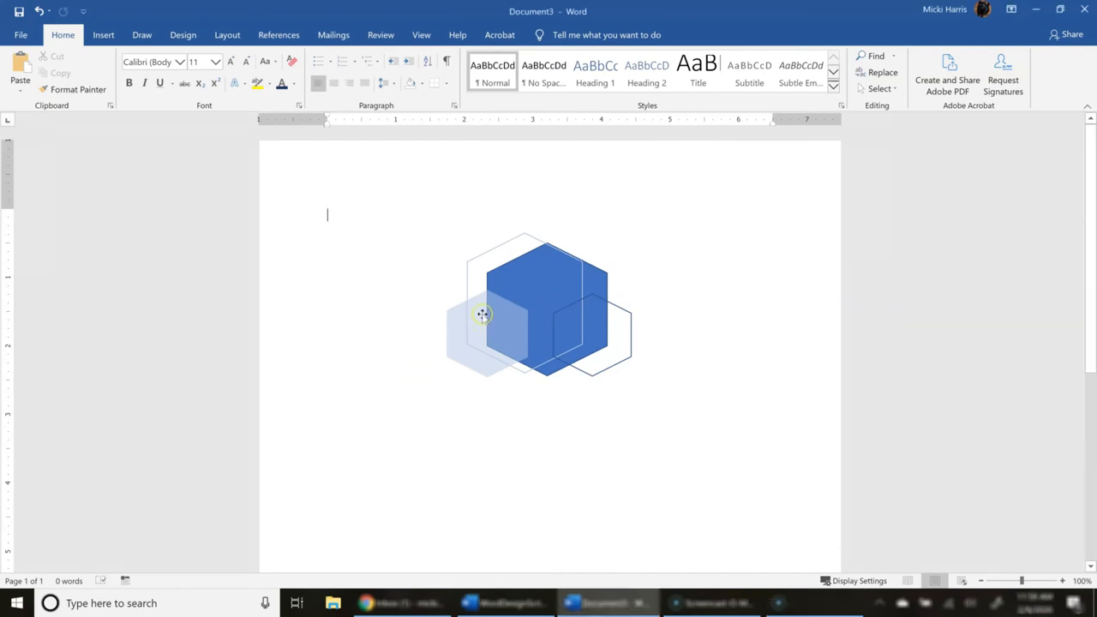
{"action": "left_click", "coordinate": [483, 315]}
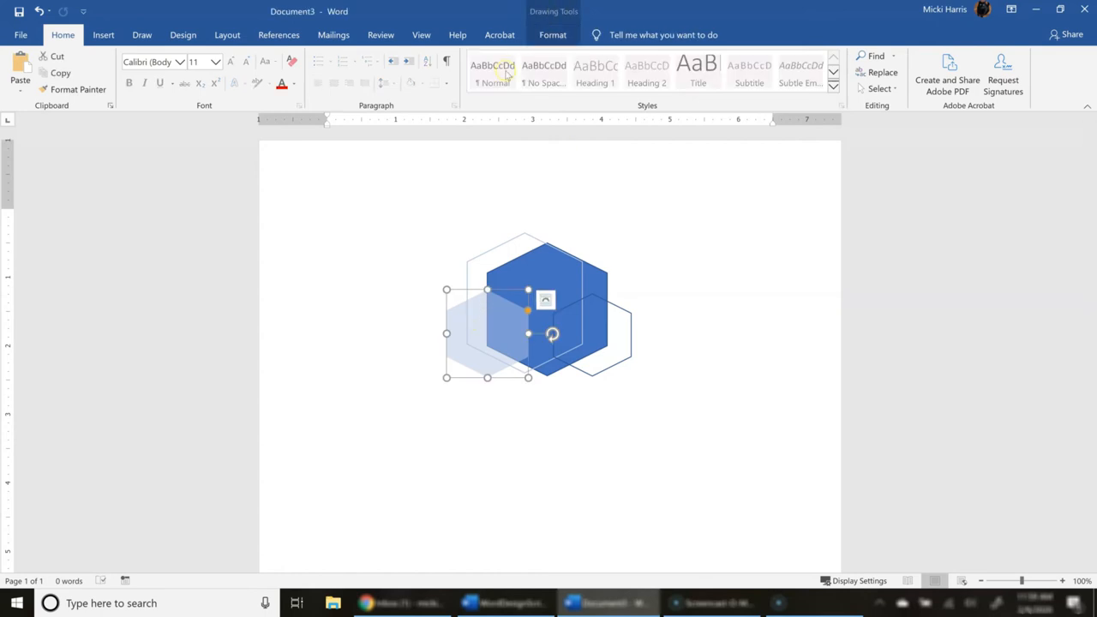
{"action": "left_click", "coordinate": [552, 34]}
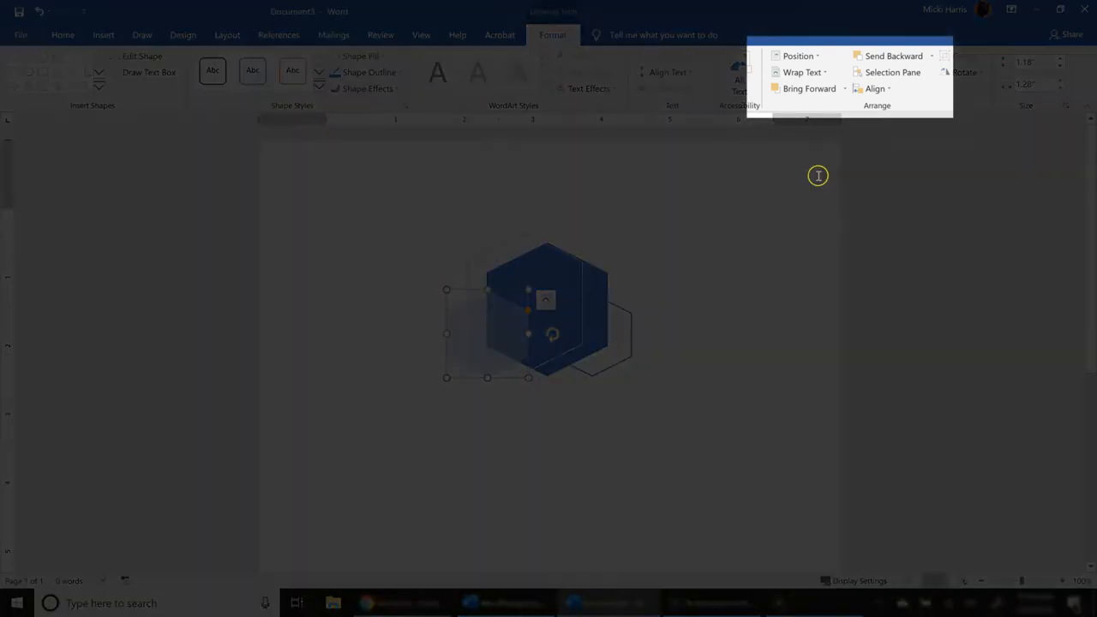
{"action": "mouse_move", "coordinate": [809, 89]}
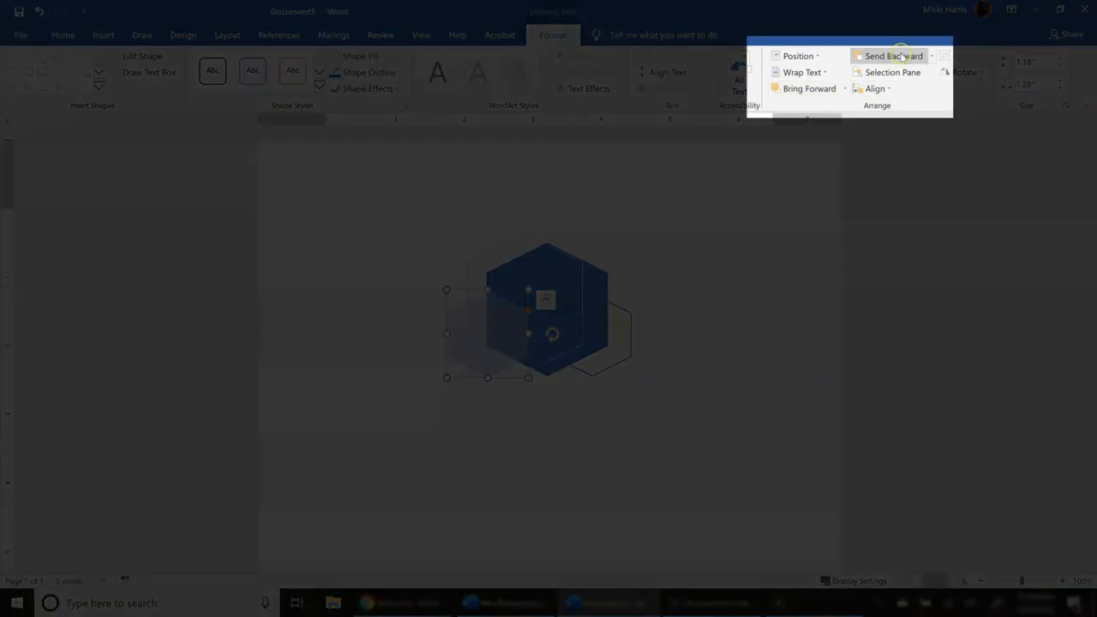
{"action": "left_click", "coordinate": [891, 55]}
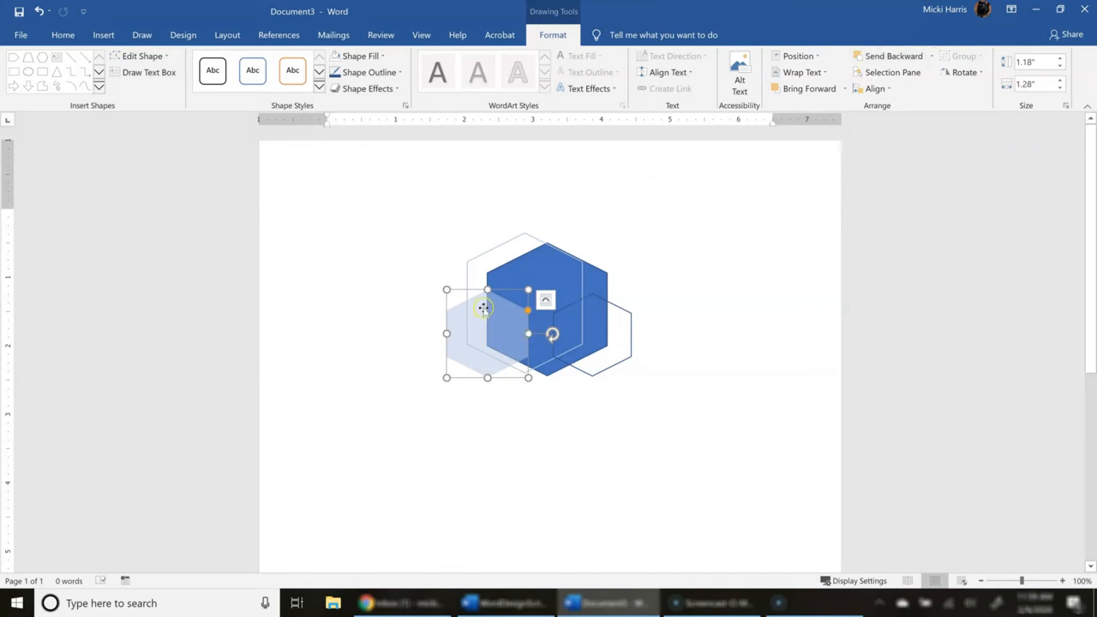
{"action": "left_click", "coordinate": [803, 89]}
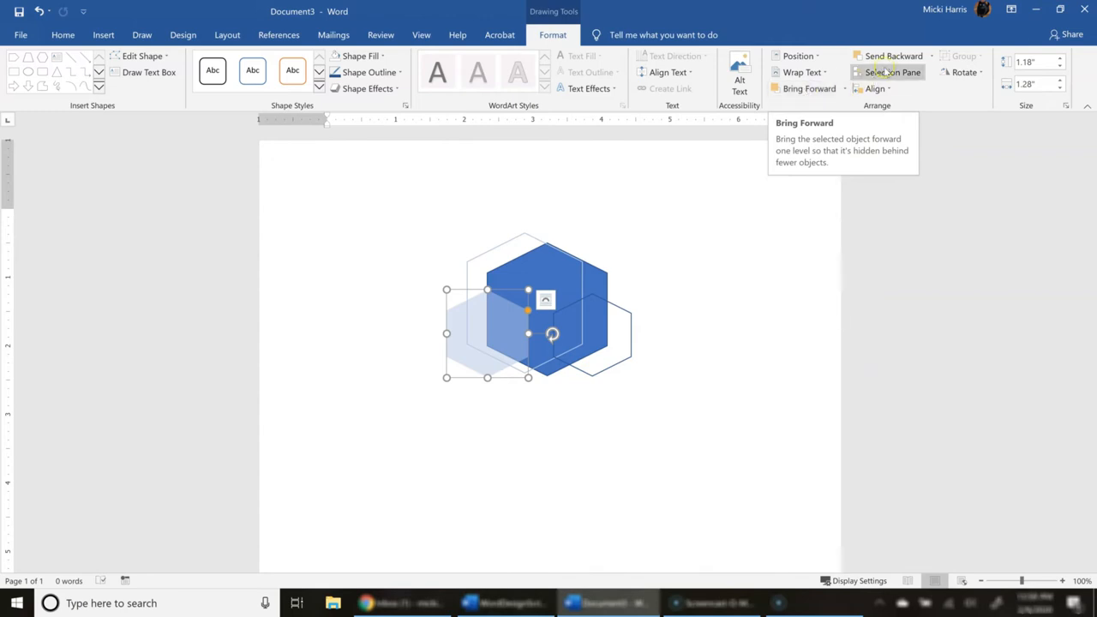
{"action": "mouse_move", "coordinate": [895, 54]}
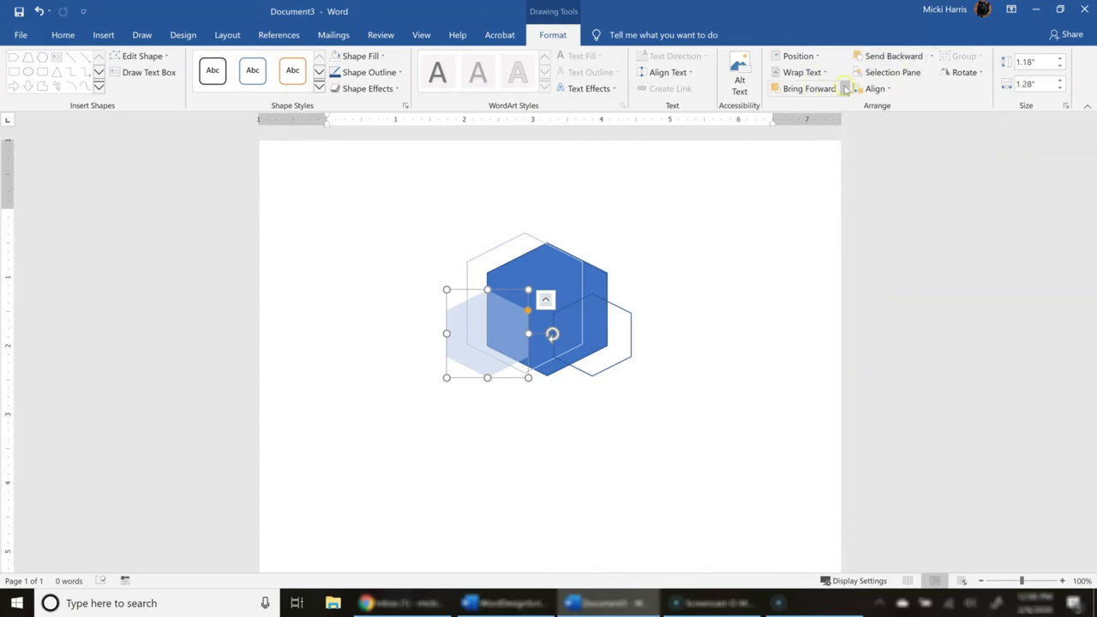
{"action": "left_click", "coordinate": [843, 89]}
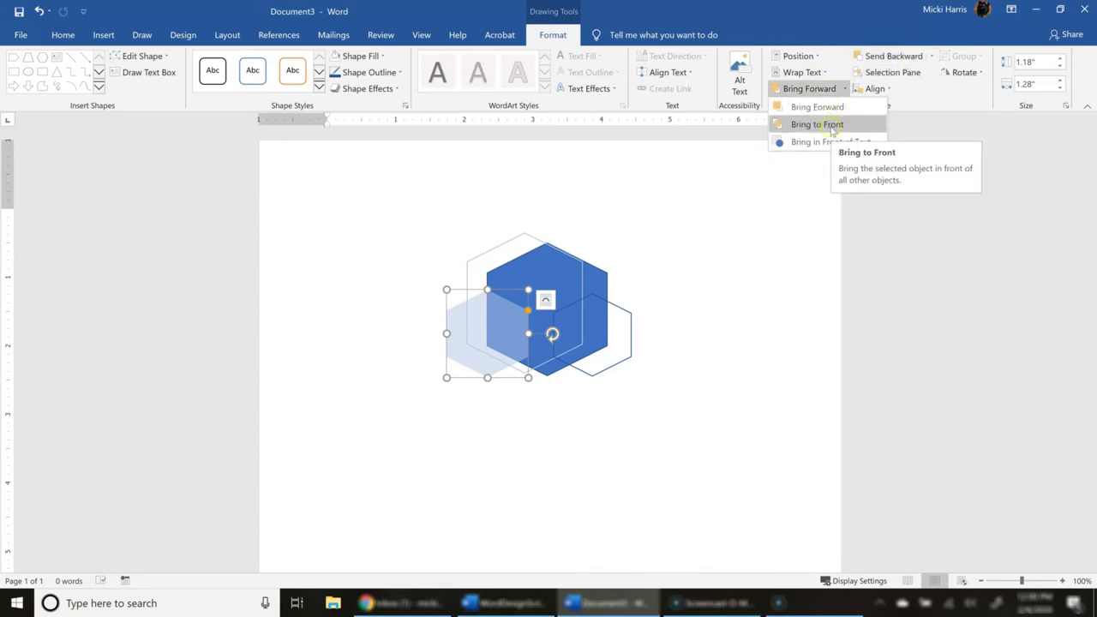
{"action": "mouse_move", "coordinate": [924, 55]}
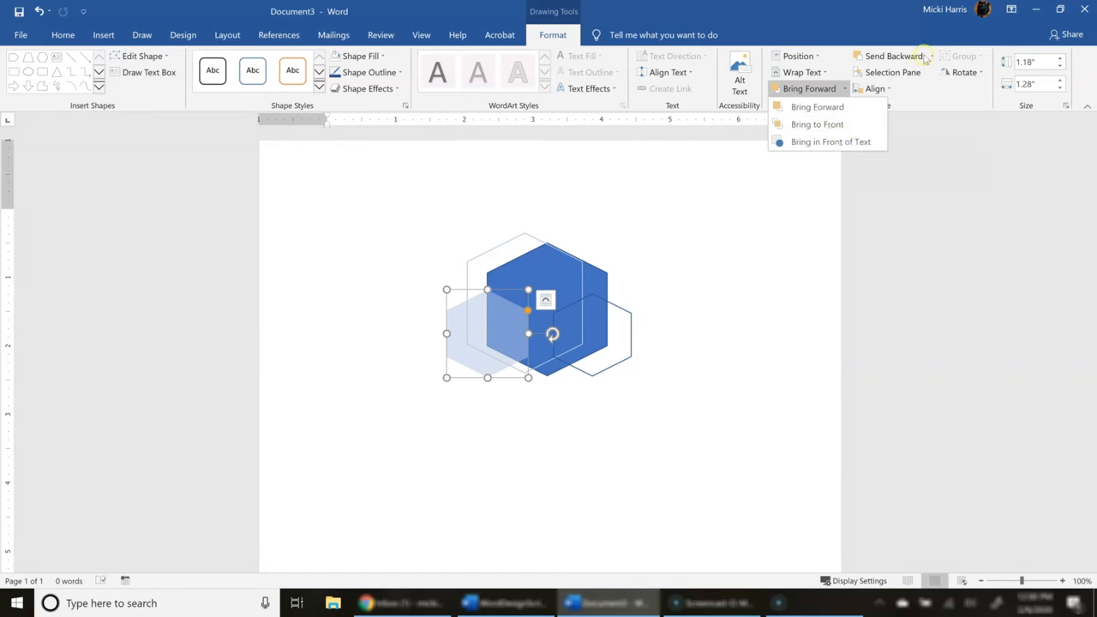
{"action": "left_click", "coordinate": [894, 54]}
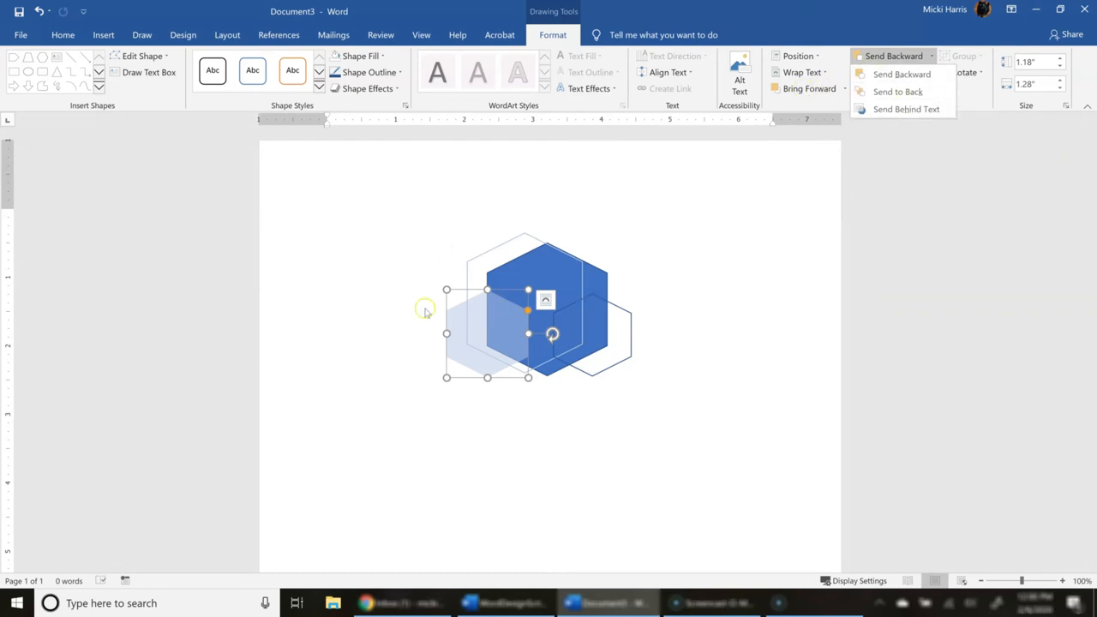
{"action": "mouse_move", "coordinate": [805, 94]}
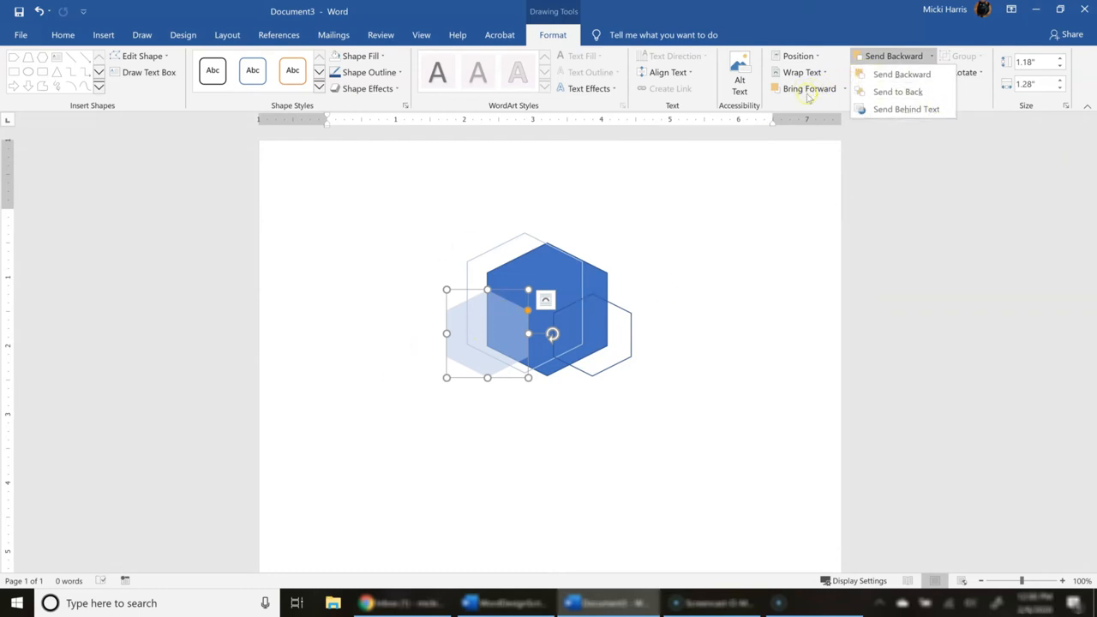
{"action": "left_click", "coordinate": [809, 89]}
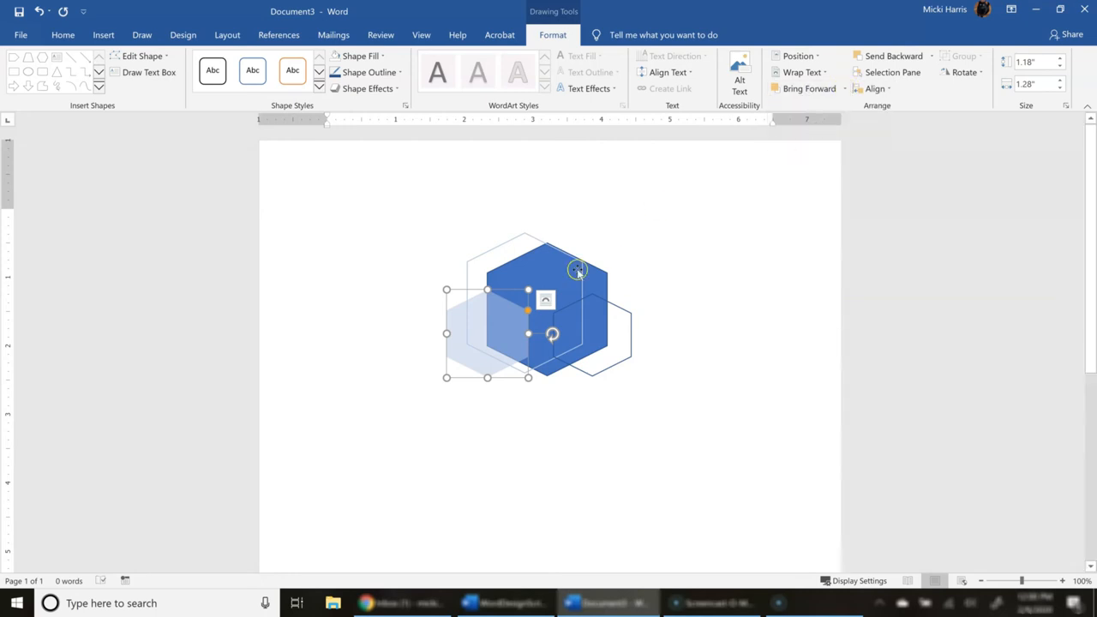
{"action": "mouse_move", "coordinate": [534, 281]}
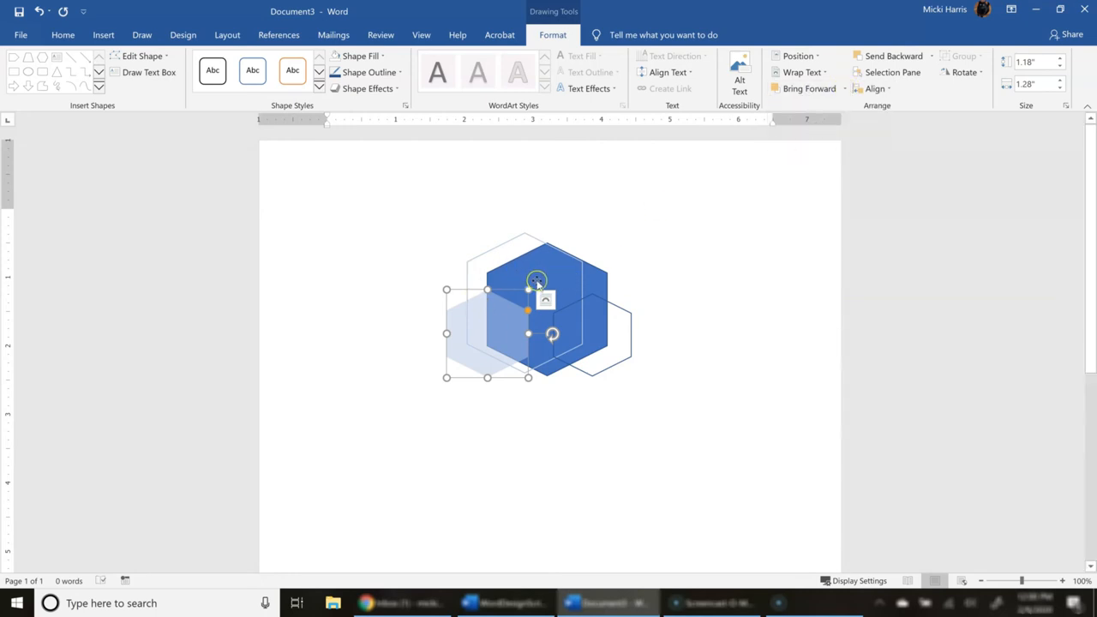
{"action": "mouse_move", "coordinate": [593, 277]}
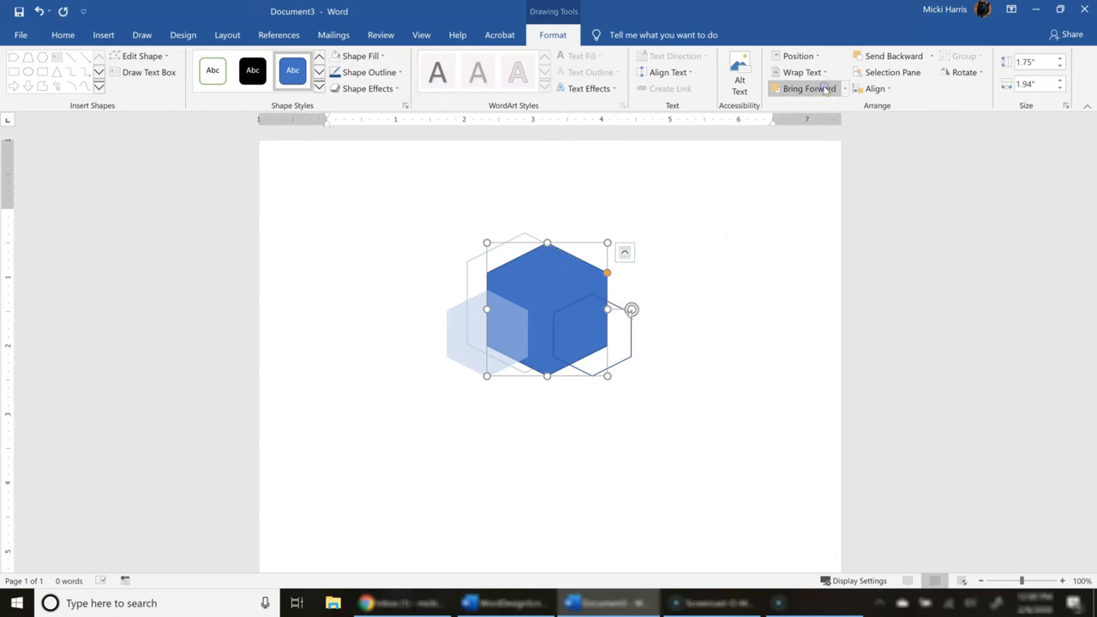
- Send the outline hexagon backward two layers so the design's lines interlock, then deselect
{"action": "left_click", "coordinate": [804, 89]}
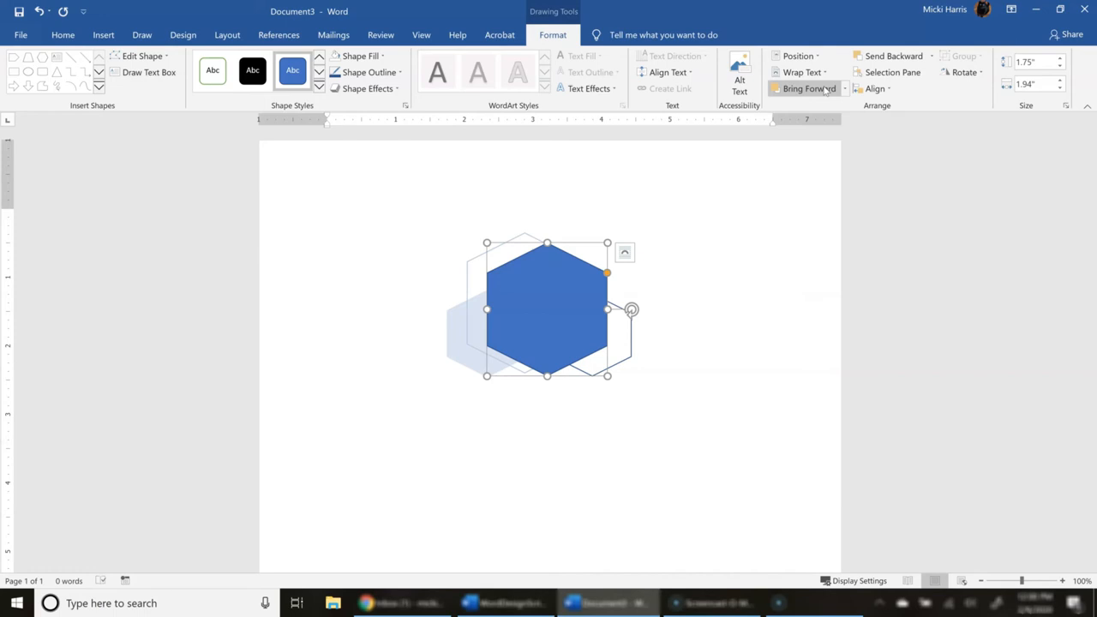
{"action": "mouse_move", "coordinate": [894, 55]}
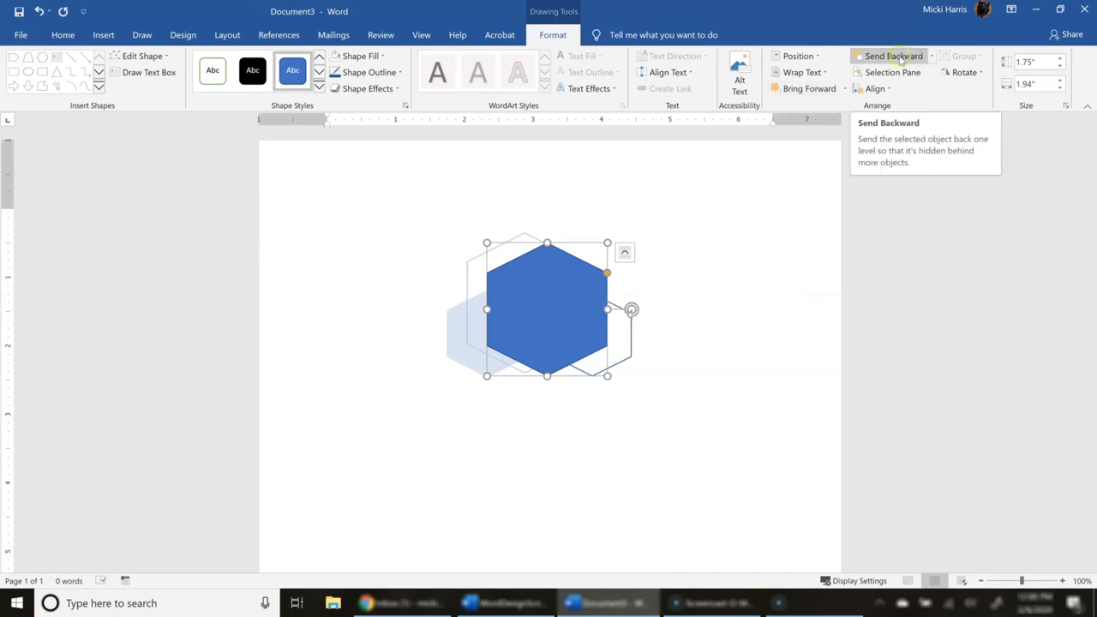
{"action": "left_click", "coordinate": [889, 55]}
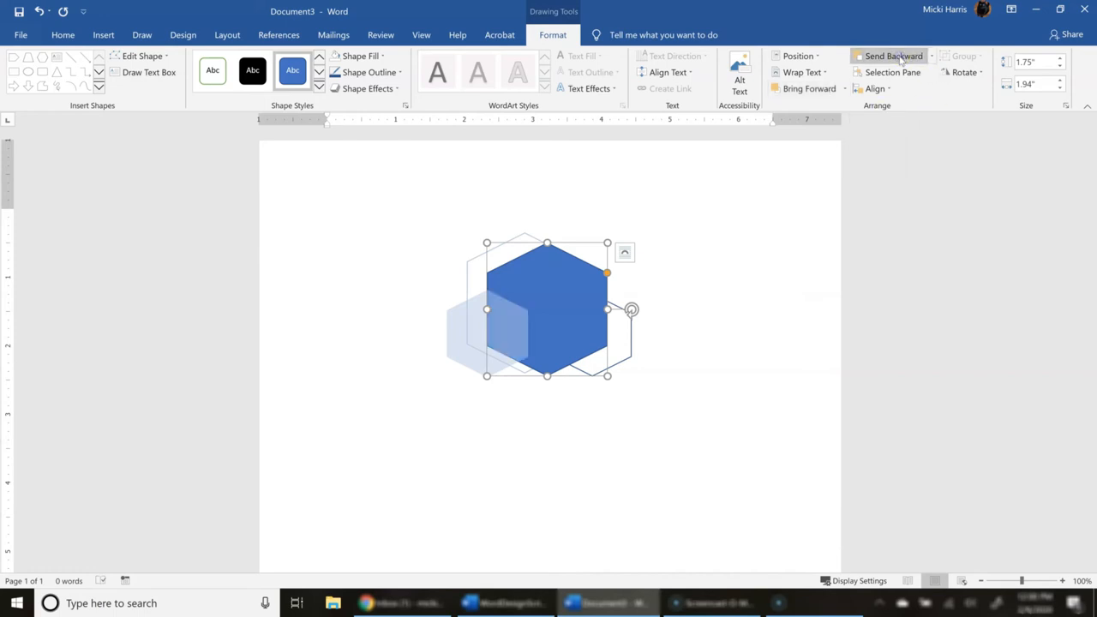
{"action": "left_click", "coordinate": [892, 55]}
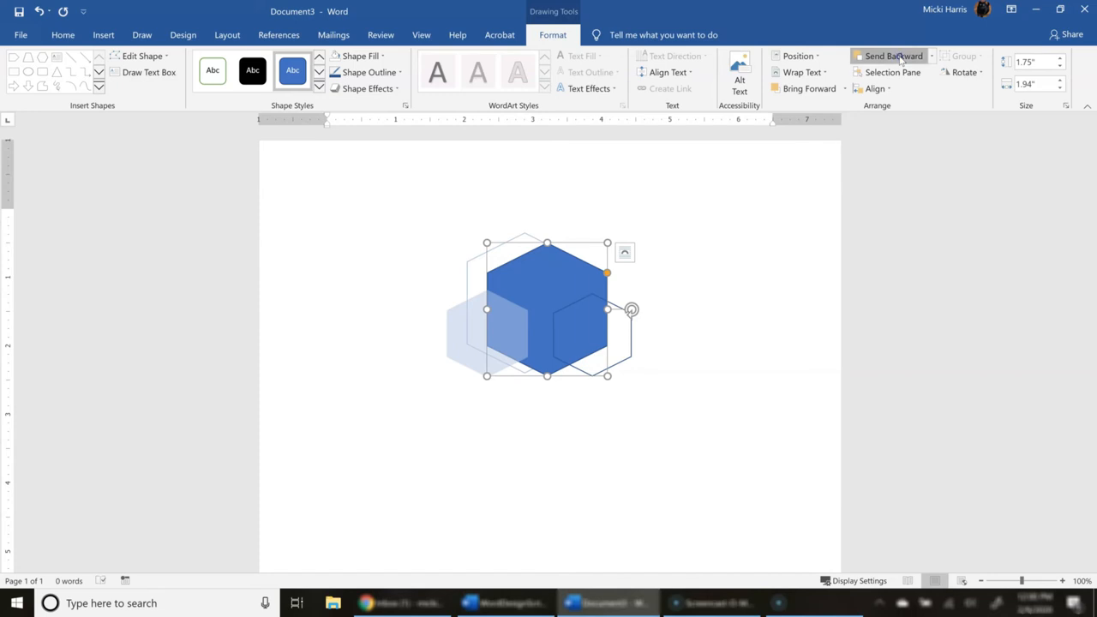
{"action": "left_click", "coordinate": [892, 55]}
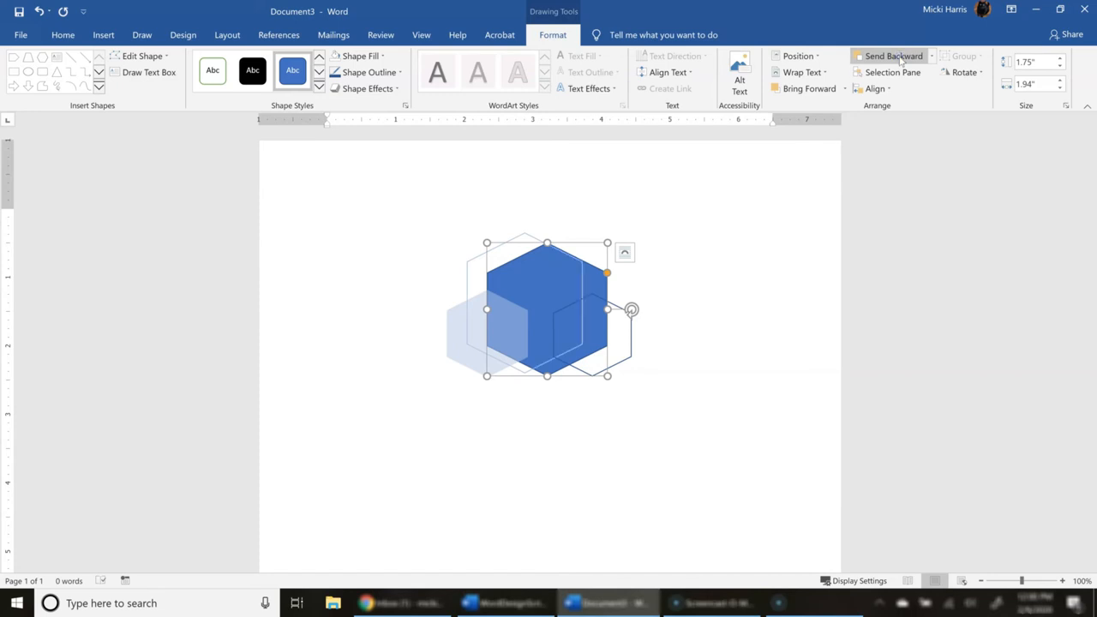
{"action": "mouse_move", "coordinate": [711, 291]}
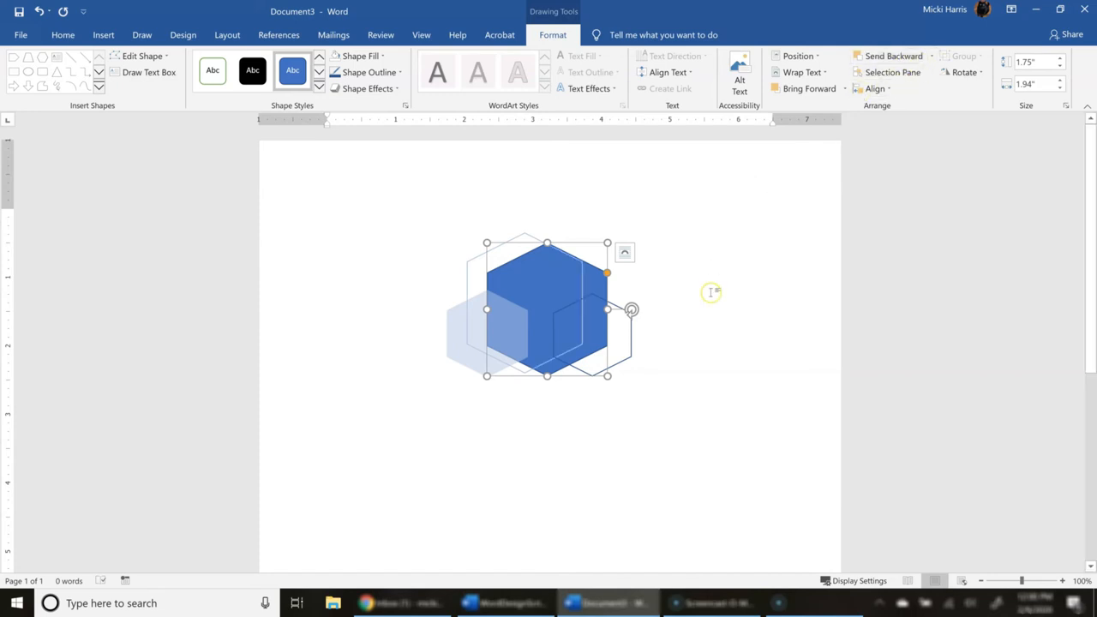
{"action": "mouse_move", "coordinate": [711, 291]}
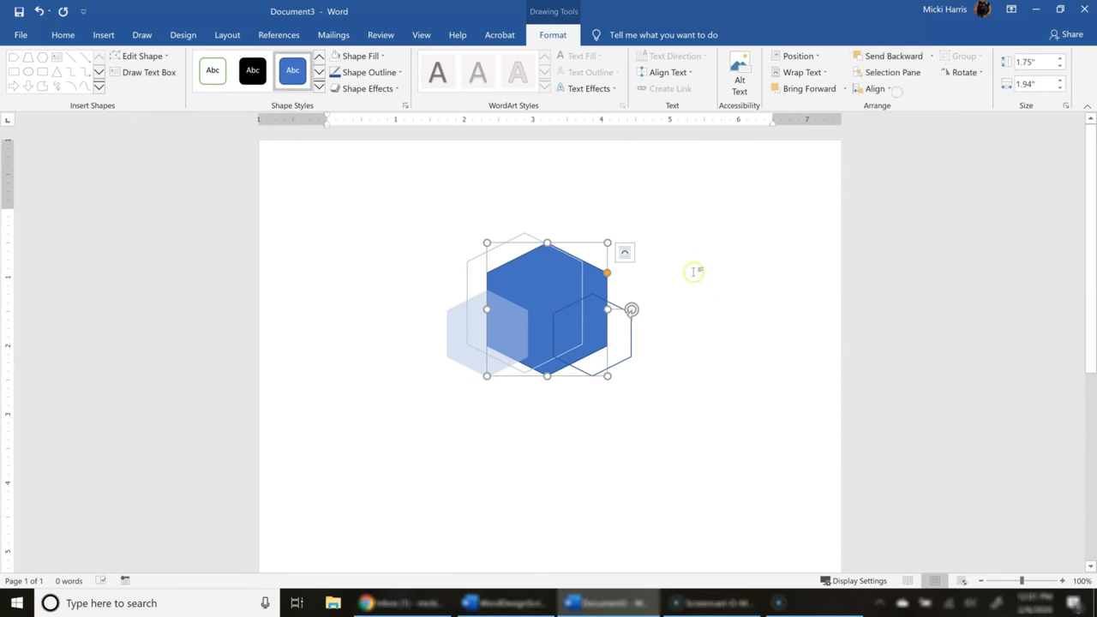
{"action": "left_click", "coordinate": [693, 271]}
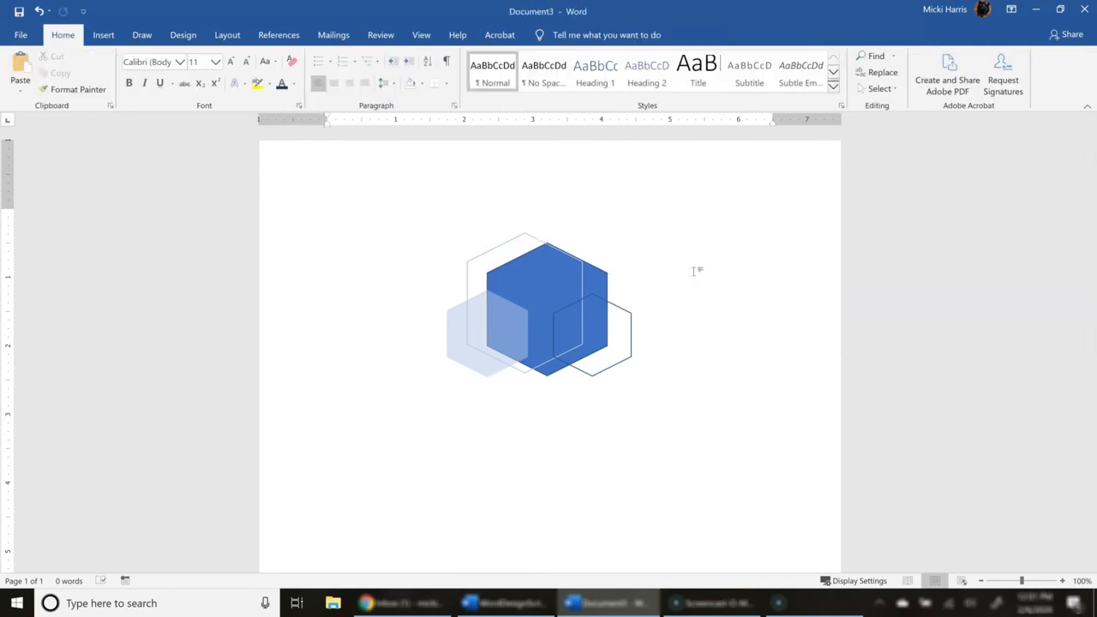
- Multi-select the hexagons, group them, and shift the group slightly up and left
{"action": "left_click", "coordinate": [326, 214]}
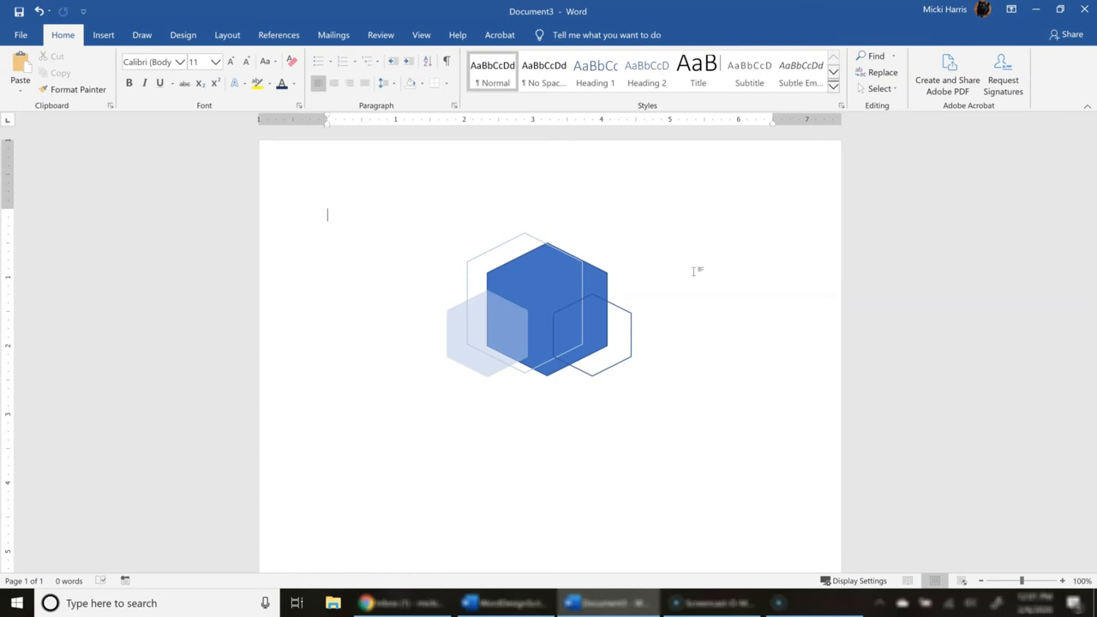
{"action": "mouse_move", "coordinate": [459, 334]}
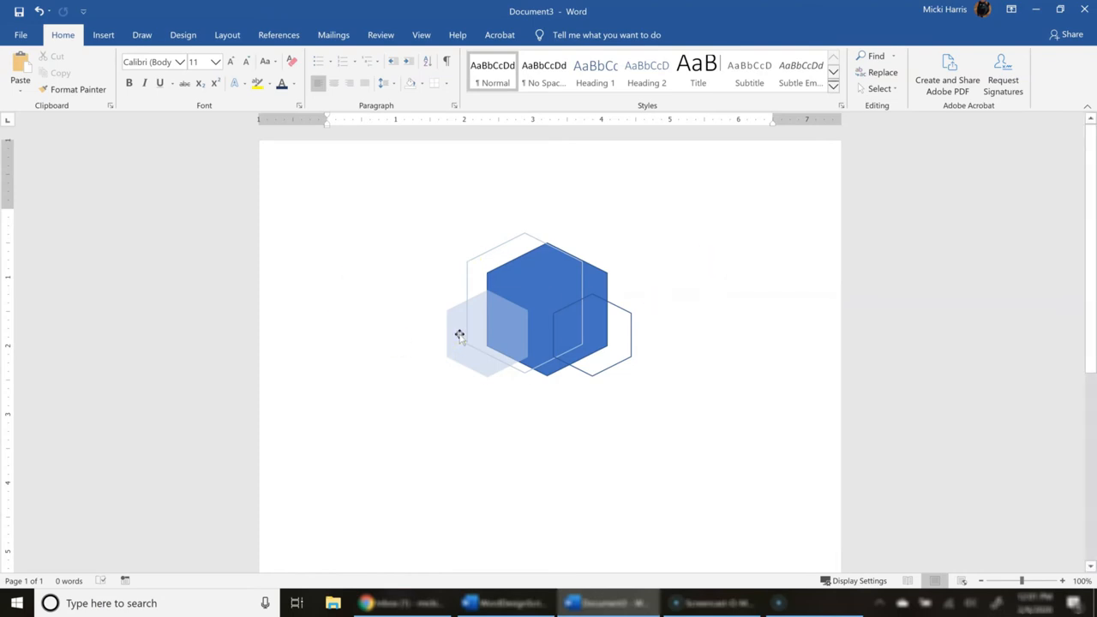
{"action": "left_click", "coordinate": [486, 334]}
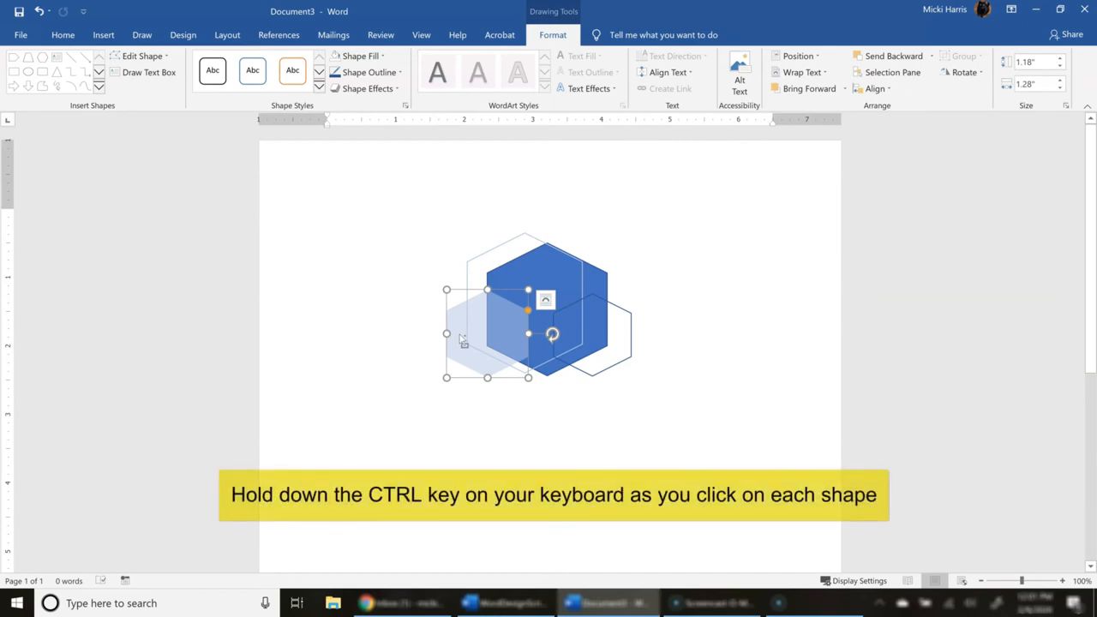
{"action": "mouse_move", "coordinate": [500, 248]}
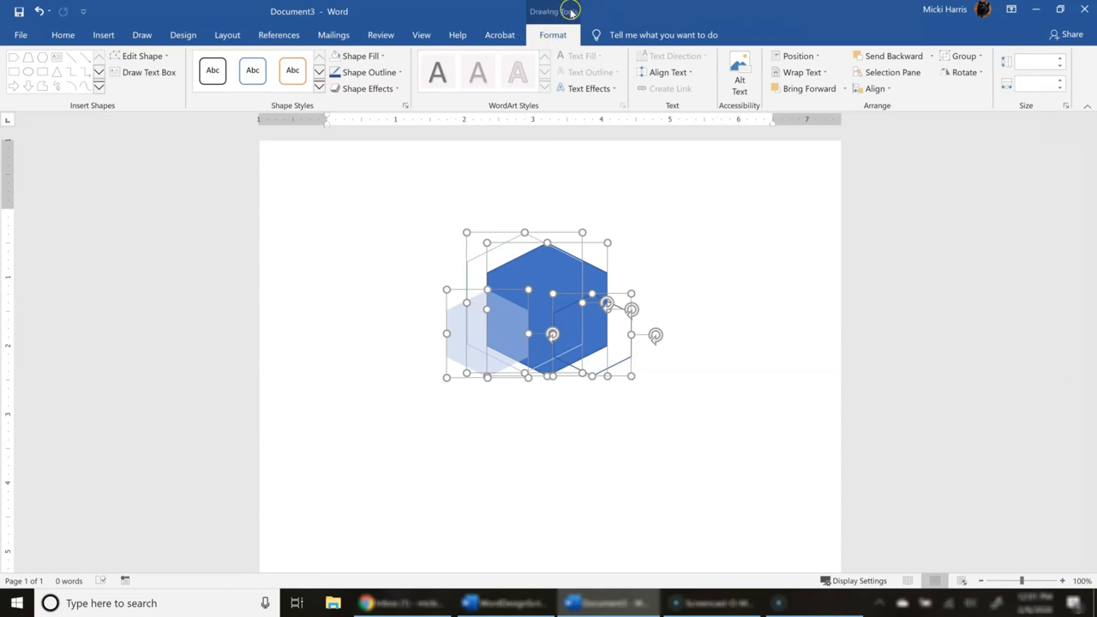
{"action": "mouse_move", "coordinate": [888, 120]}
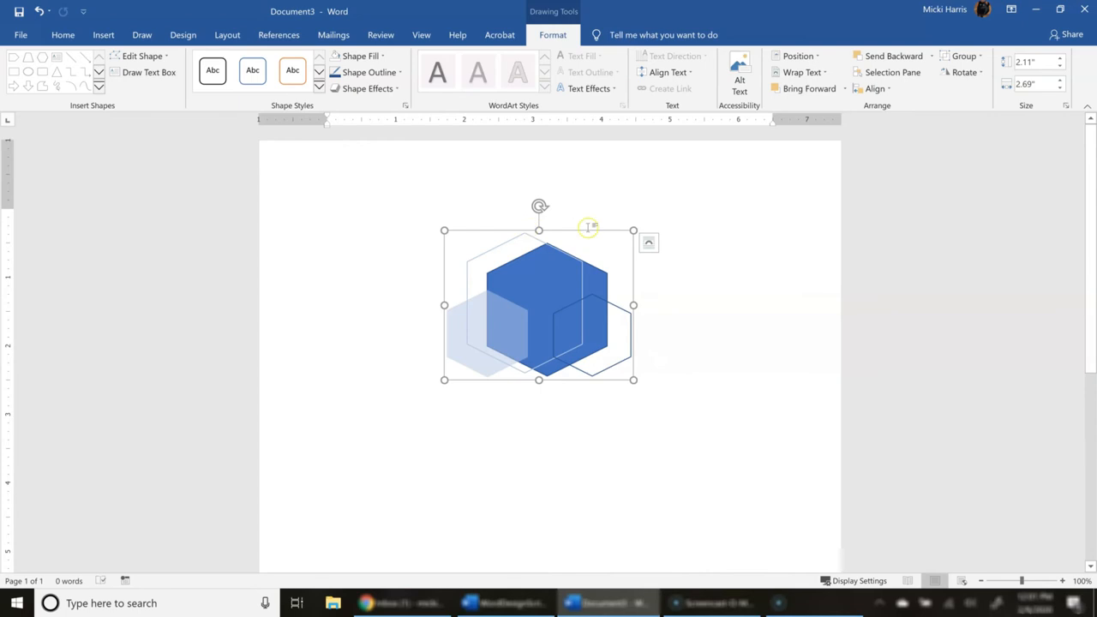
{"action": "mouse_move", "coordinate": [606, 250]}
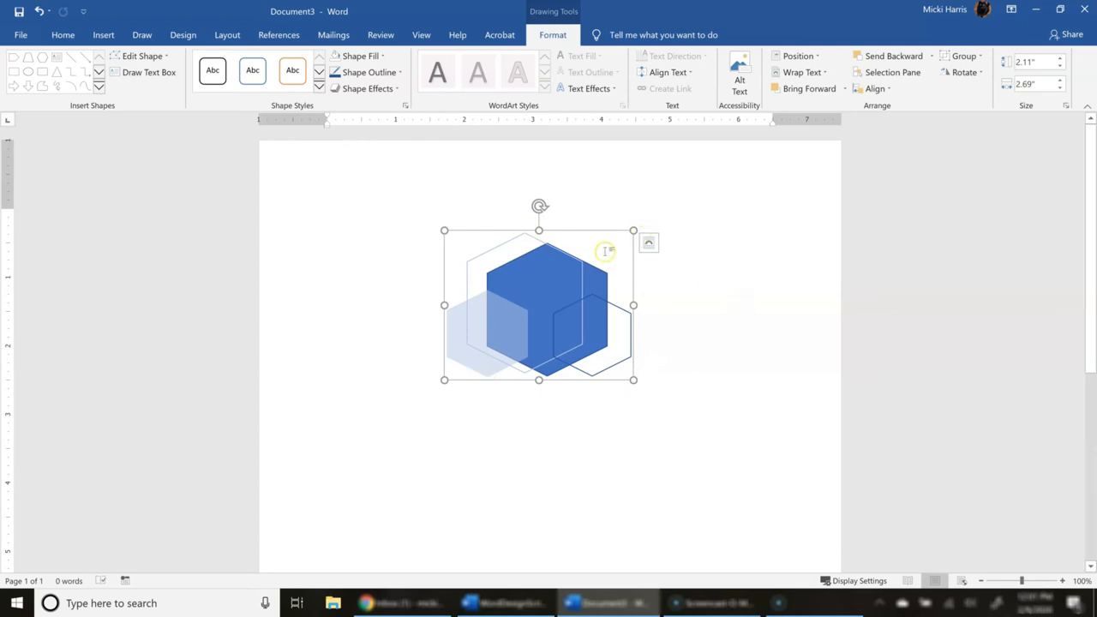
{"action": "left_click_drag", "start_coordinate": [538, 305], "coordinate": [511, 331]}
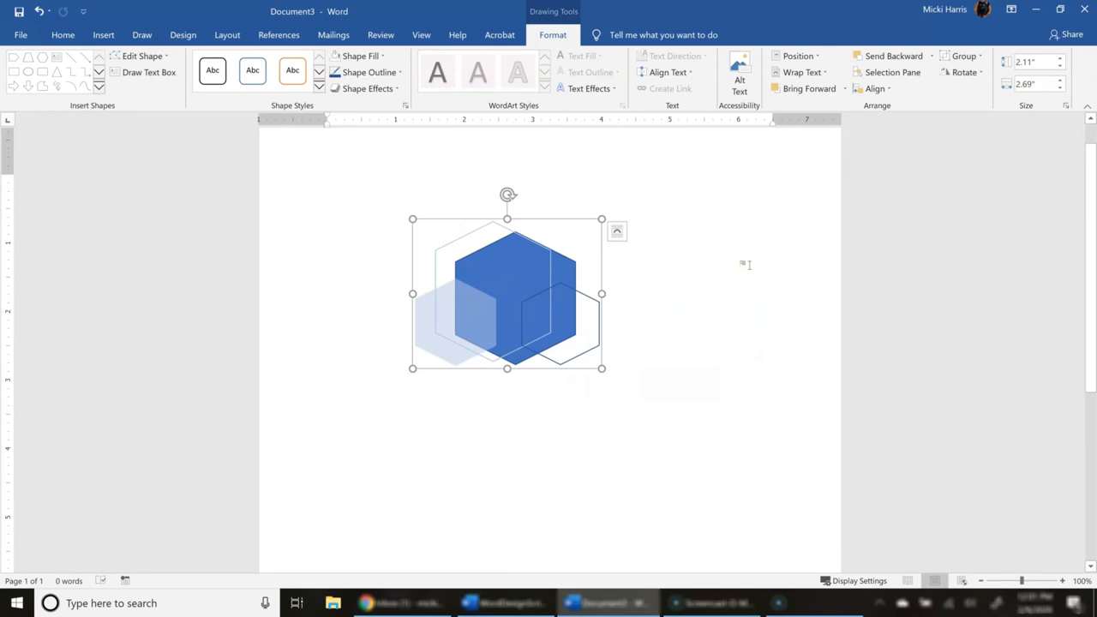
- Ctrl+drag a duplicate of the grouped design and move it to the lower-left page edge
{"action": "left_click_drag", "start_coordinate": [507, 295], "coordinate": [730, 294]}
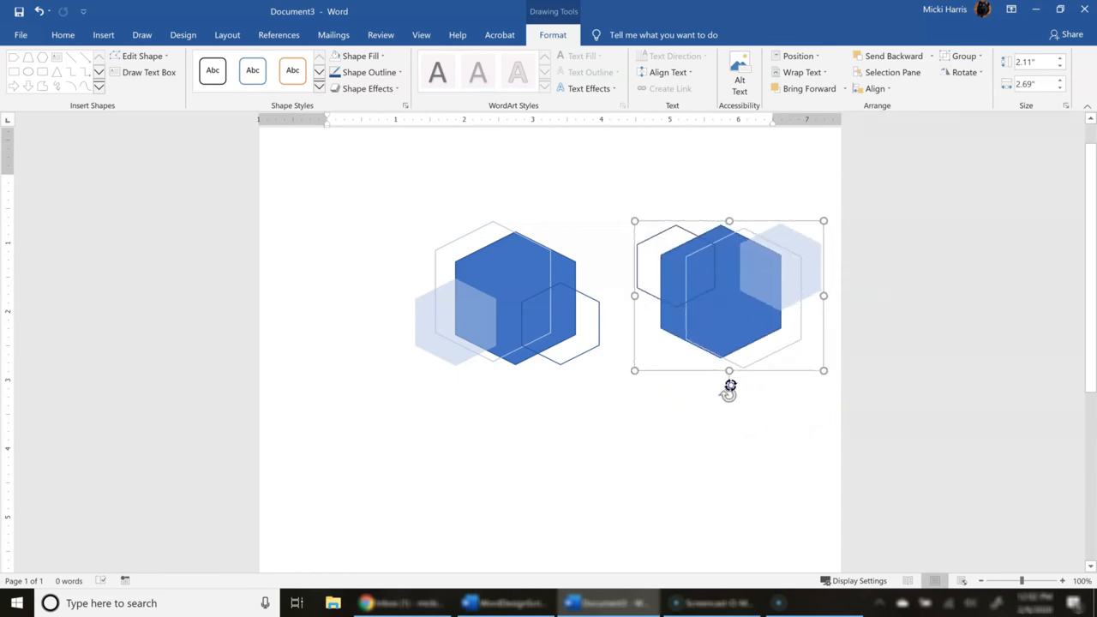
{"action": "mouse_move", "coordinate": [747, 229]}
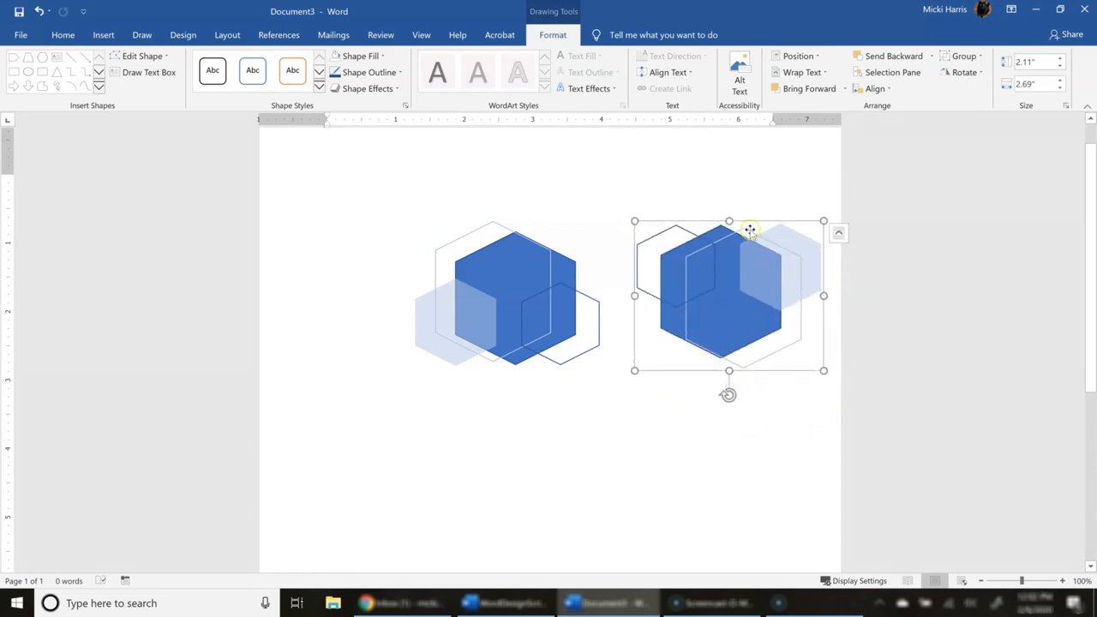
{"action": "left_click_drag", "start_coordinate": [751, 230], "coordinate": [411, 400]}
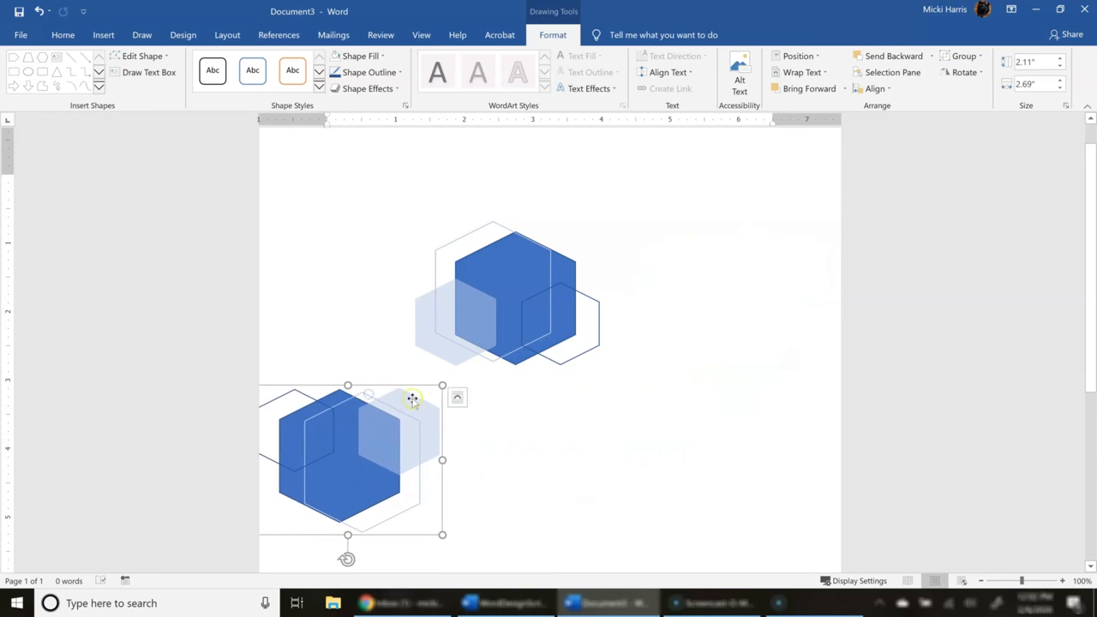
{"action": "mouse_move", "coordinate": [409, 405]}
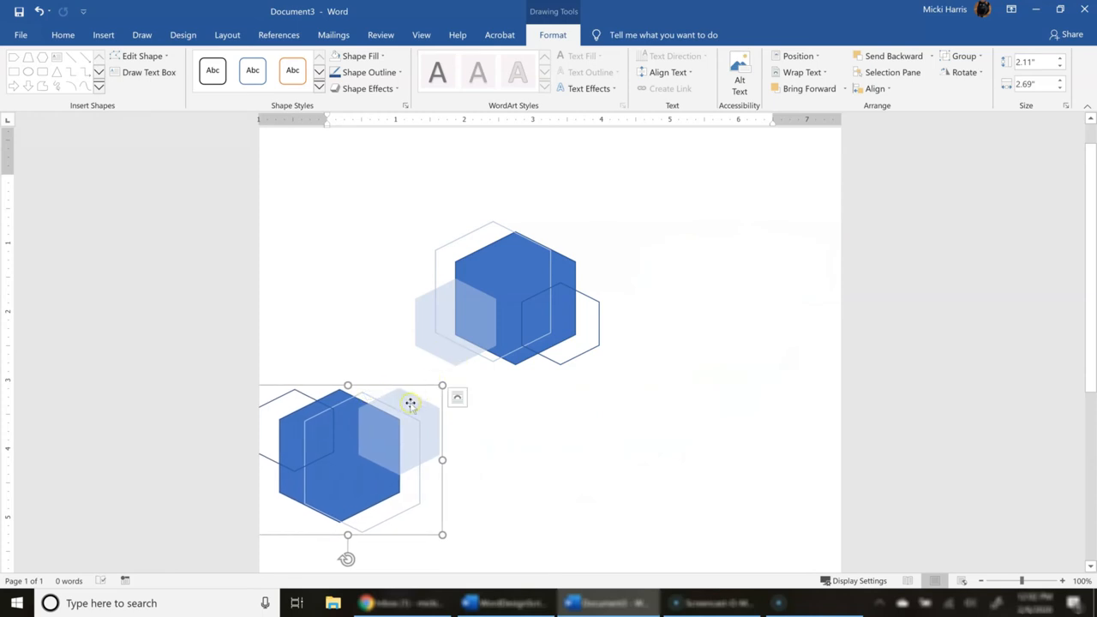
{"action": "mouse_move", "coordinate": [397, 387]}
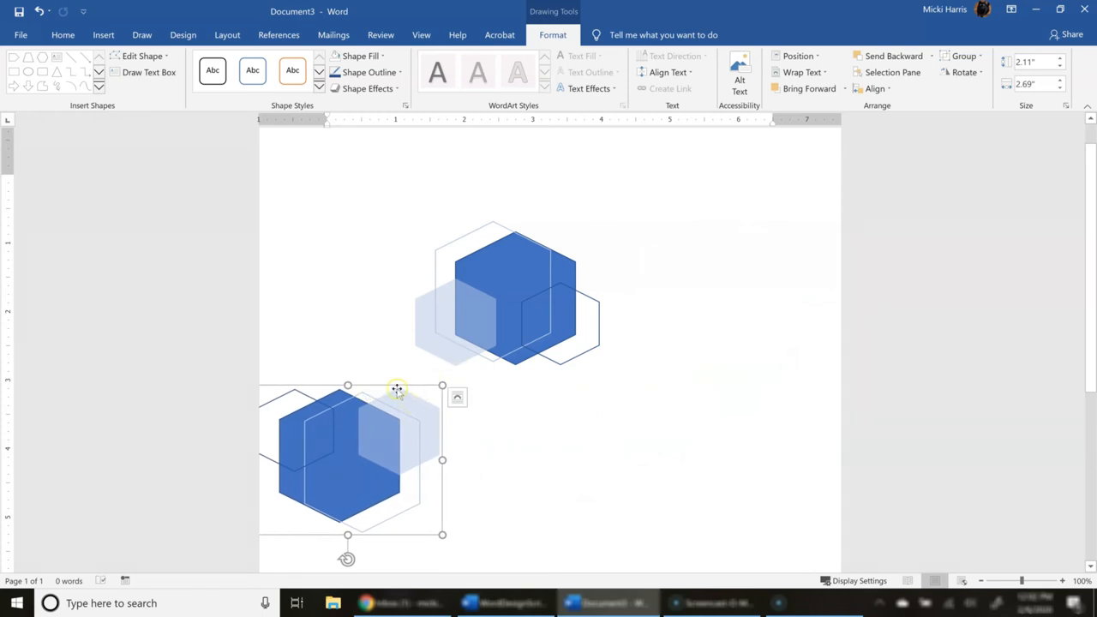
{"action": "left_click", "coordinate": [520, 408]}
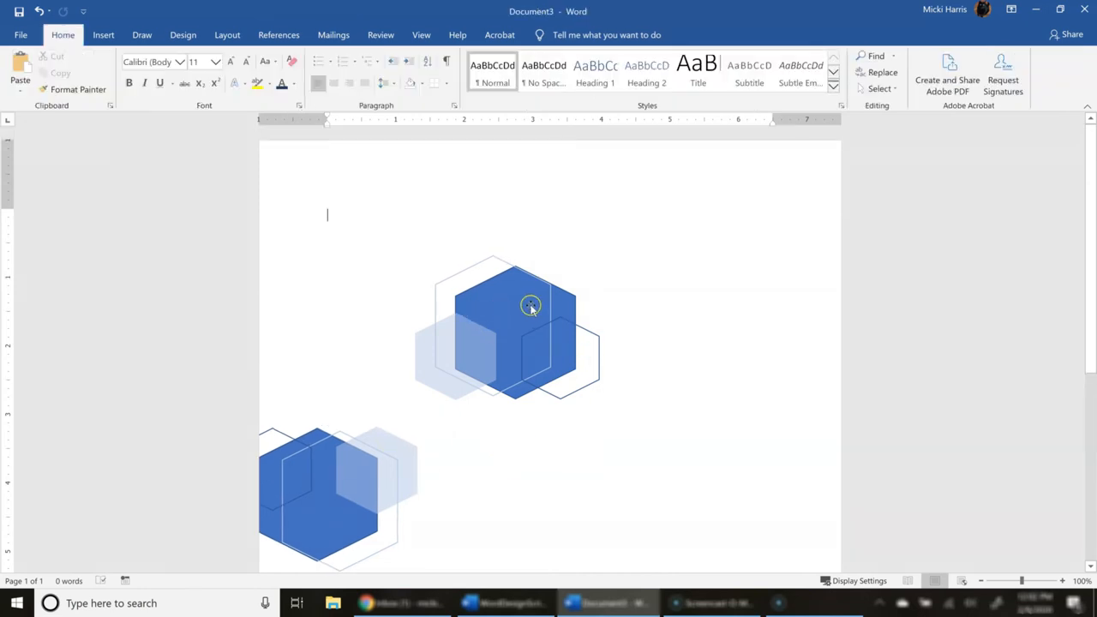
{"action": "left_click", "coordinate": [529, 305]}
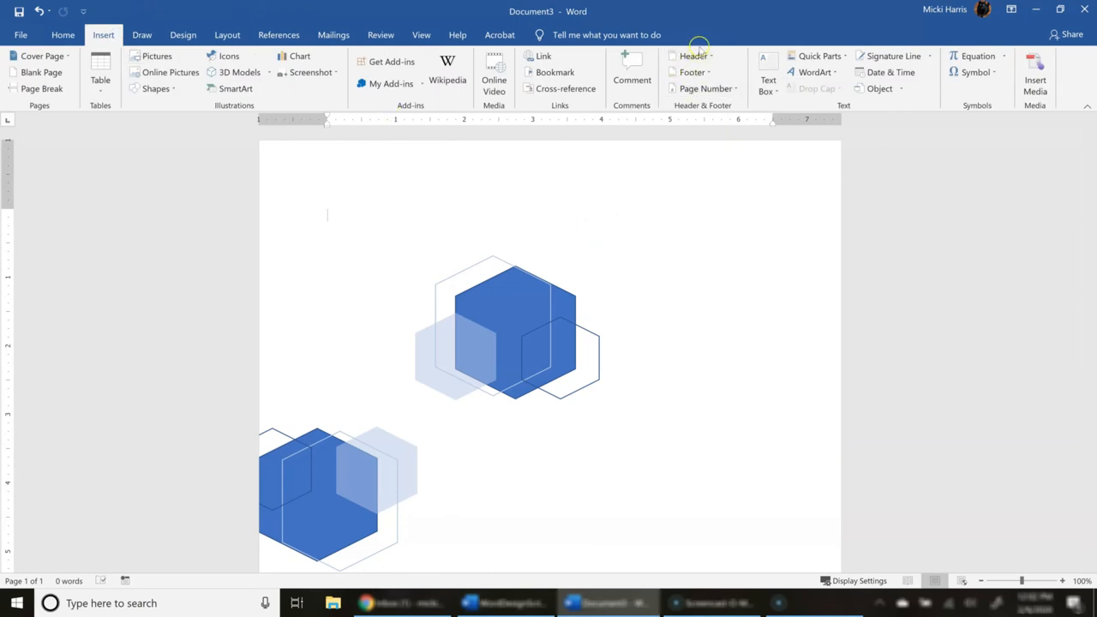
- Insert a blank header and paste the hexagon design into it
{"action": "left_click", "coordinate": [692, 55]}
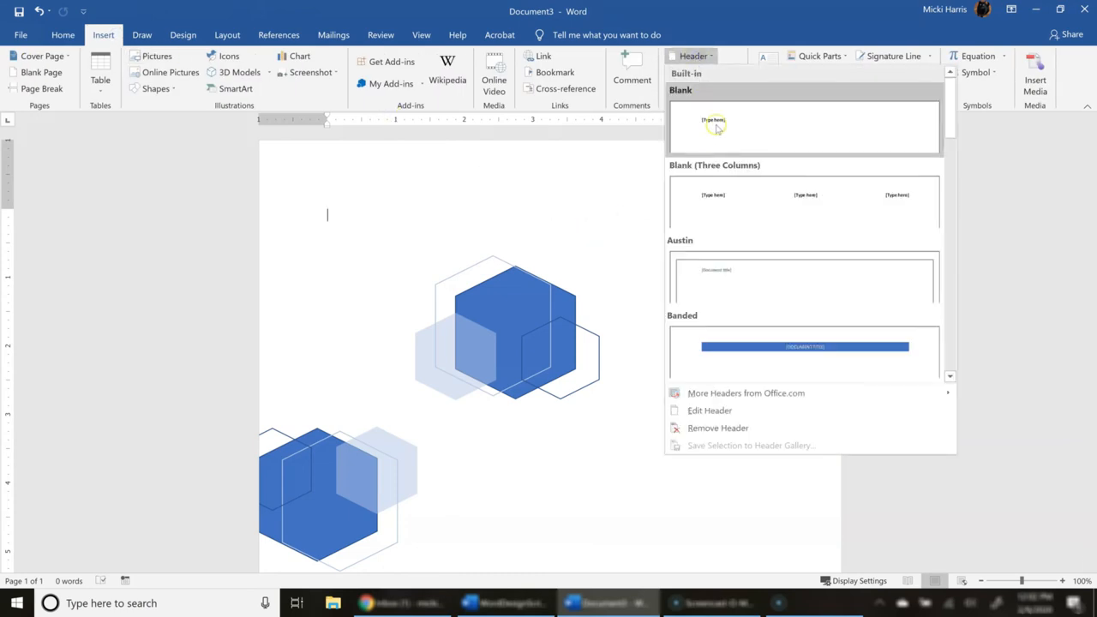
{"action": "left_click", "coordinate": [802, 126]}
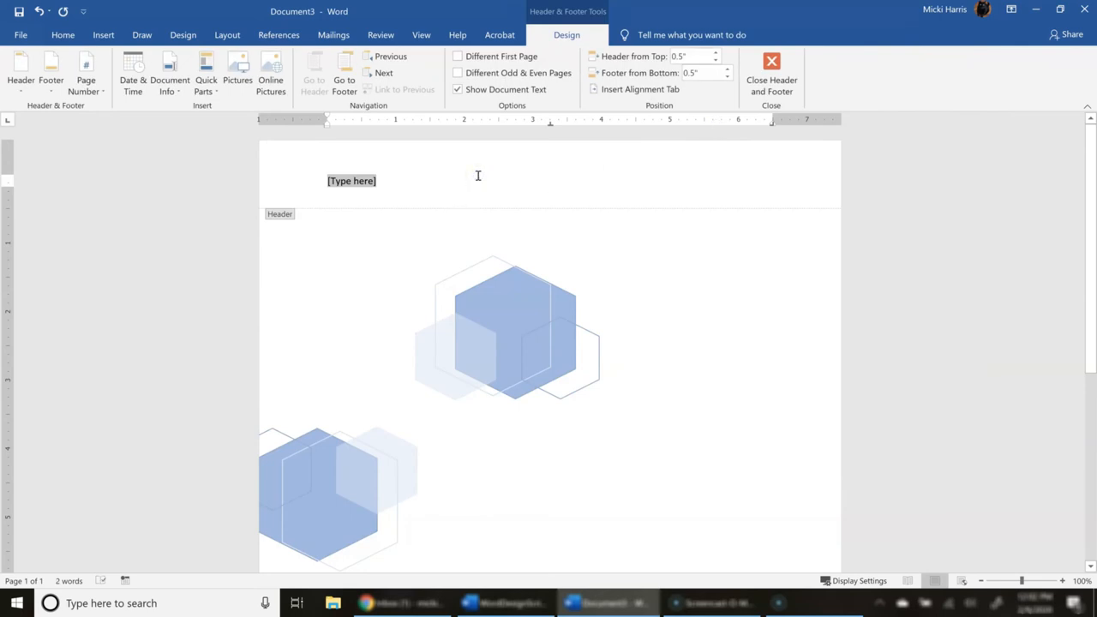
{"action": "left_click", "coordinate": [702, 249]}
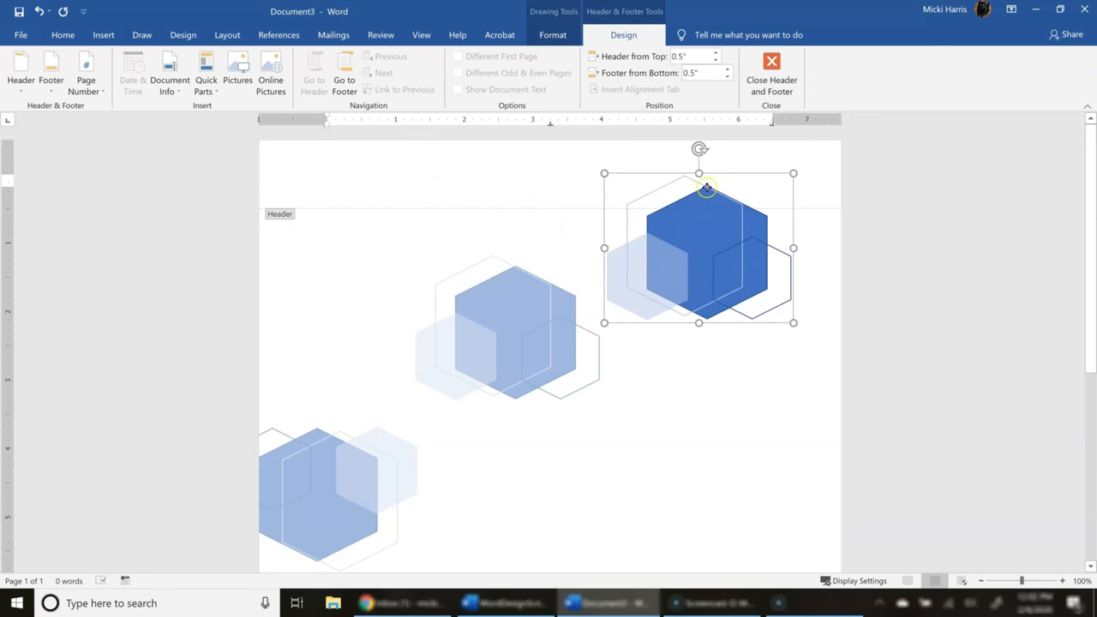
- Position the header design in the page's top-right corner
{"action": "left_click_drag", "start_coordinate": [699, 247], "coordinate": [699, 197]}
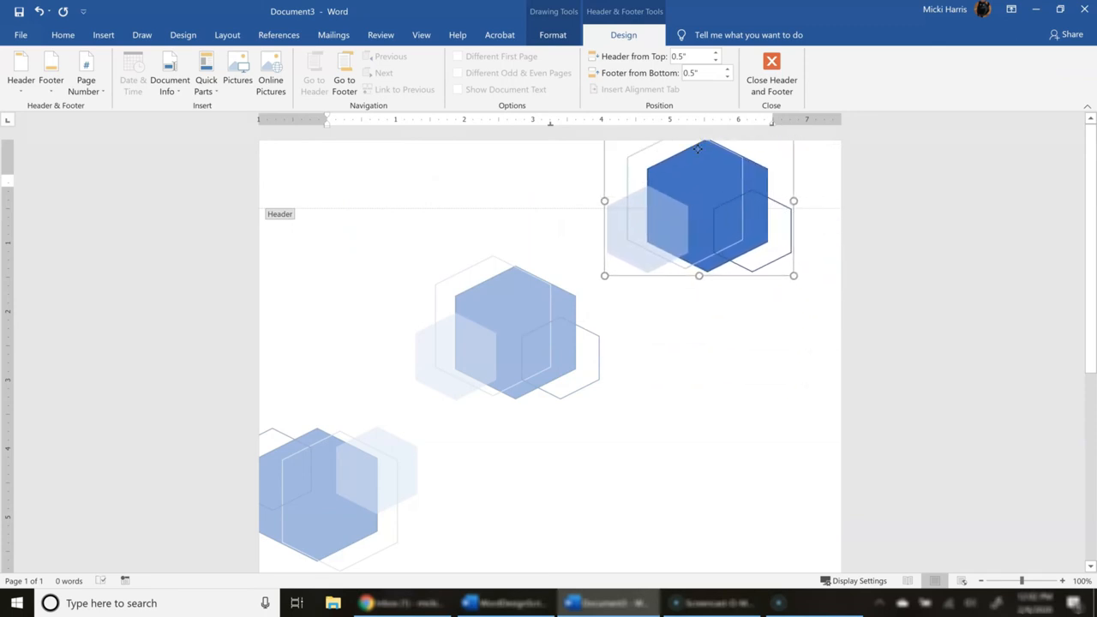
{"action": "left_click_drag", "start_coordinate": [699, 205], "coordinate": [763, 214]}
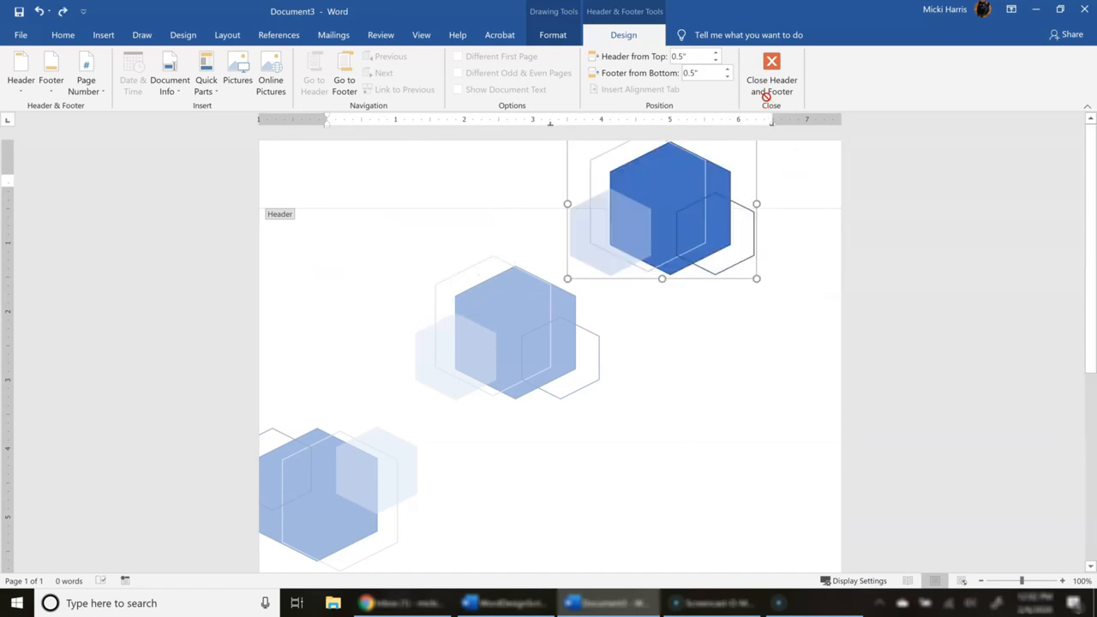
{"action": "left_click_drag", "start_coordinate": [661, 202], "coordinate": [787, 197]}
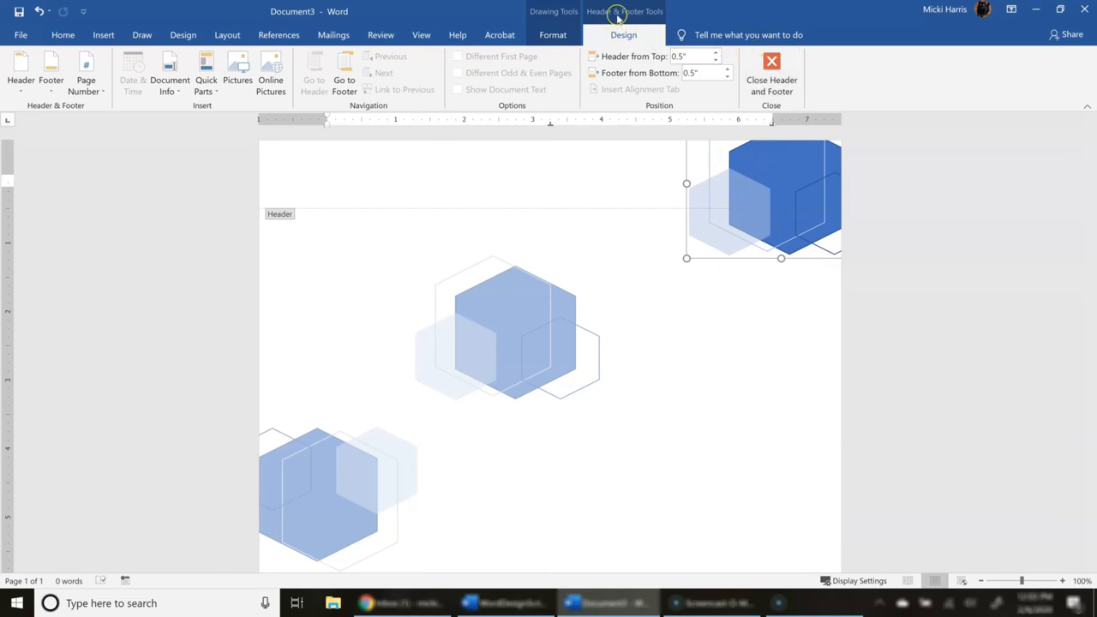
{"action": "mouse_move", "coordinate": [626, 26]}
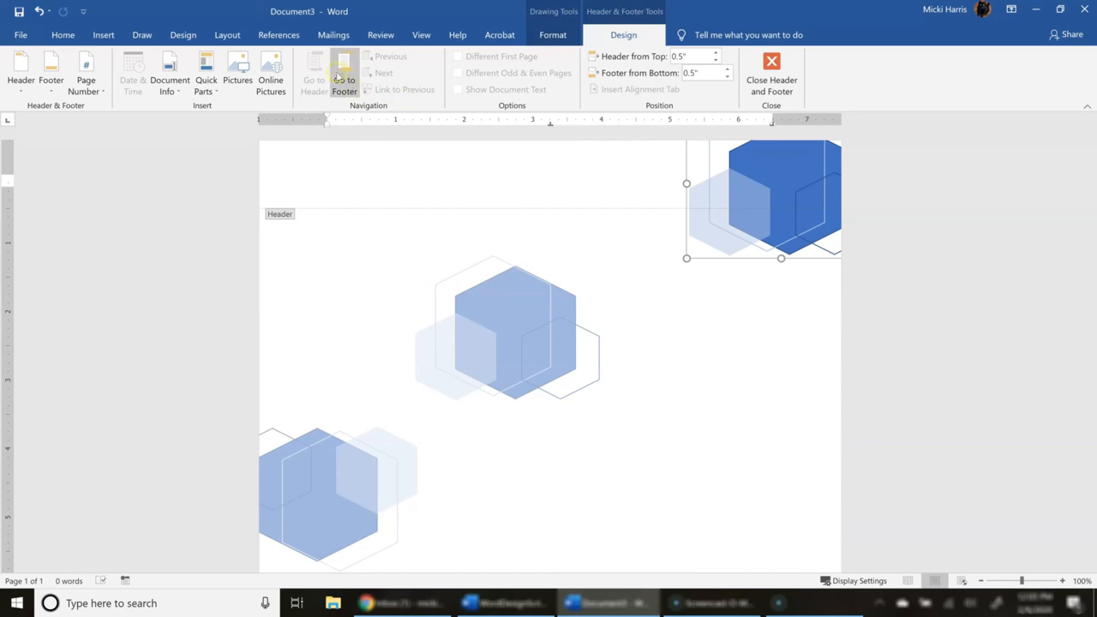
{"action": "mouse_move", "coordinate": [343, 72]}
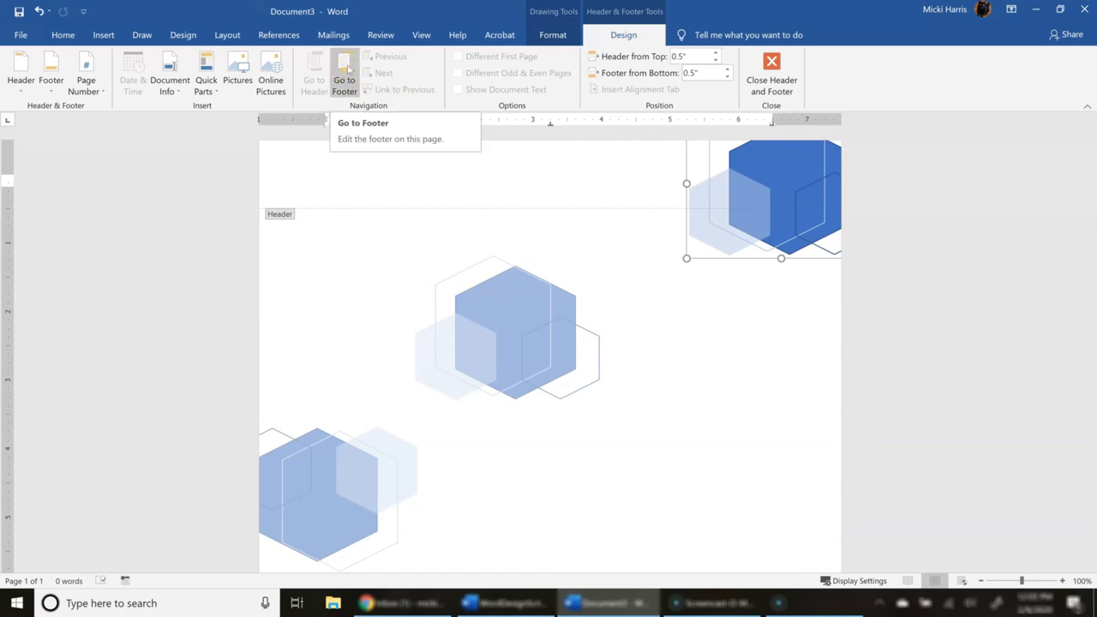
- Switch to the footer and place the pasted hexagon design in the bottom-left corner
{"action": "left_click", "coordinate": [343, 72]}
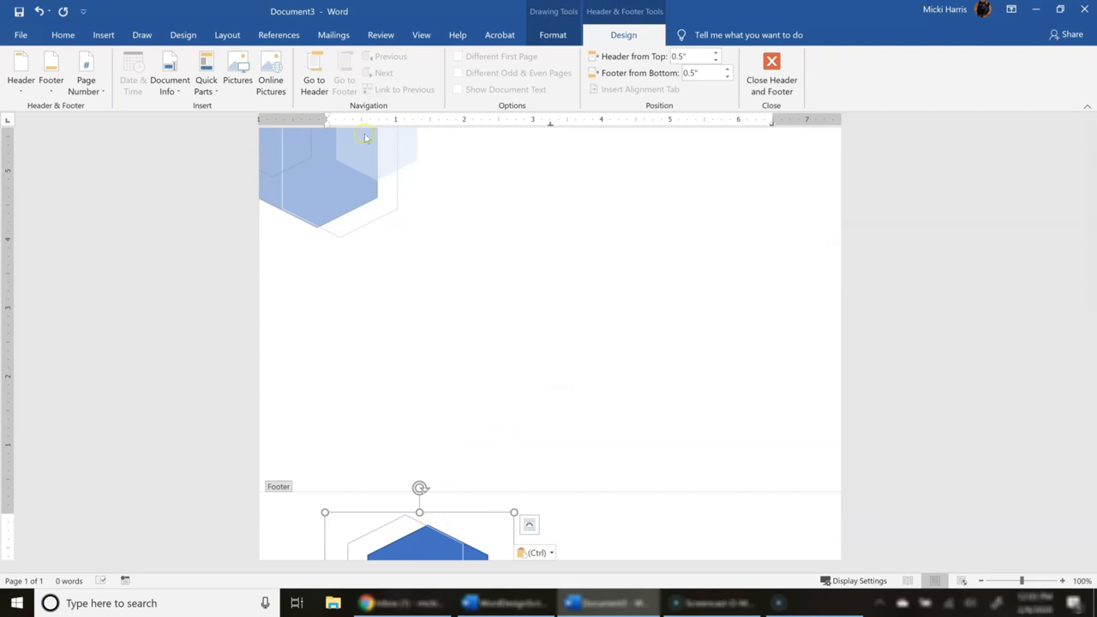
{"action": "mouse_move", "coordinate": [441, 518]}
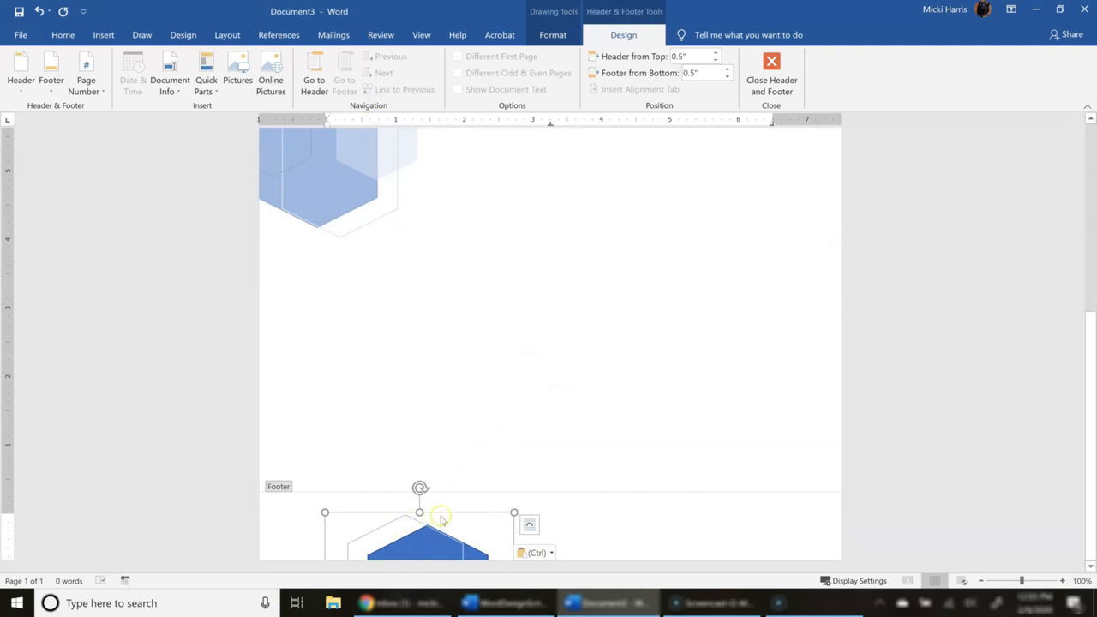
{"action": "left_click_drag", "start_coordinate": [420, 514], "coordinate": [407, 420]}
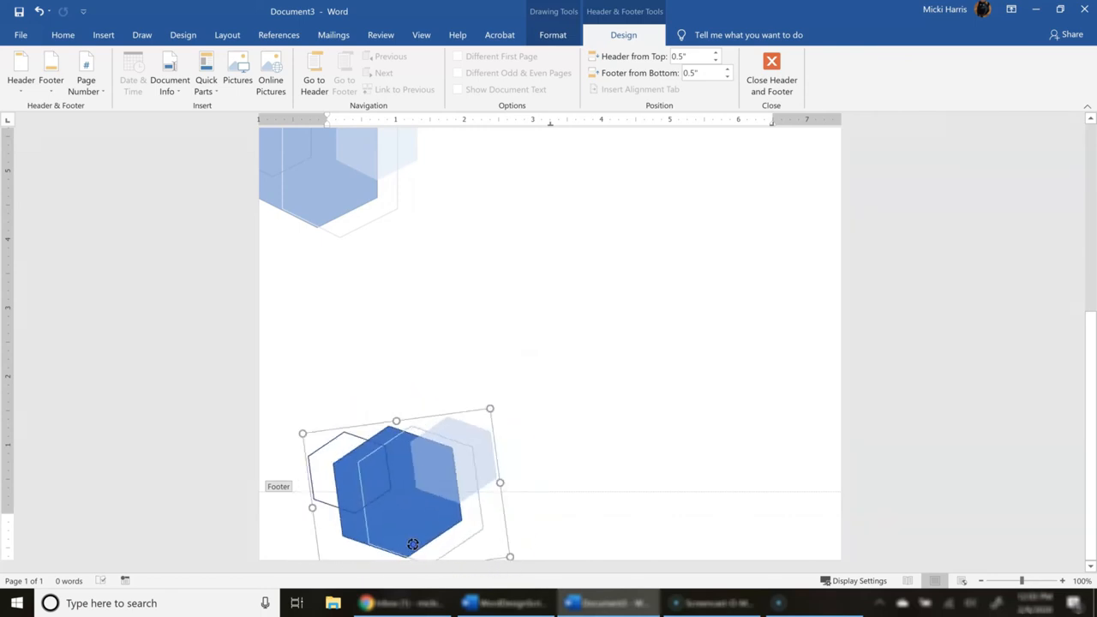
{"action": "left_click_drag", "start_coordinate": [411, 483], "coordinate": [380, 514]}
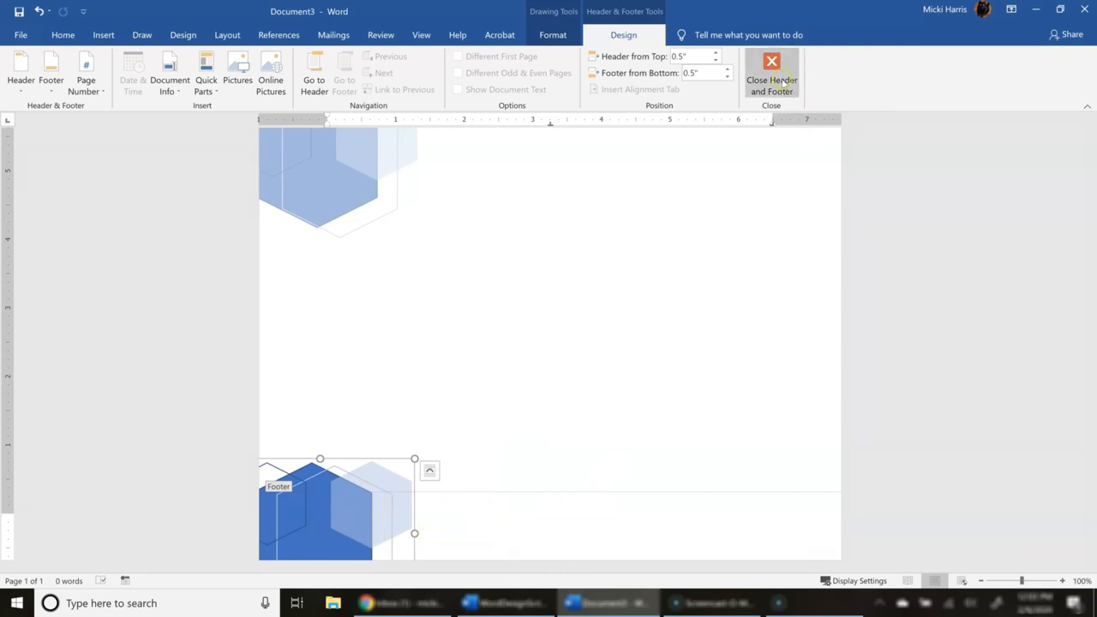
- Leave header and footer editing and zoom in to about 90% on the page top
{"action": "left_click", "coordinate": [771, 81]}
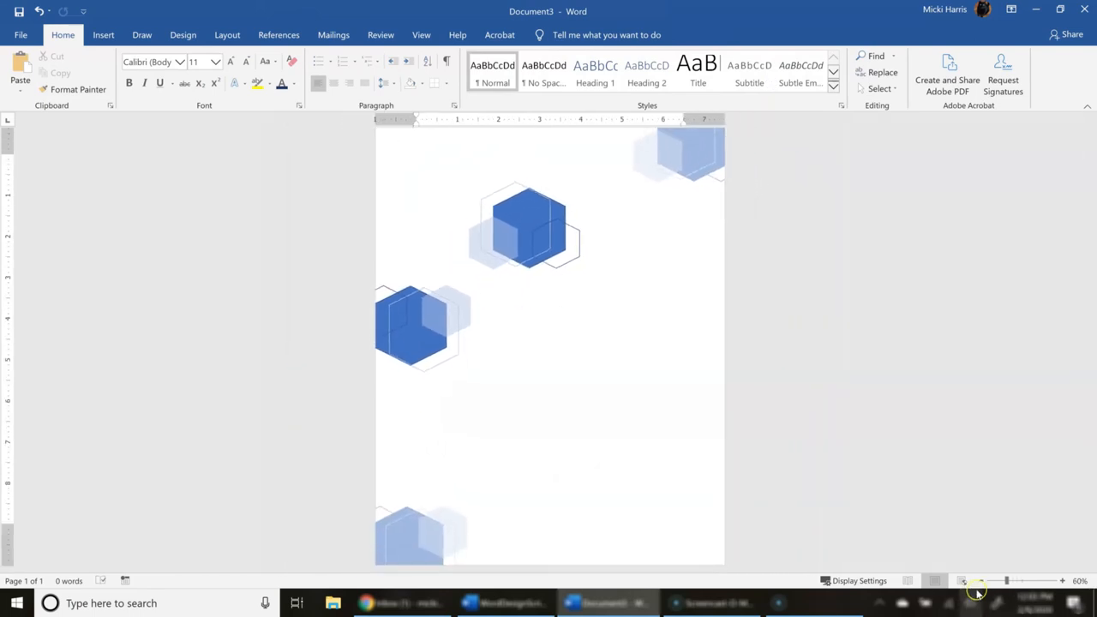
{"action": "left_click", "coordinate": [977, 580]}
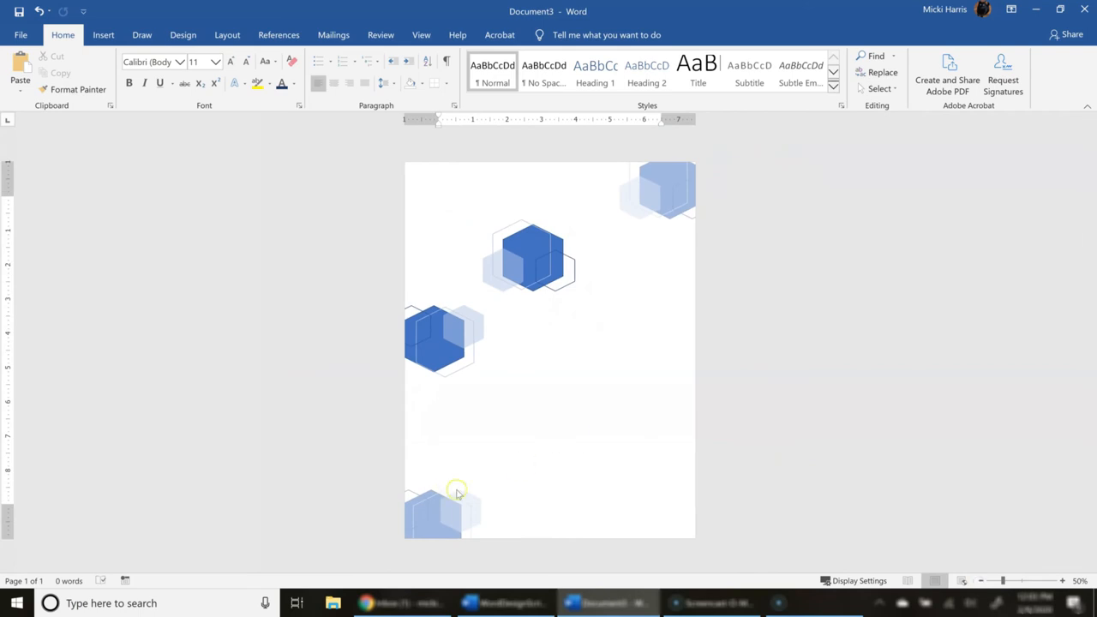
{"action": "left_click", "coordinate": [530, 256]}
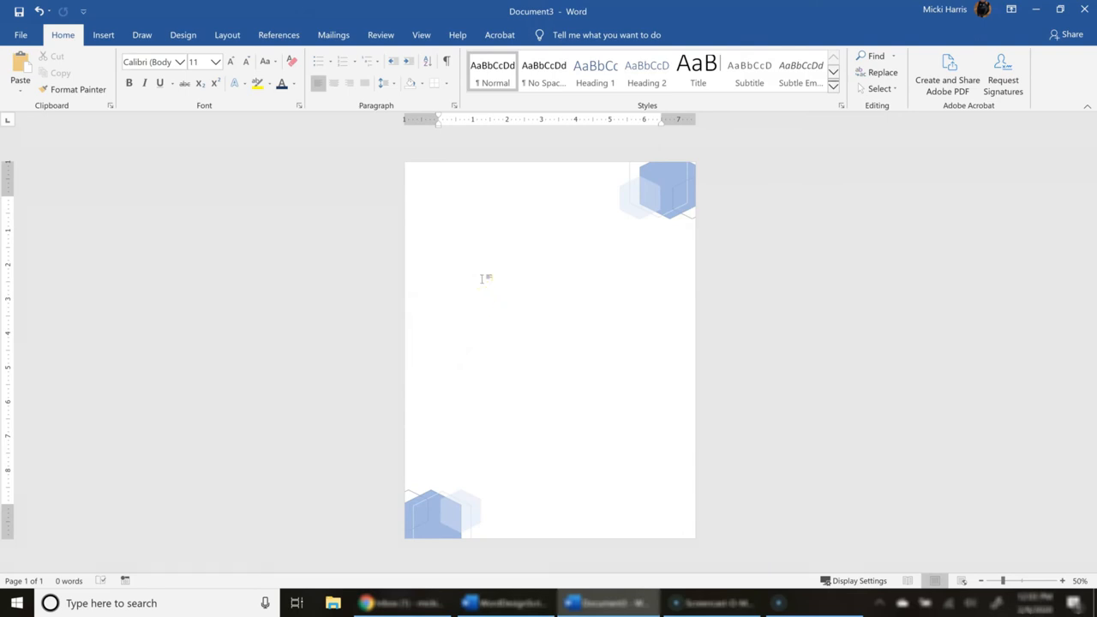
{"action": "left_click", "coordinate": [439, 199]}
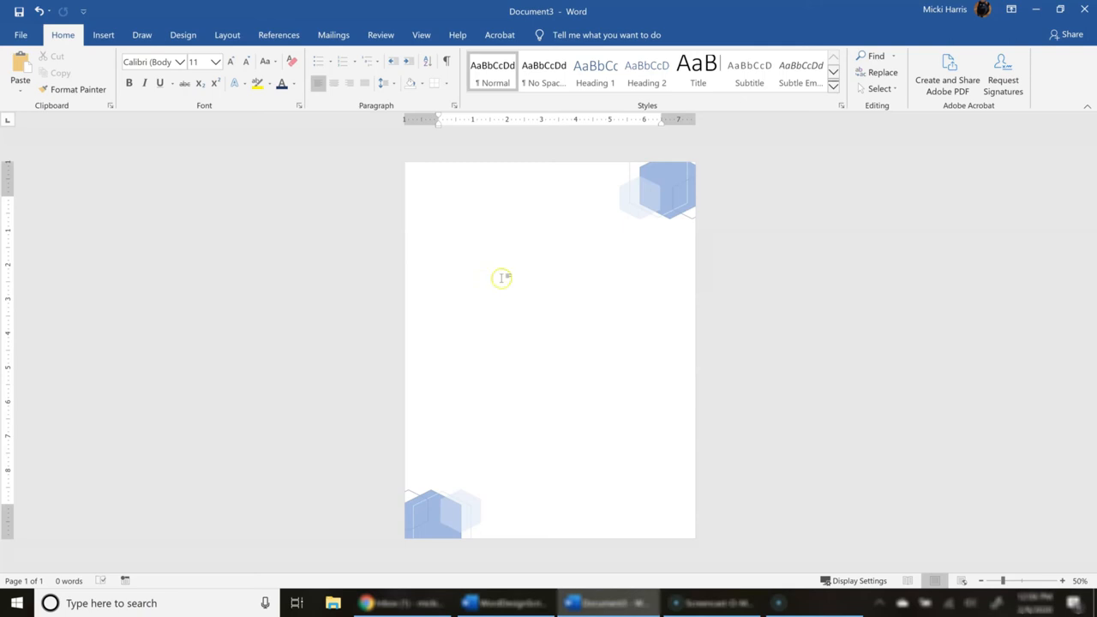
{"action": "mouse_move", "coordinate": [502, 278]}
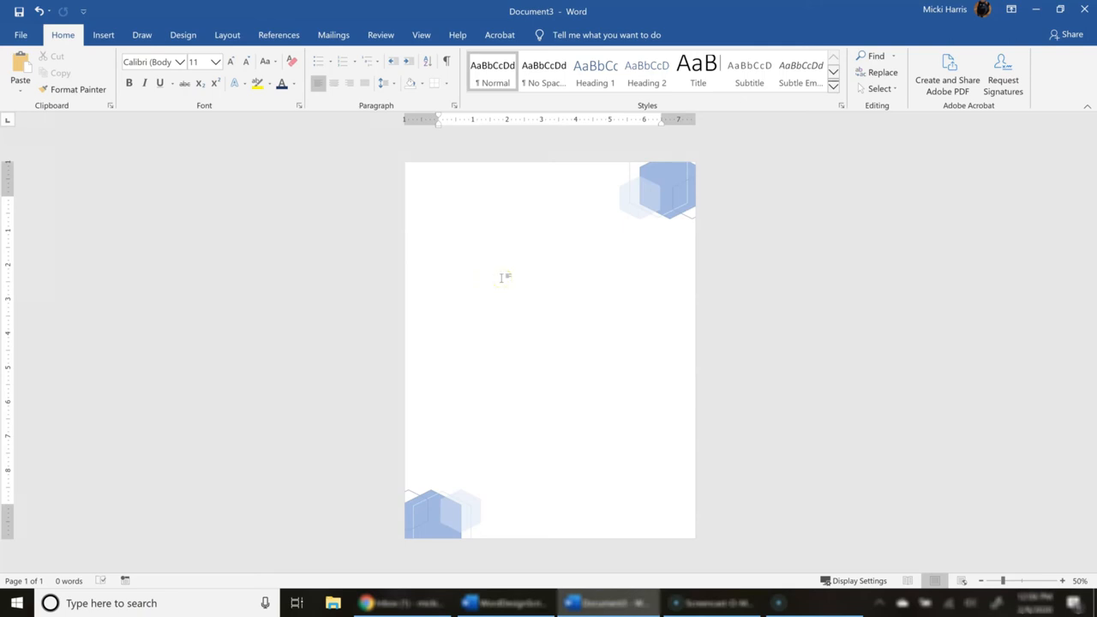
{"action": "left_click", "coordinate": [439, 199]}
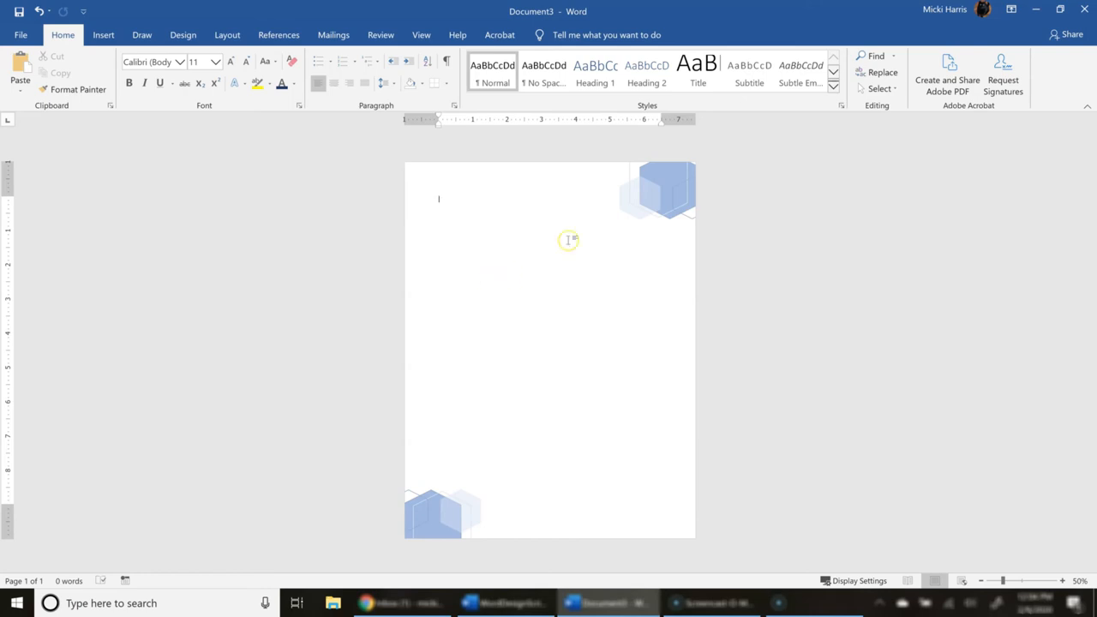
{"action": "left_click", "coordinate": [1062, 579]}
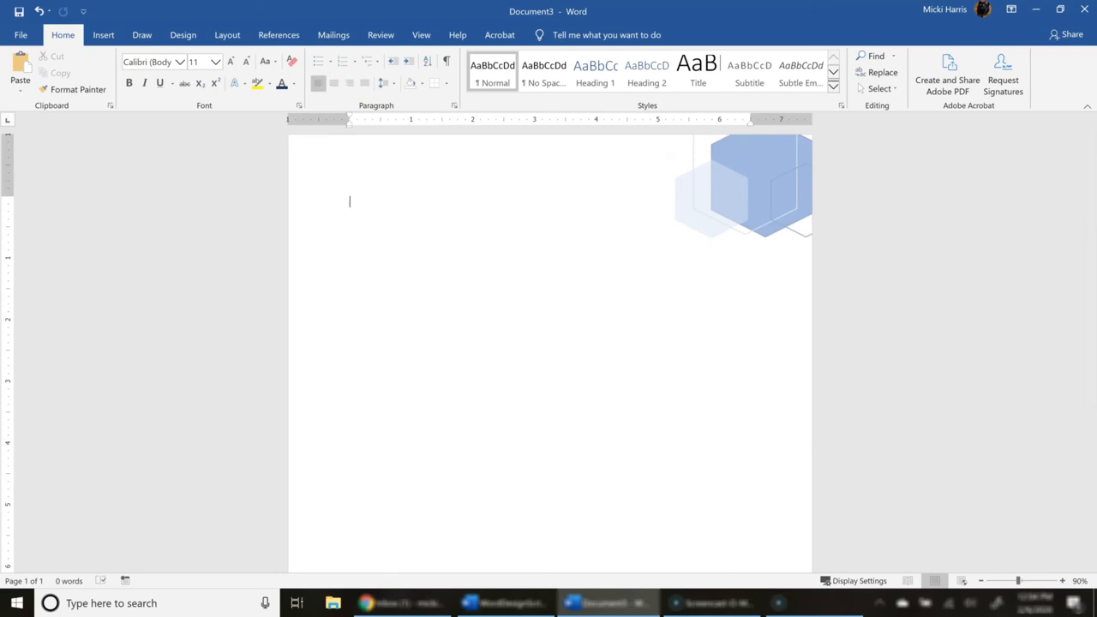
- Select the grouped hexagon design in the middle of the page
{"action": "left_click", "coordinate": [40, 10]}
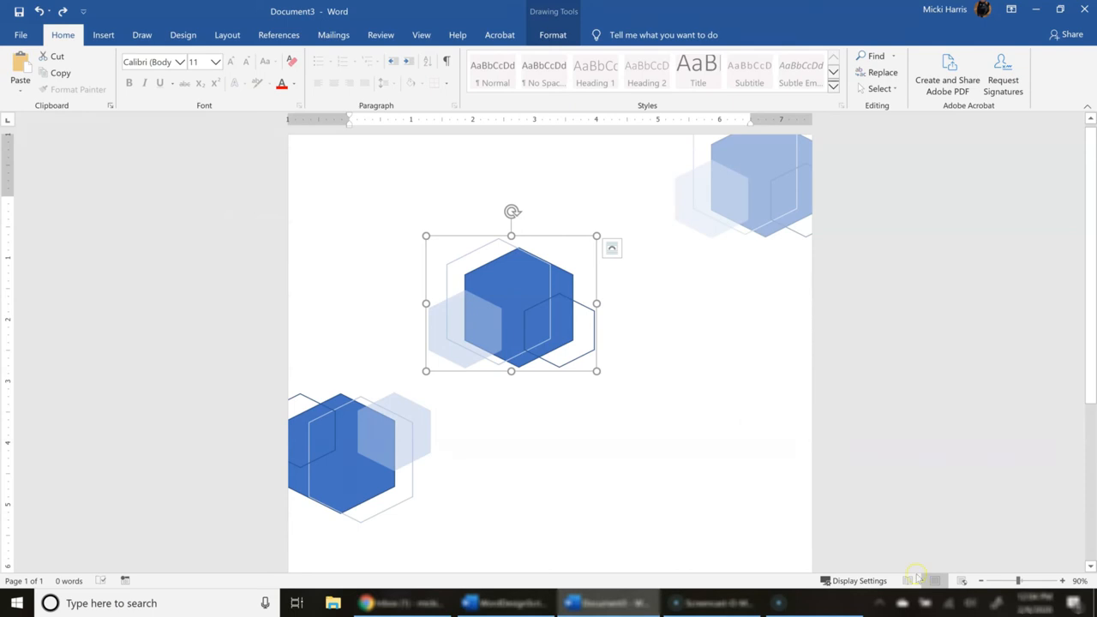
{"action": "mouse_move", "coordinate": [543, 271]}
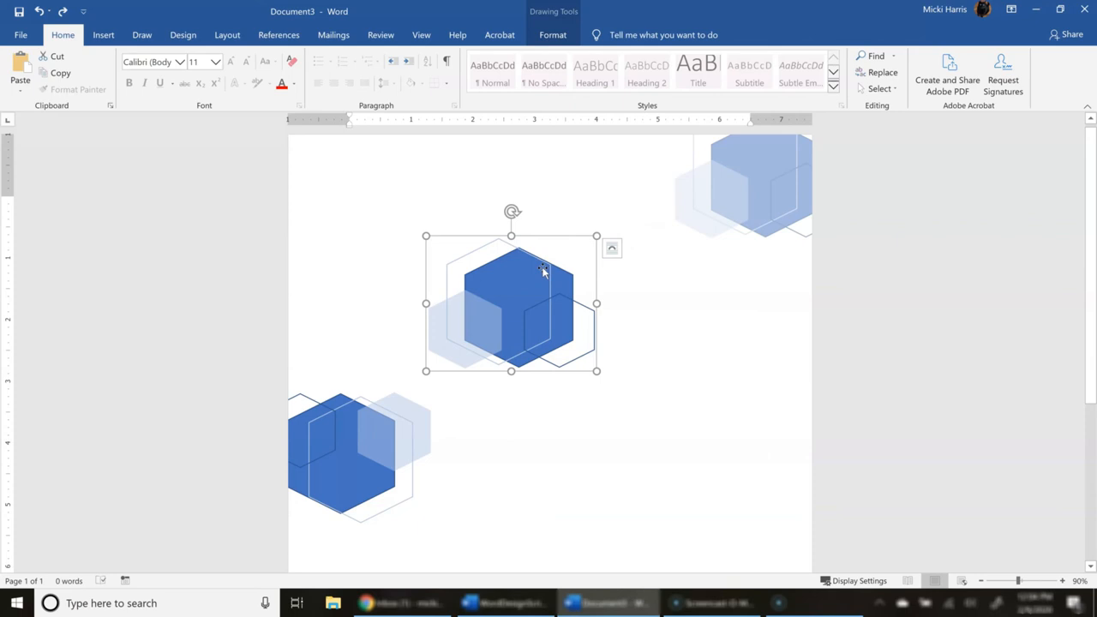
{"action": "mouse_move", "coordinate": [541, 254]}
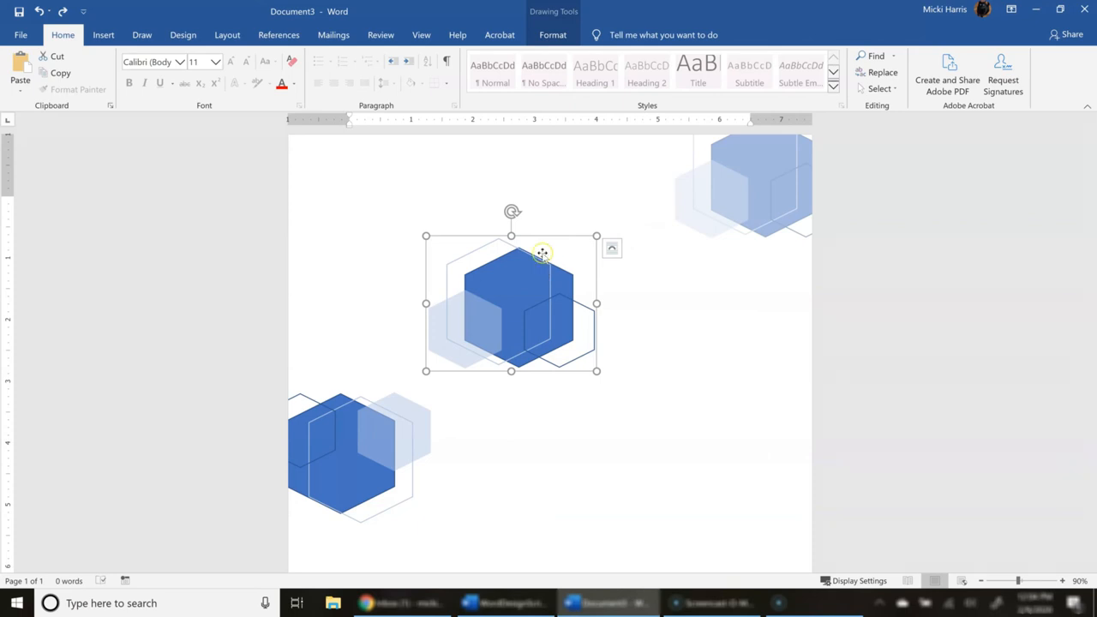
{"action": "mouse_move", "coordinate": [704, 322]}
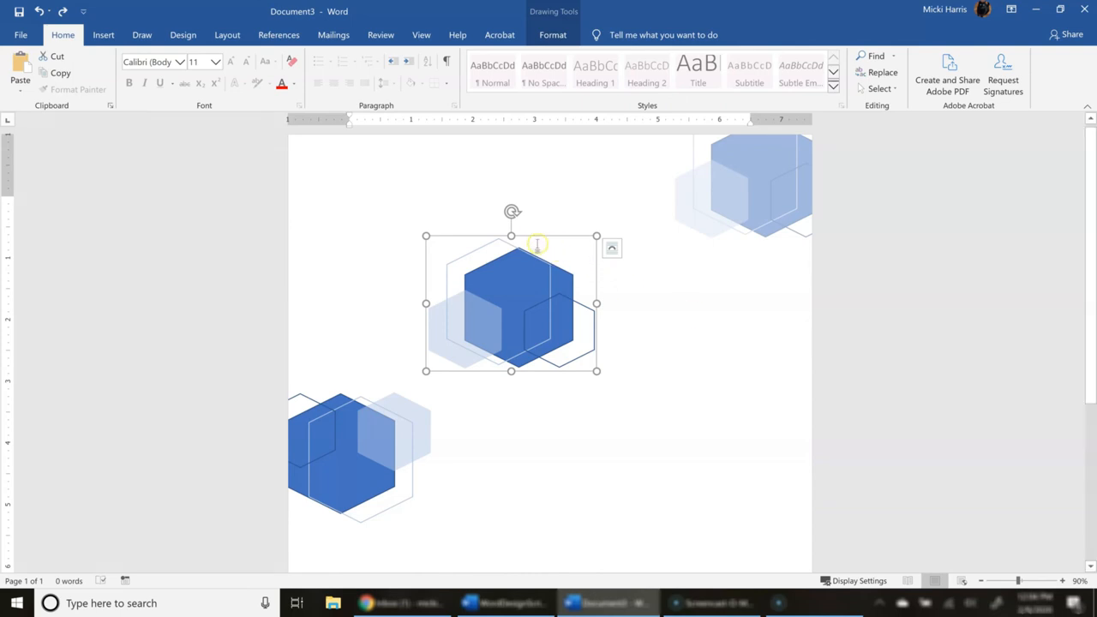
{"action": "mouse_move", "coordinate": [562, 278]}
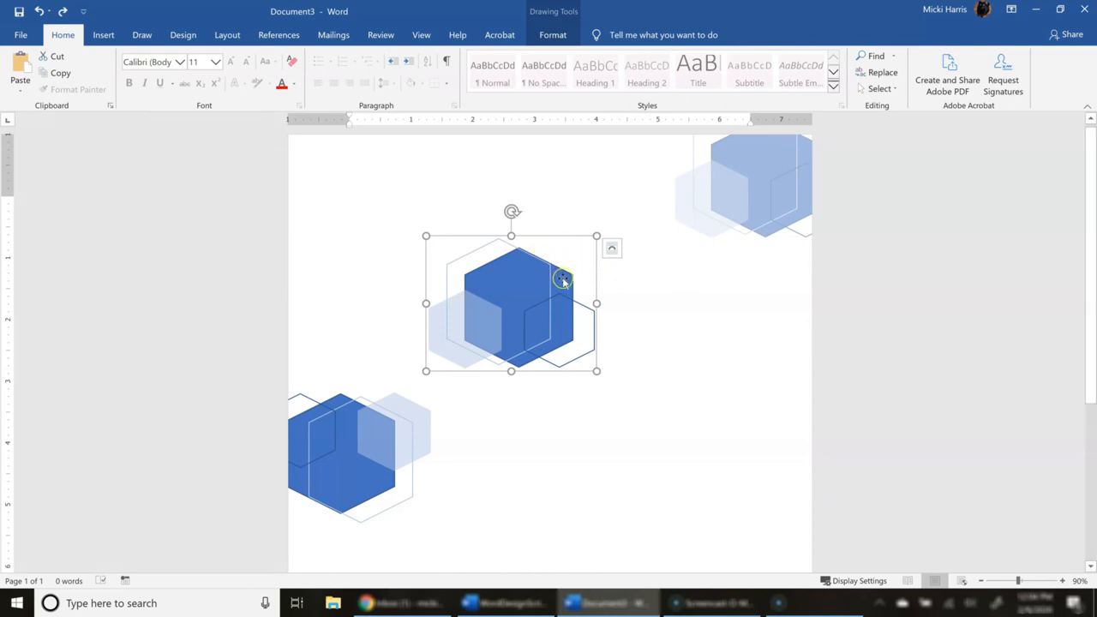
- Start saving the hexagon group as a picture in the Desktop folder
{"action": "right_click", "coordinate": [563, 281]}
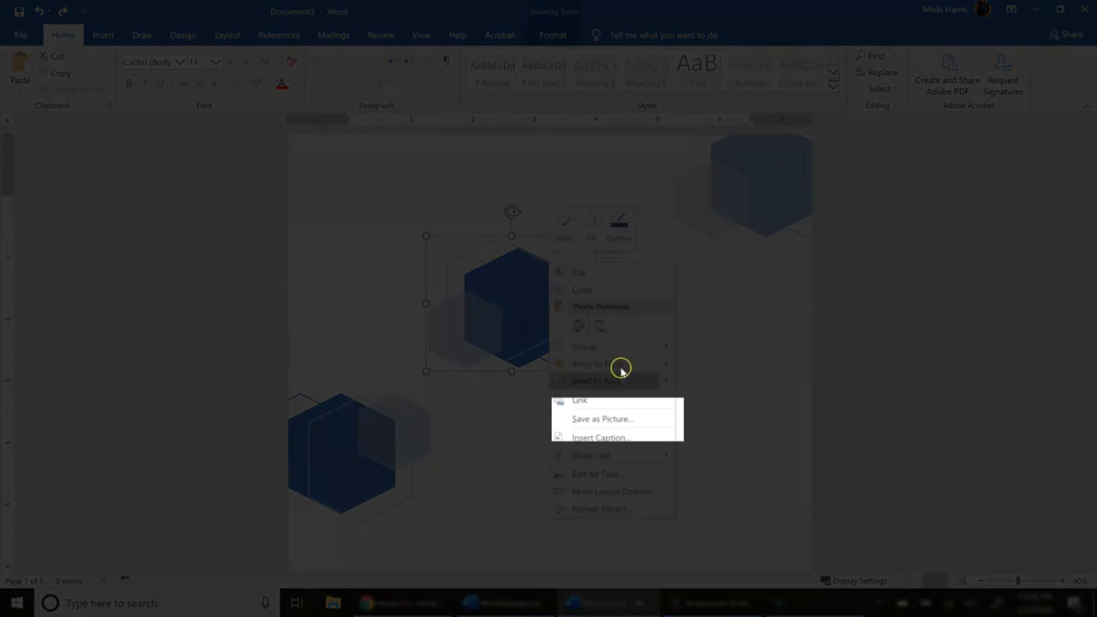
{"action": "left_click", "coordinate": [603, 418]}
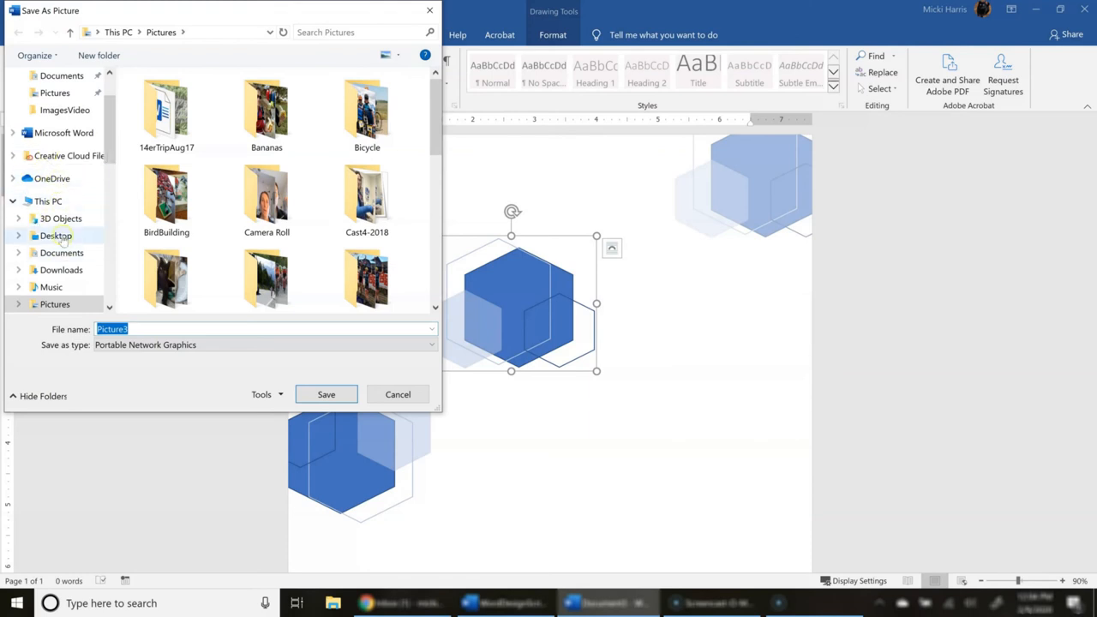
{"action": "left_click", "coordinate": [55, 237]}
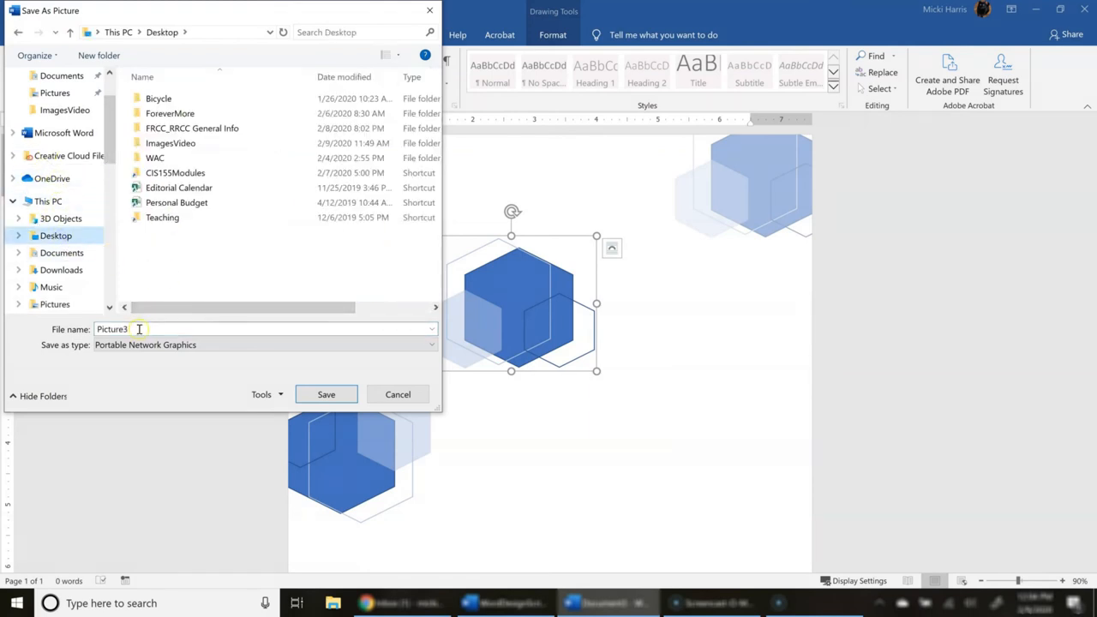
- Name the file UniqueImage and keep Portable Network Graphics as the type
{"action": "triple_click", "coordinate": [111, 329]}
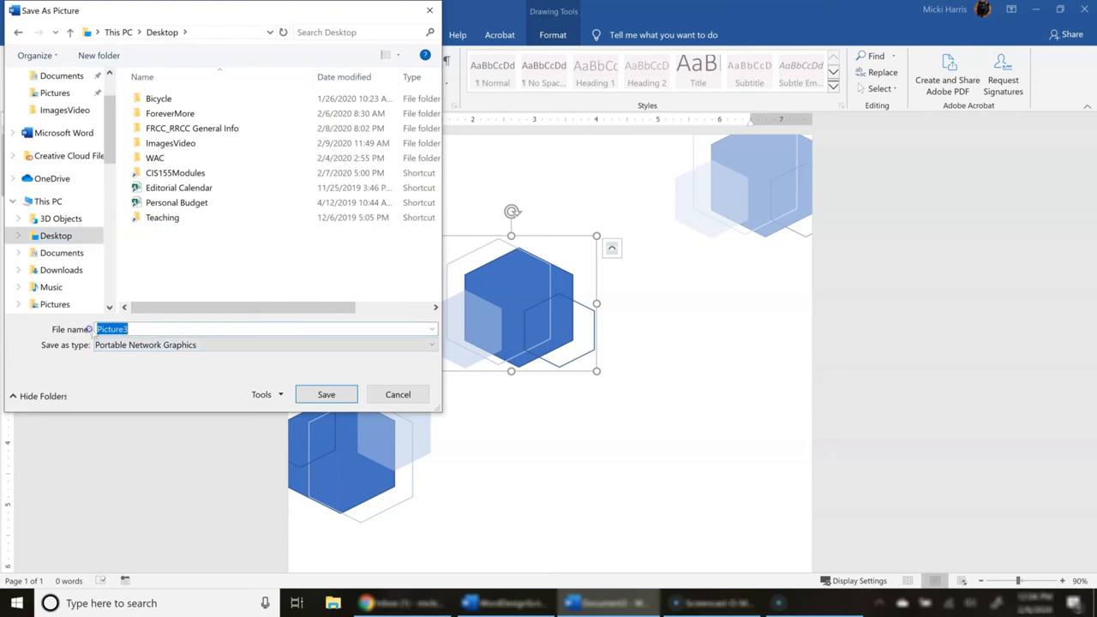
{"action": "type", "text": "Uni"}
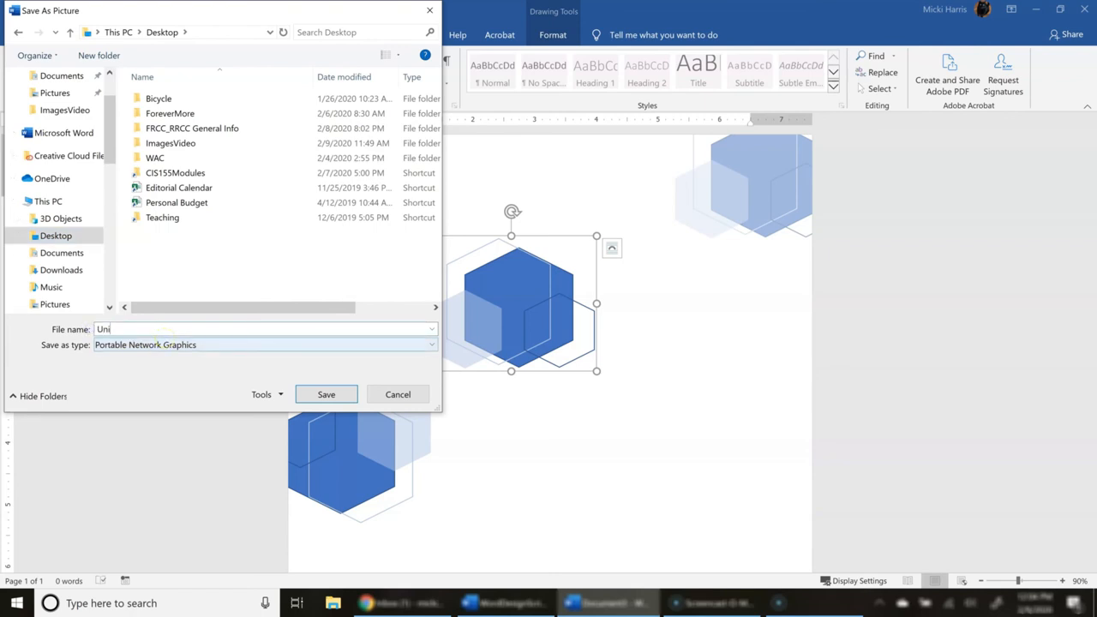
{"action": "type", "text": "queImage"}
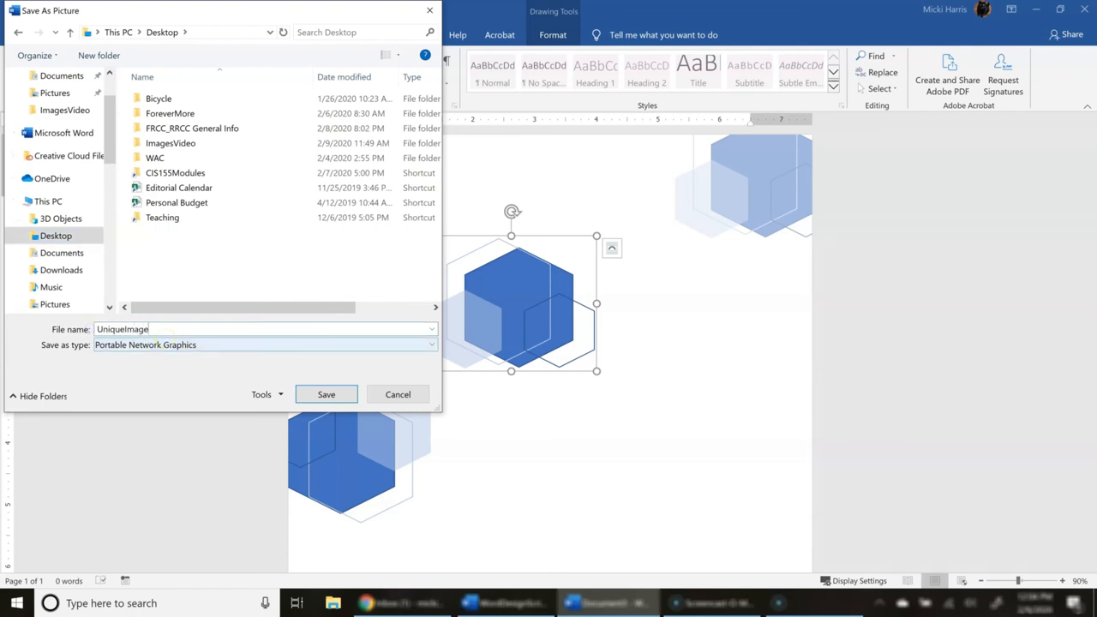
{"action": "left_click", "coordinate": [431, 345]}
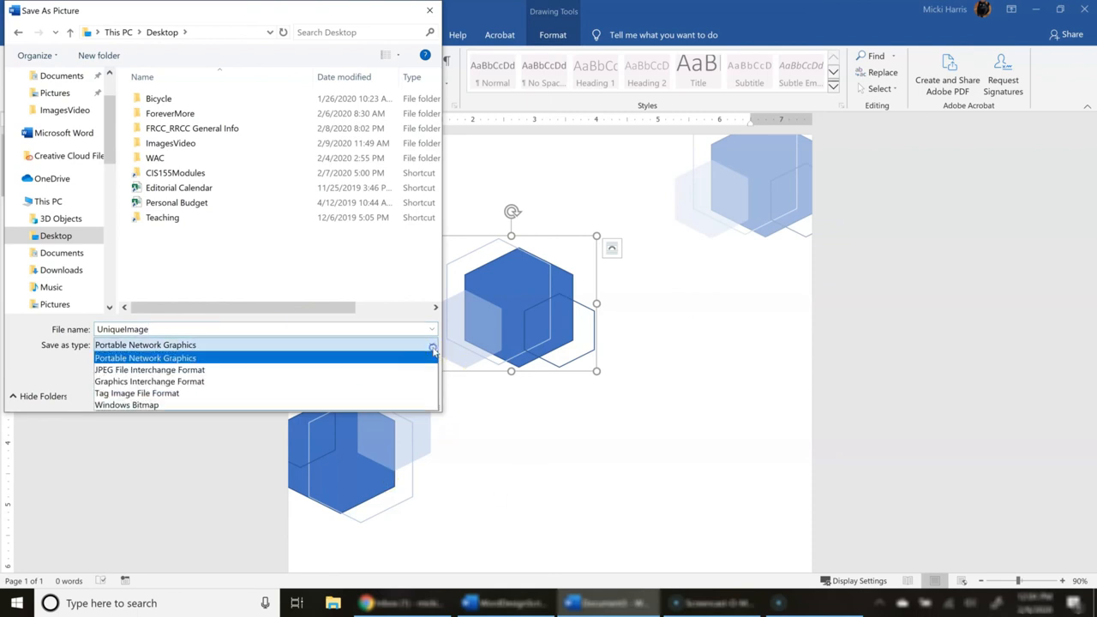
{"action": "mouse_move", "coordinate": [147, 381]}
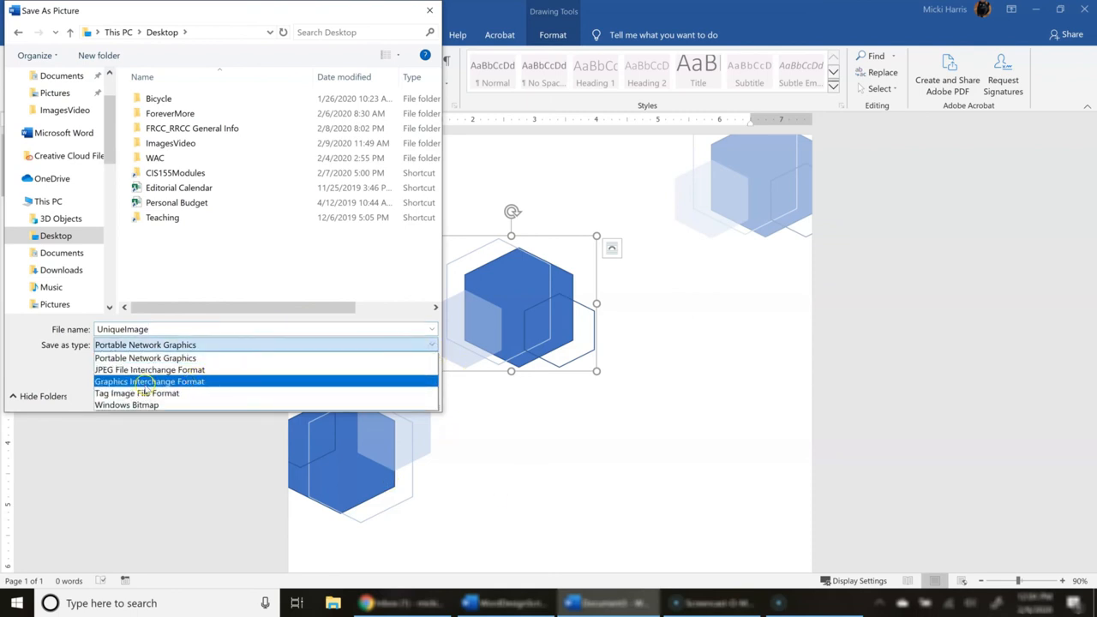
{"action": "mouse_move", "coordinate": [146, 358]}
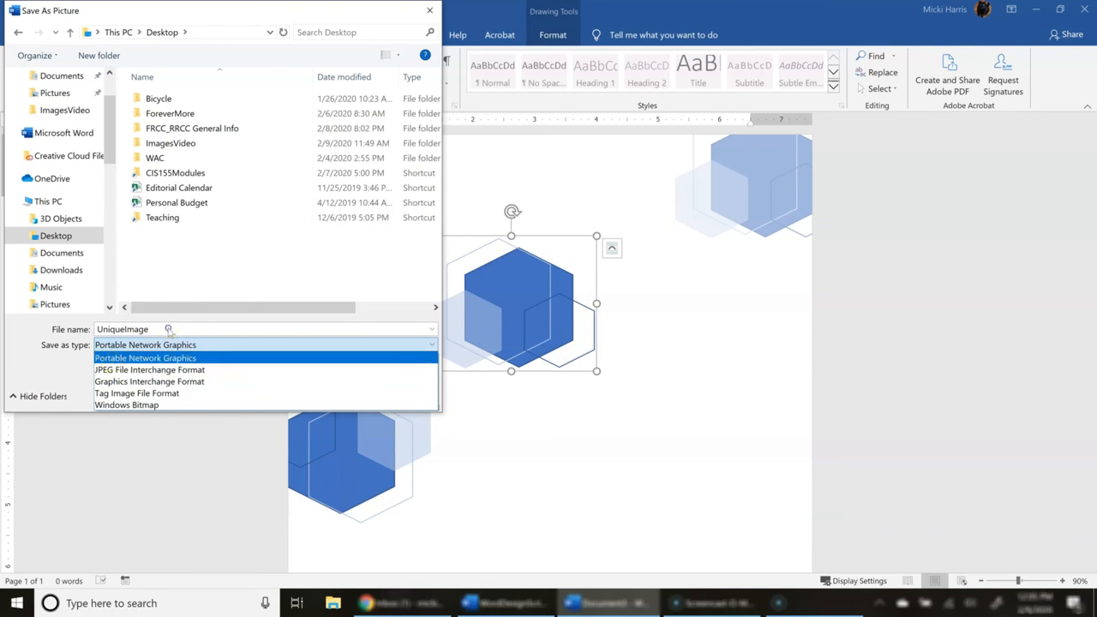
{"action": "left_click", "coordinate": [144, 358]}
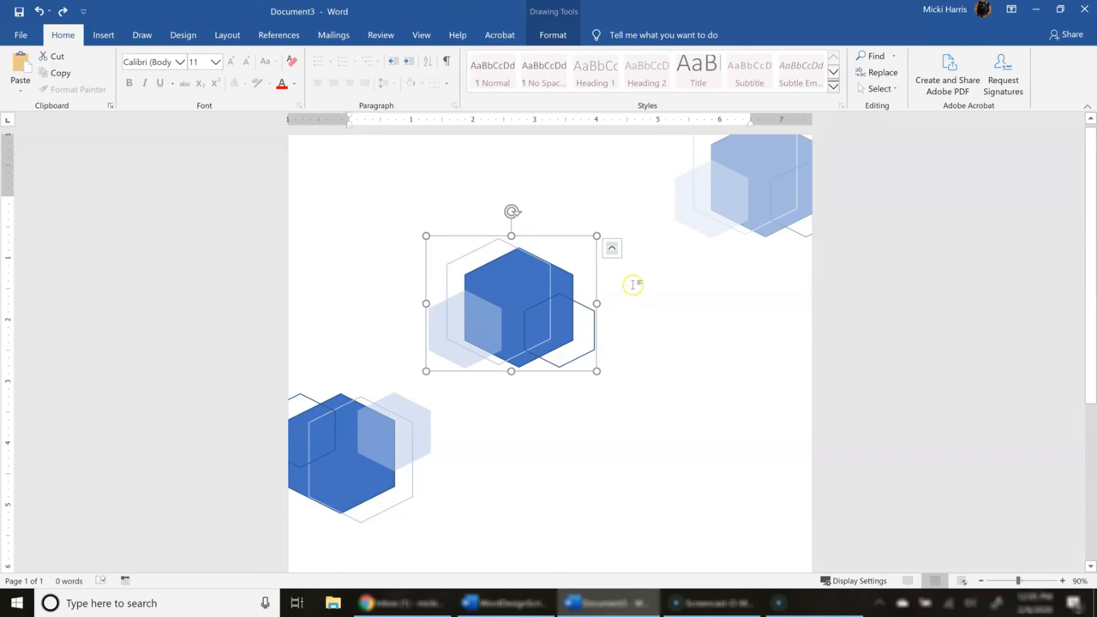
{"action": "left_click", "coordinate": [552, 35]}
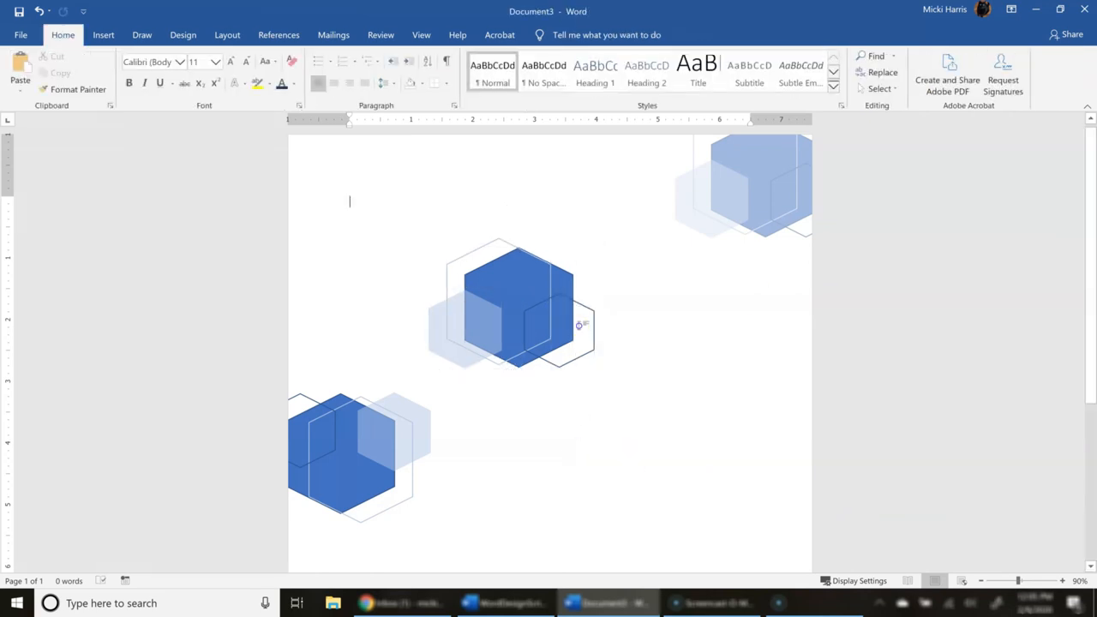
{"action": "left_click", "coordinate": [518, 309]}
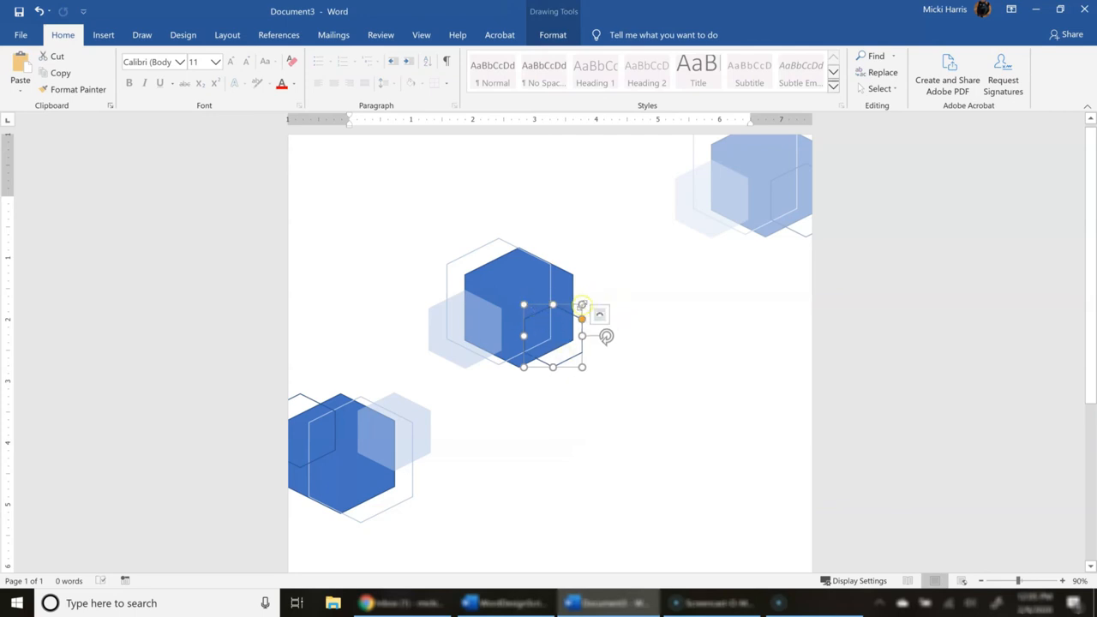
{"action": "left_click", "coordinate": [651, 305]}
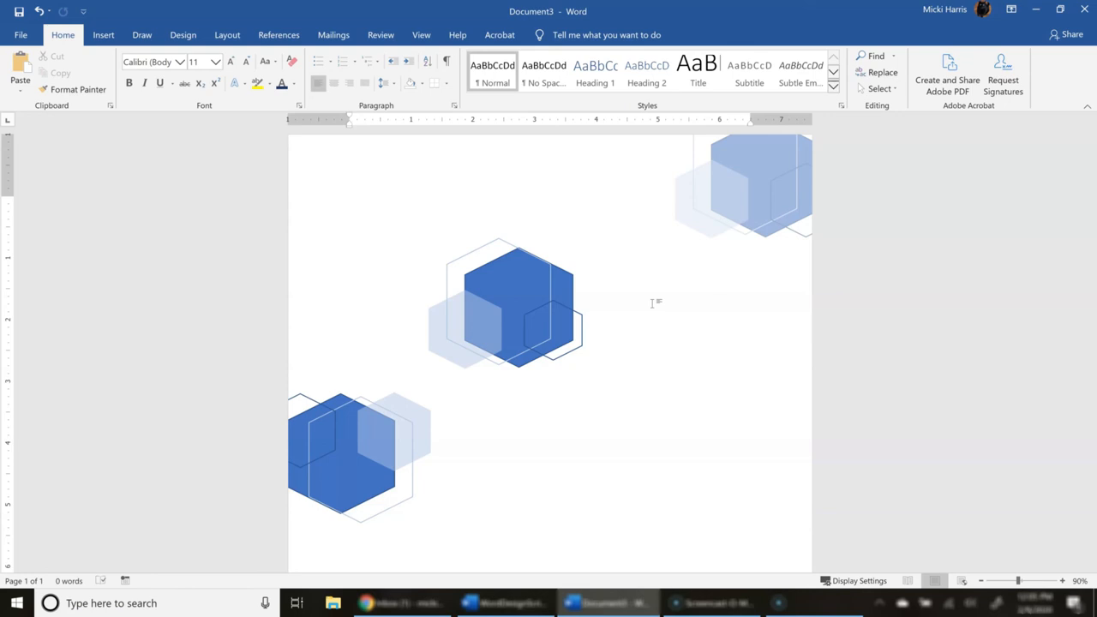
{"action": "left_click", "coordinate": [349, 203]}
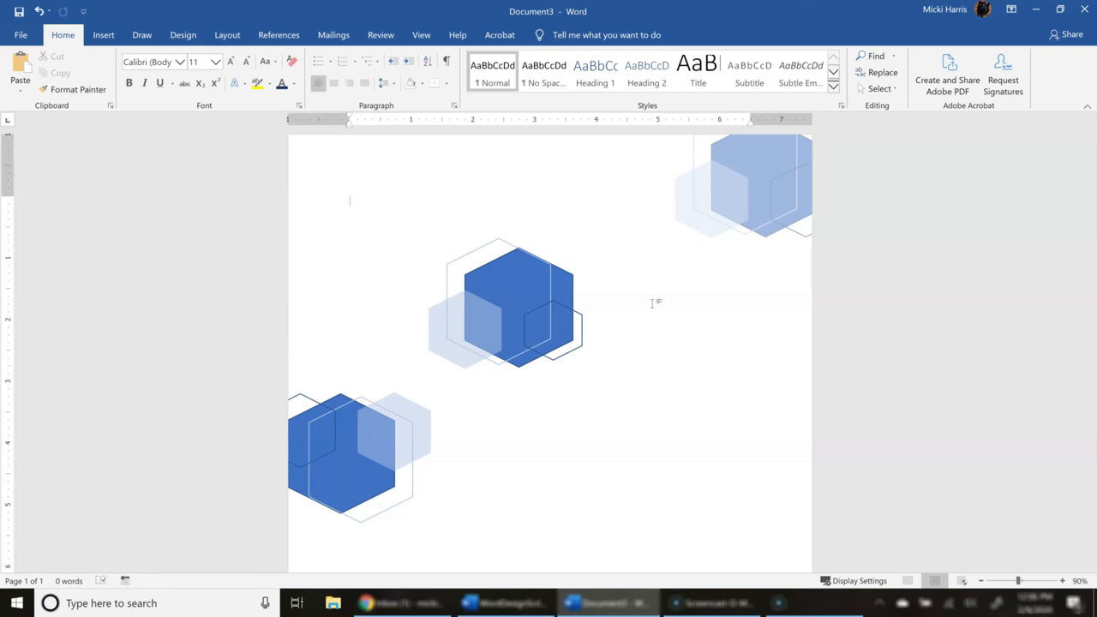
- Select the solid blue hexagon and show its 3-D Rotation presets under Shape Effects
{"action": "left_click", "coordinate": [514, 292]}
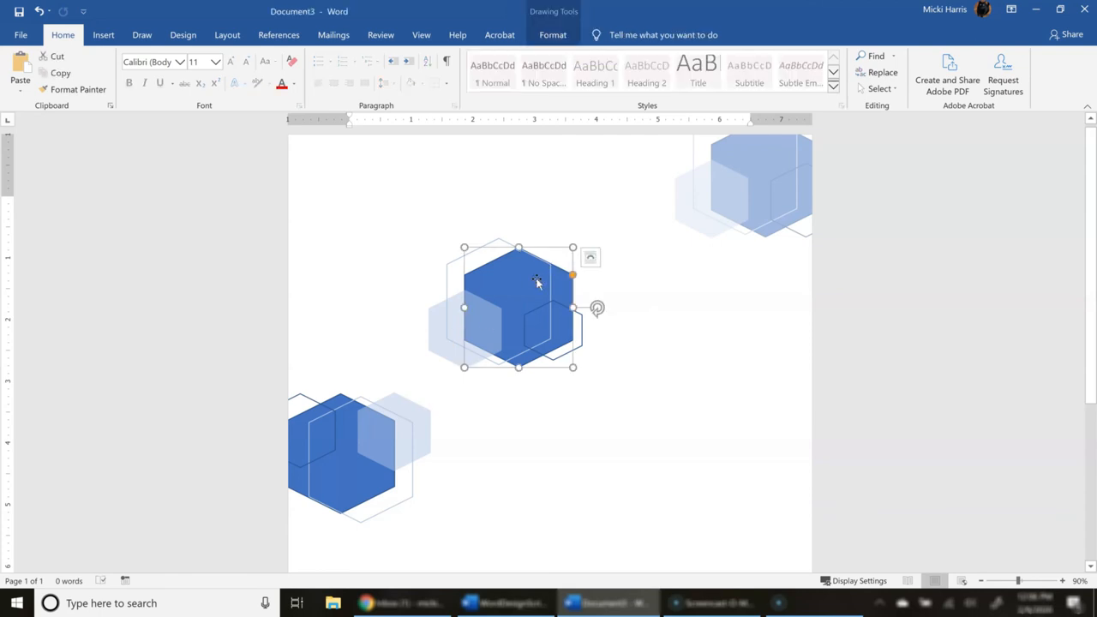
{"action": "left_click", "coordinate": [552, 34]}
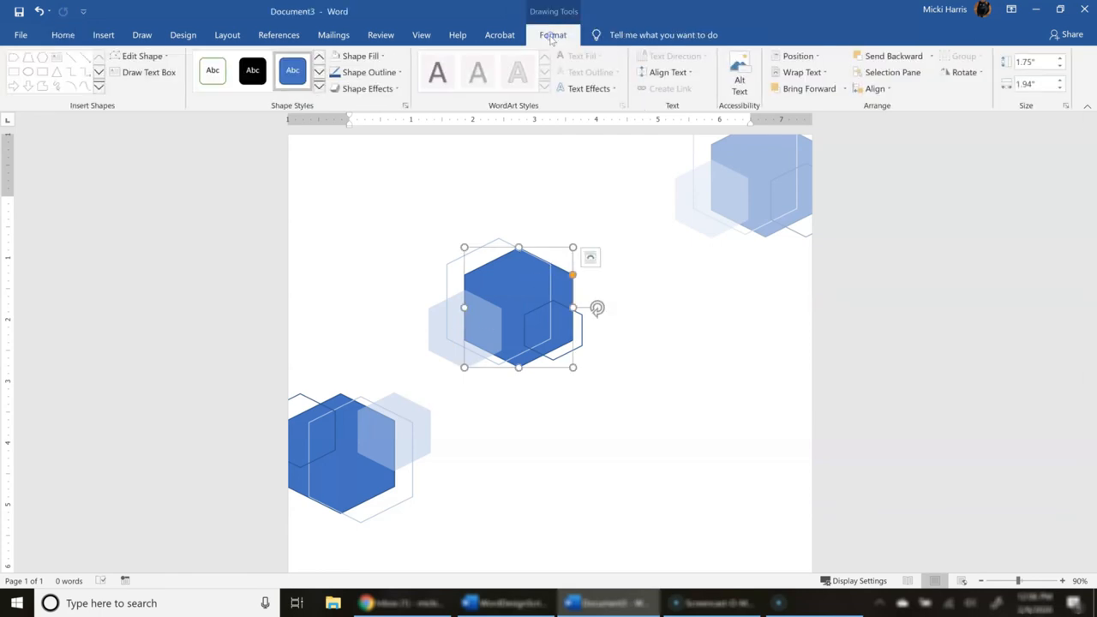
{"action": "left_click", "coordinate": [319, 90]}
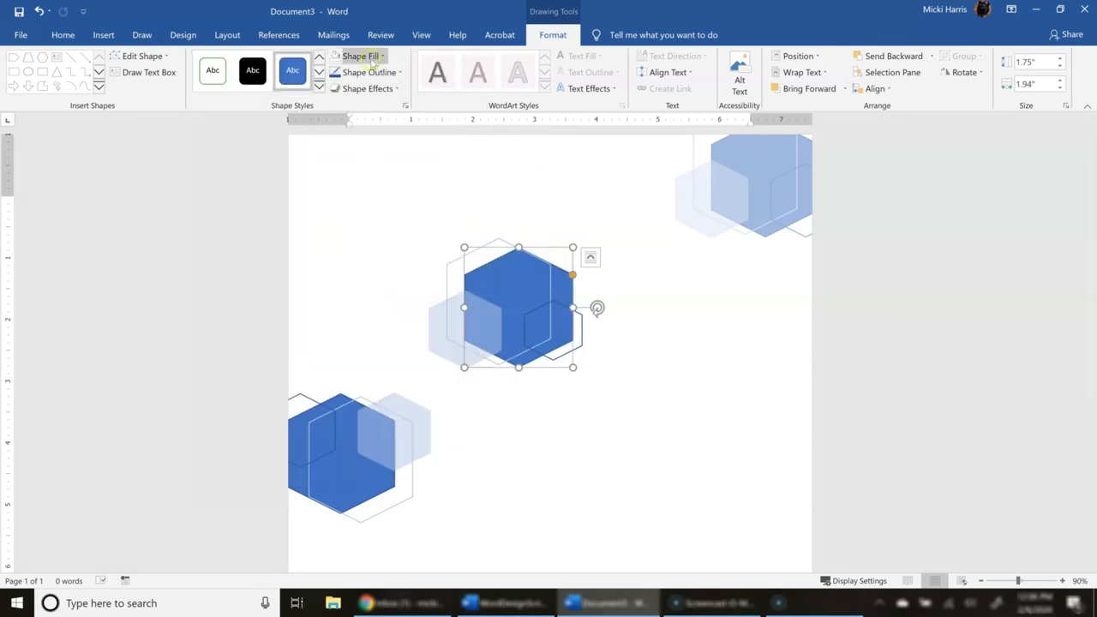
{"action": "mouse_move", "coordinate": [369, 72]}
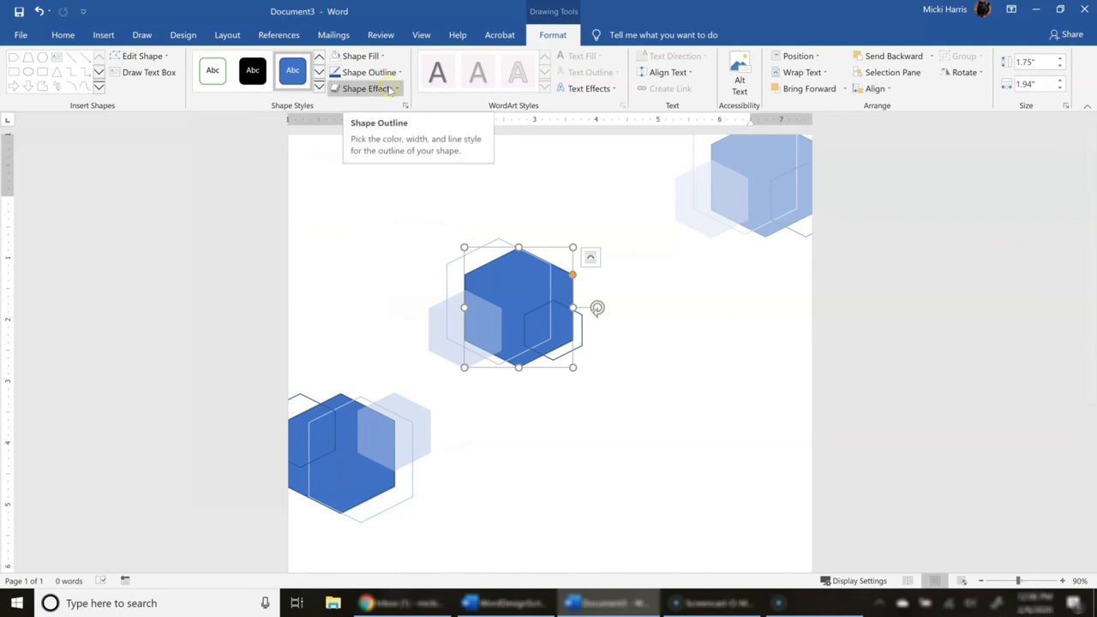
{"action": "left_click", "coordinate": [366, 89]}
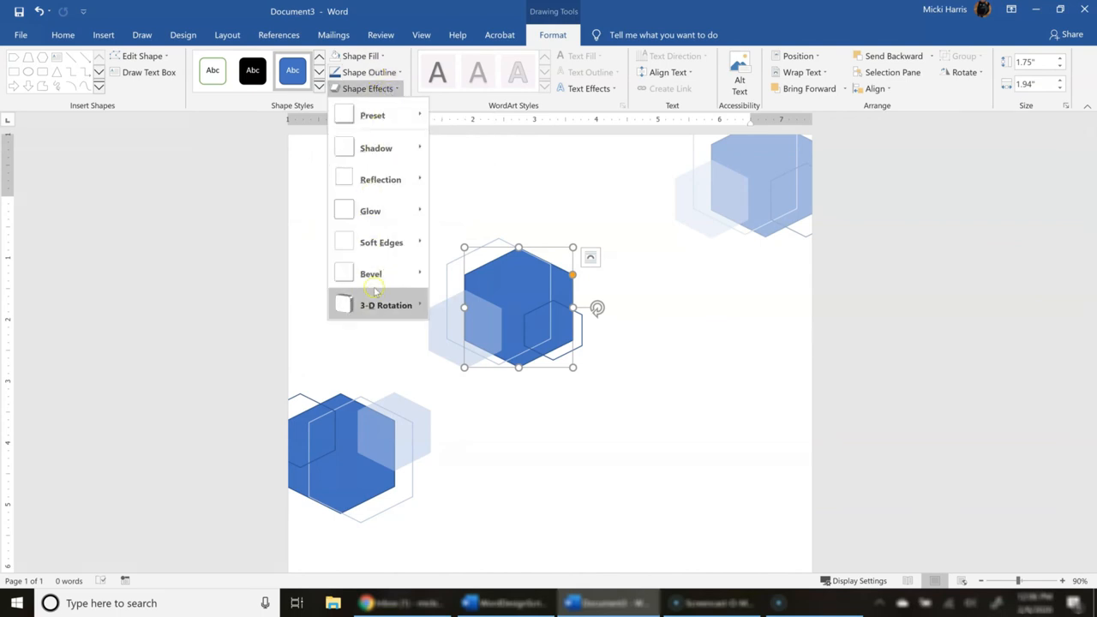
{"action": "left_click", "coordinate": [384, 305]}
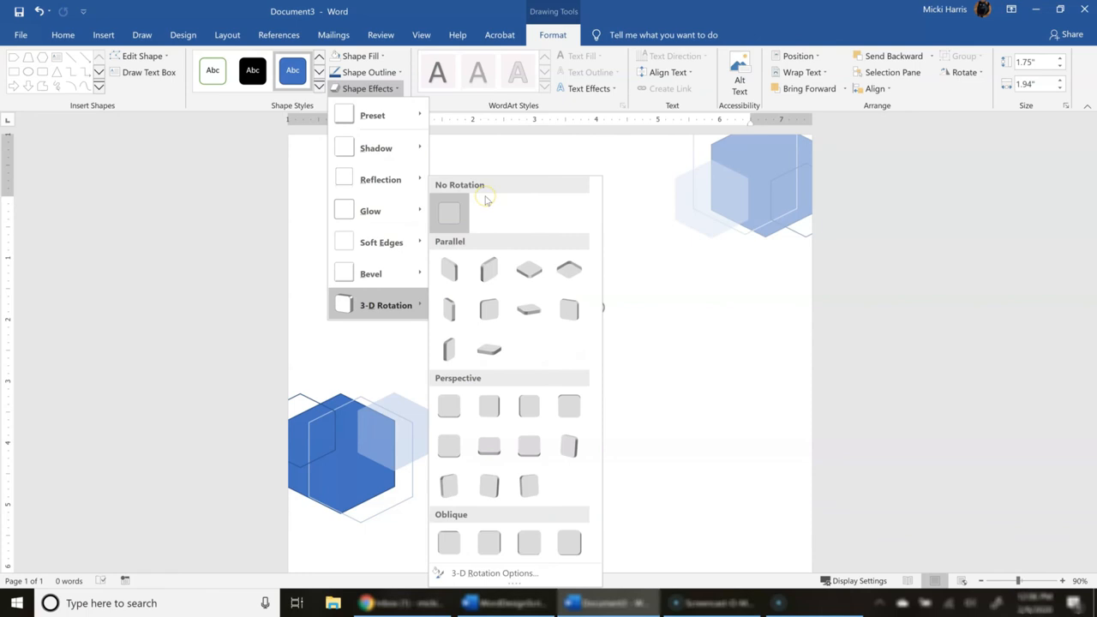